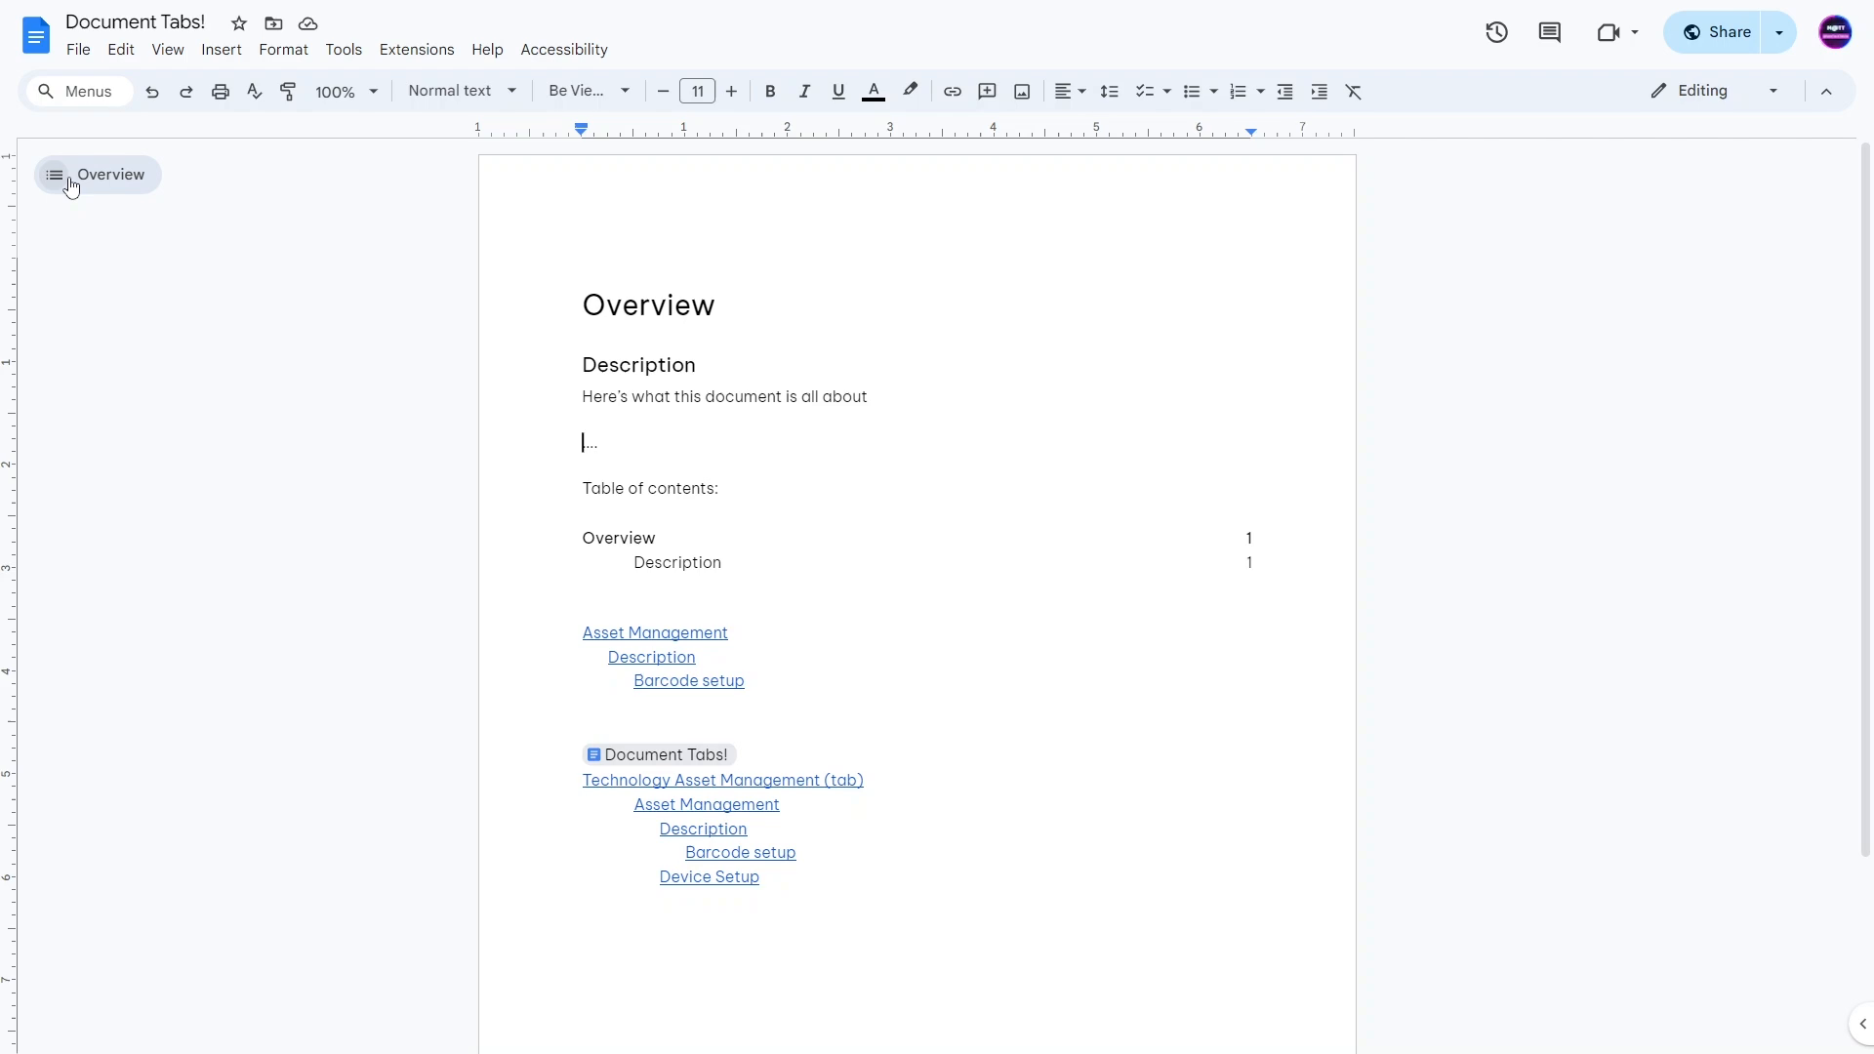
Toggle the document tabs sidebar, expand it via View > Expand tabs & outlines sidebar, then collapse it.
{"action": "left_click", "coordinate": [53, 174]}
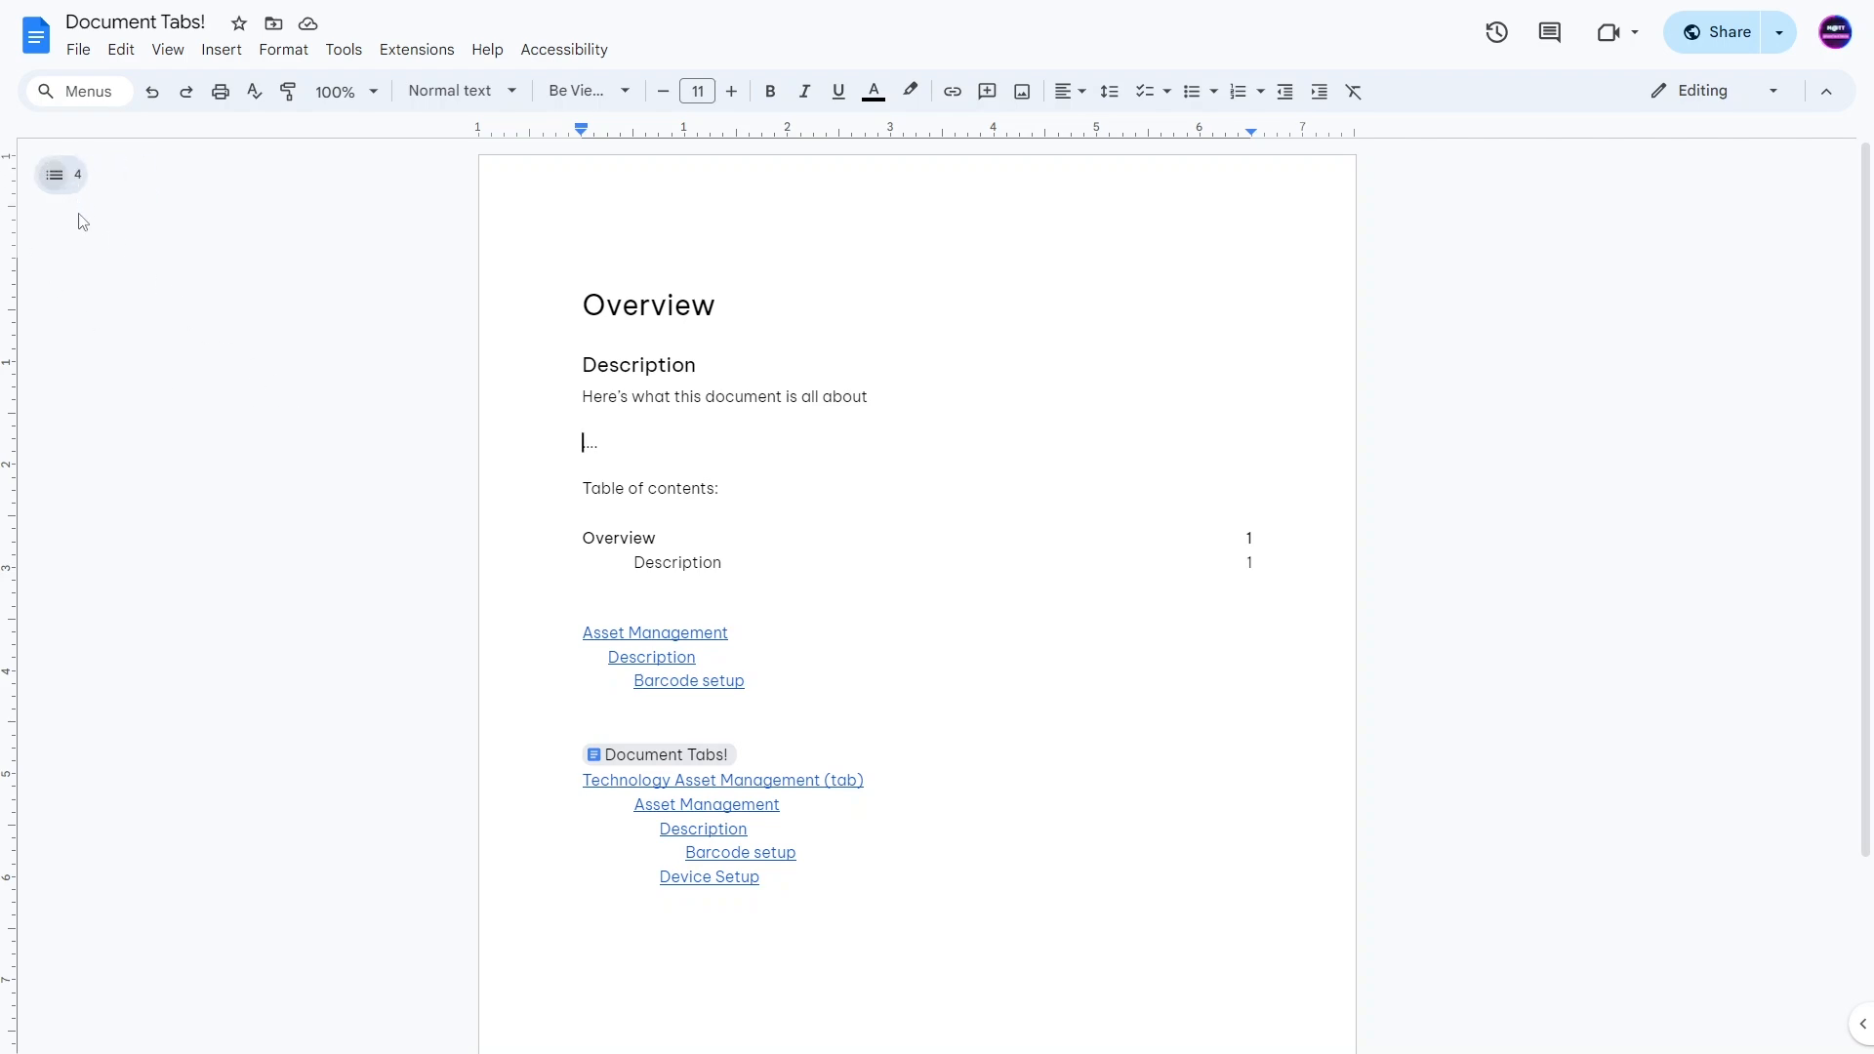
{"action": "mouse_move", "coordinate": [85, 231]}
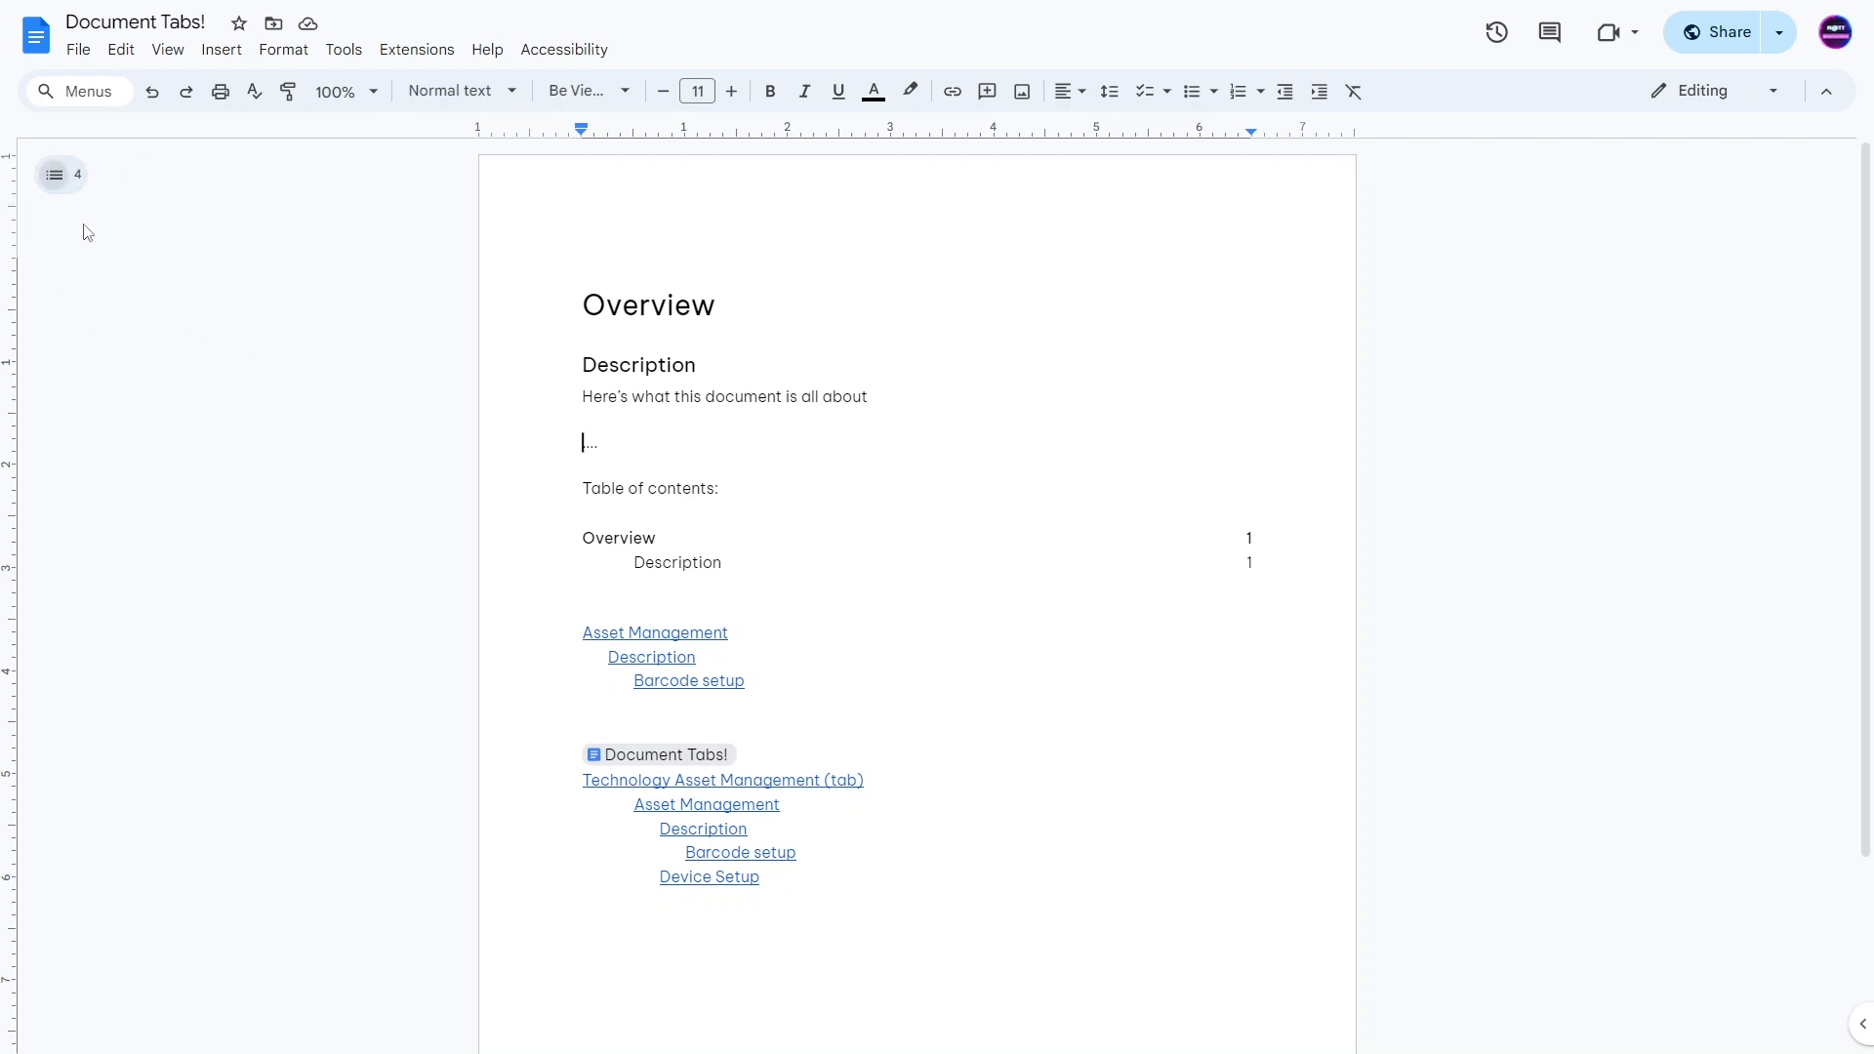
{"action": "left_click", "coordinate": [54, 174]}
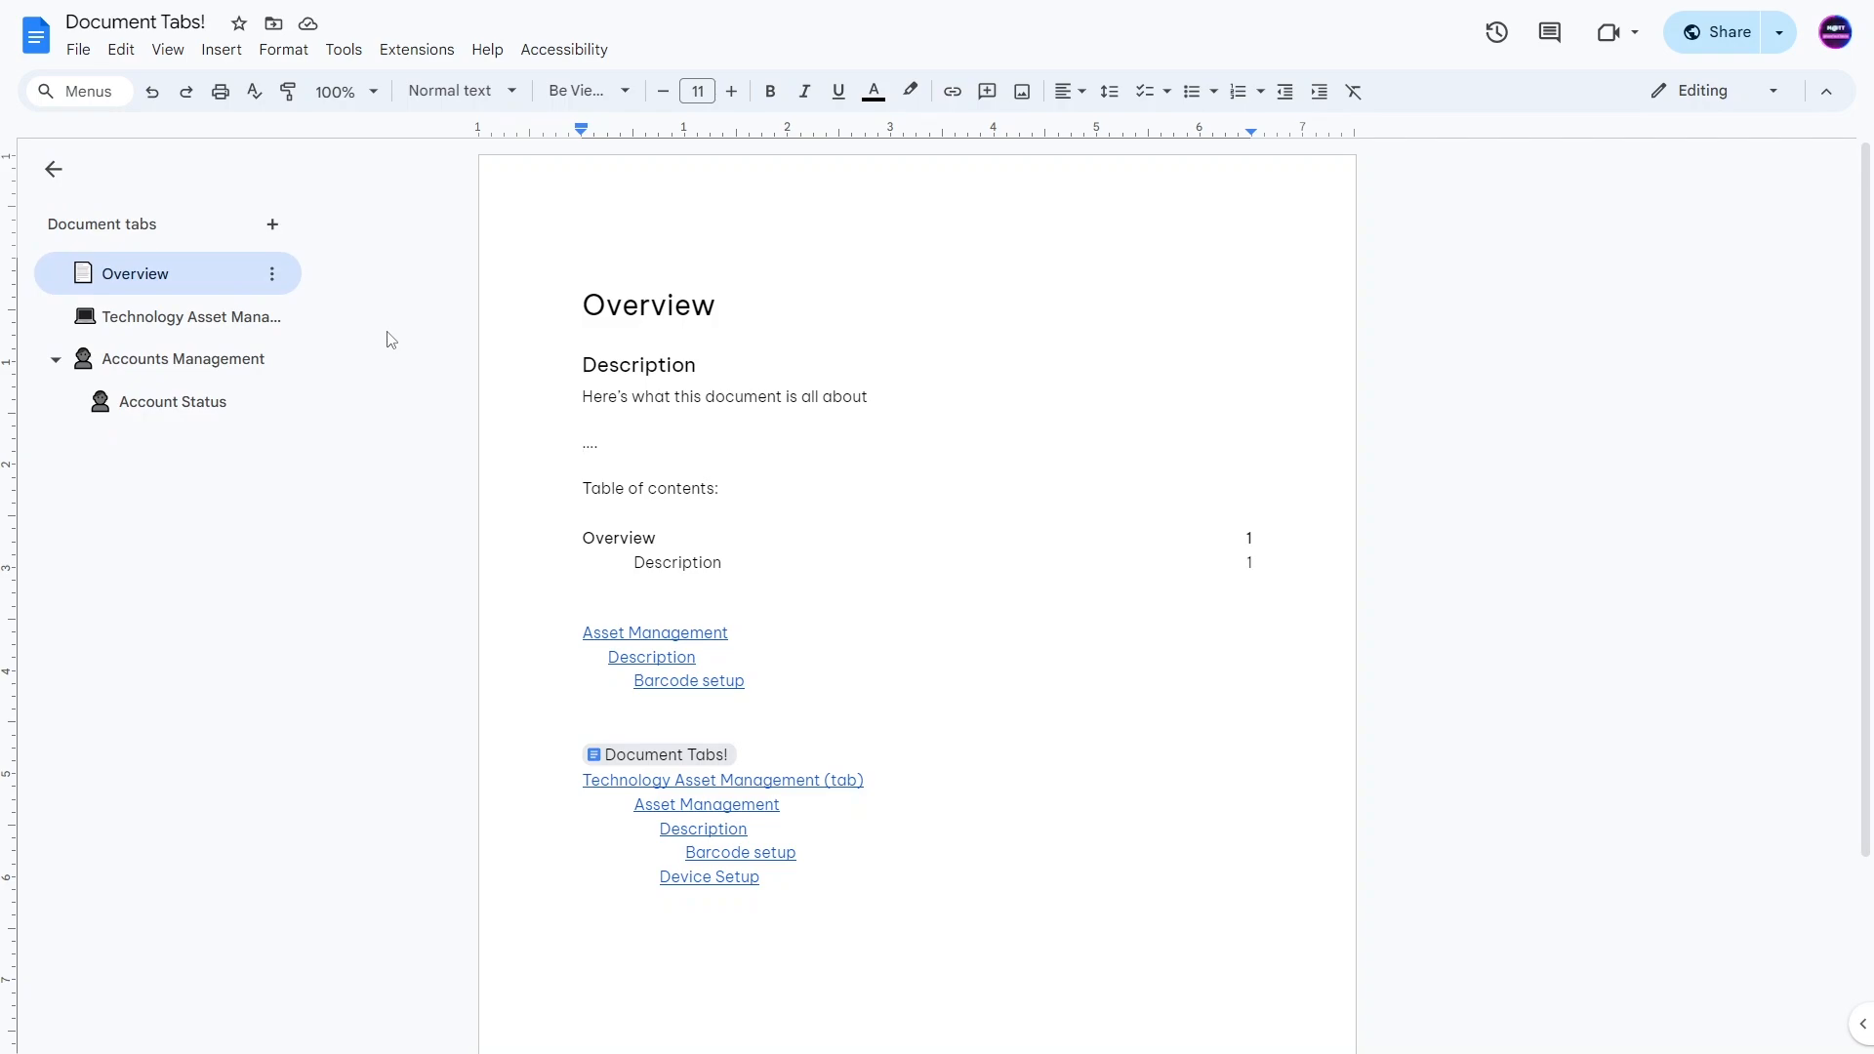
{"action": "mouse_move", "coordinate": [272, 225]}
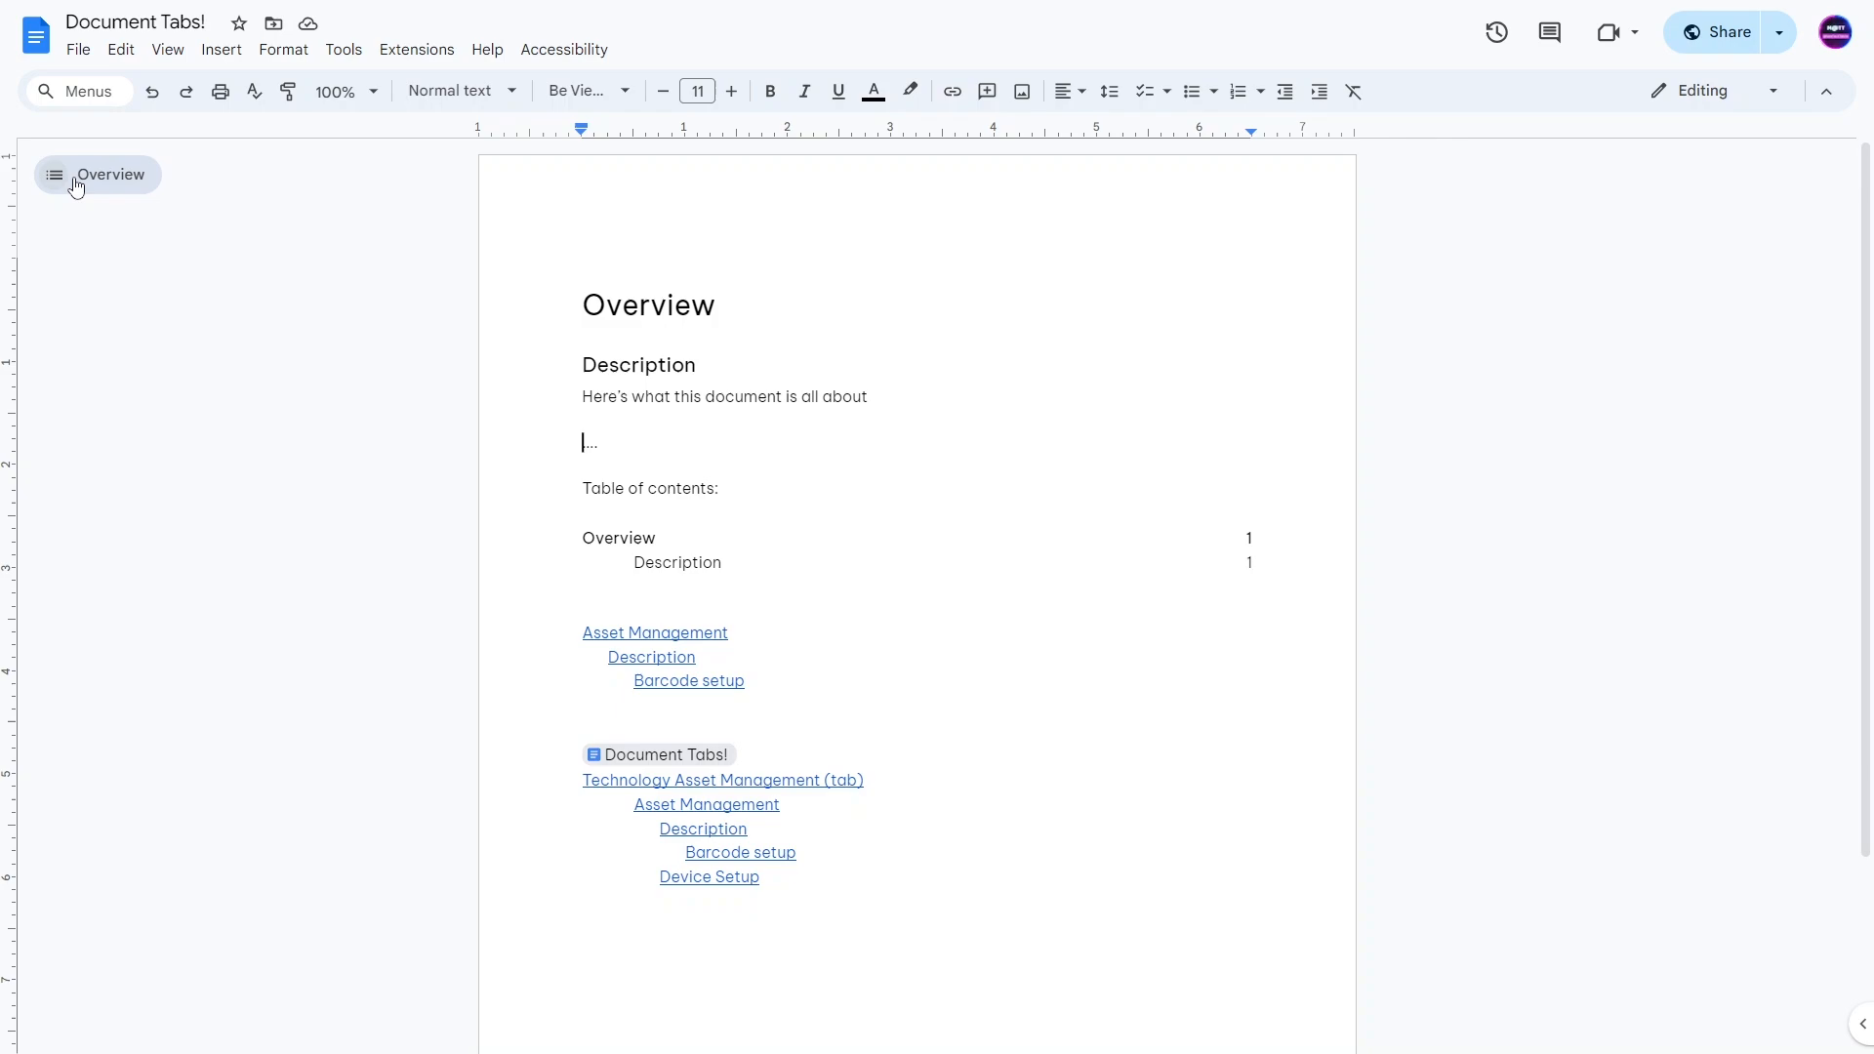
{"action": "left_click", "coordinate": [54, 175]}
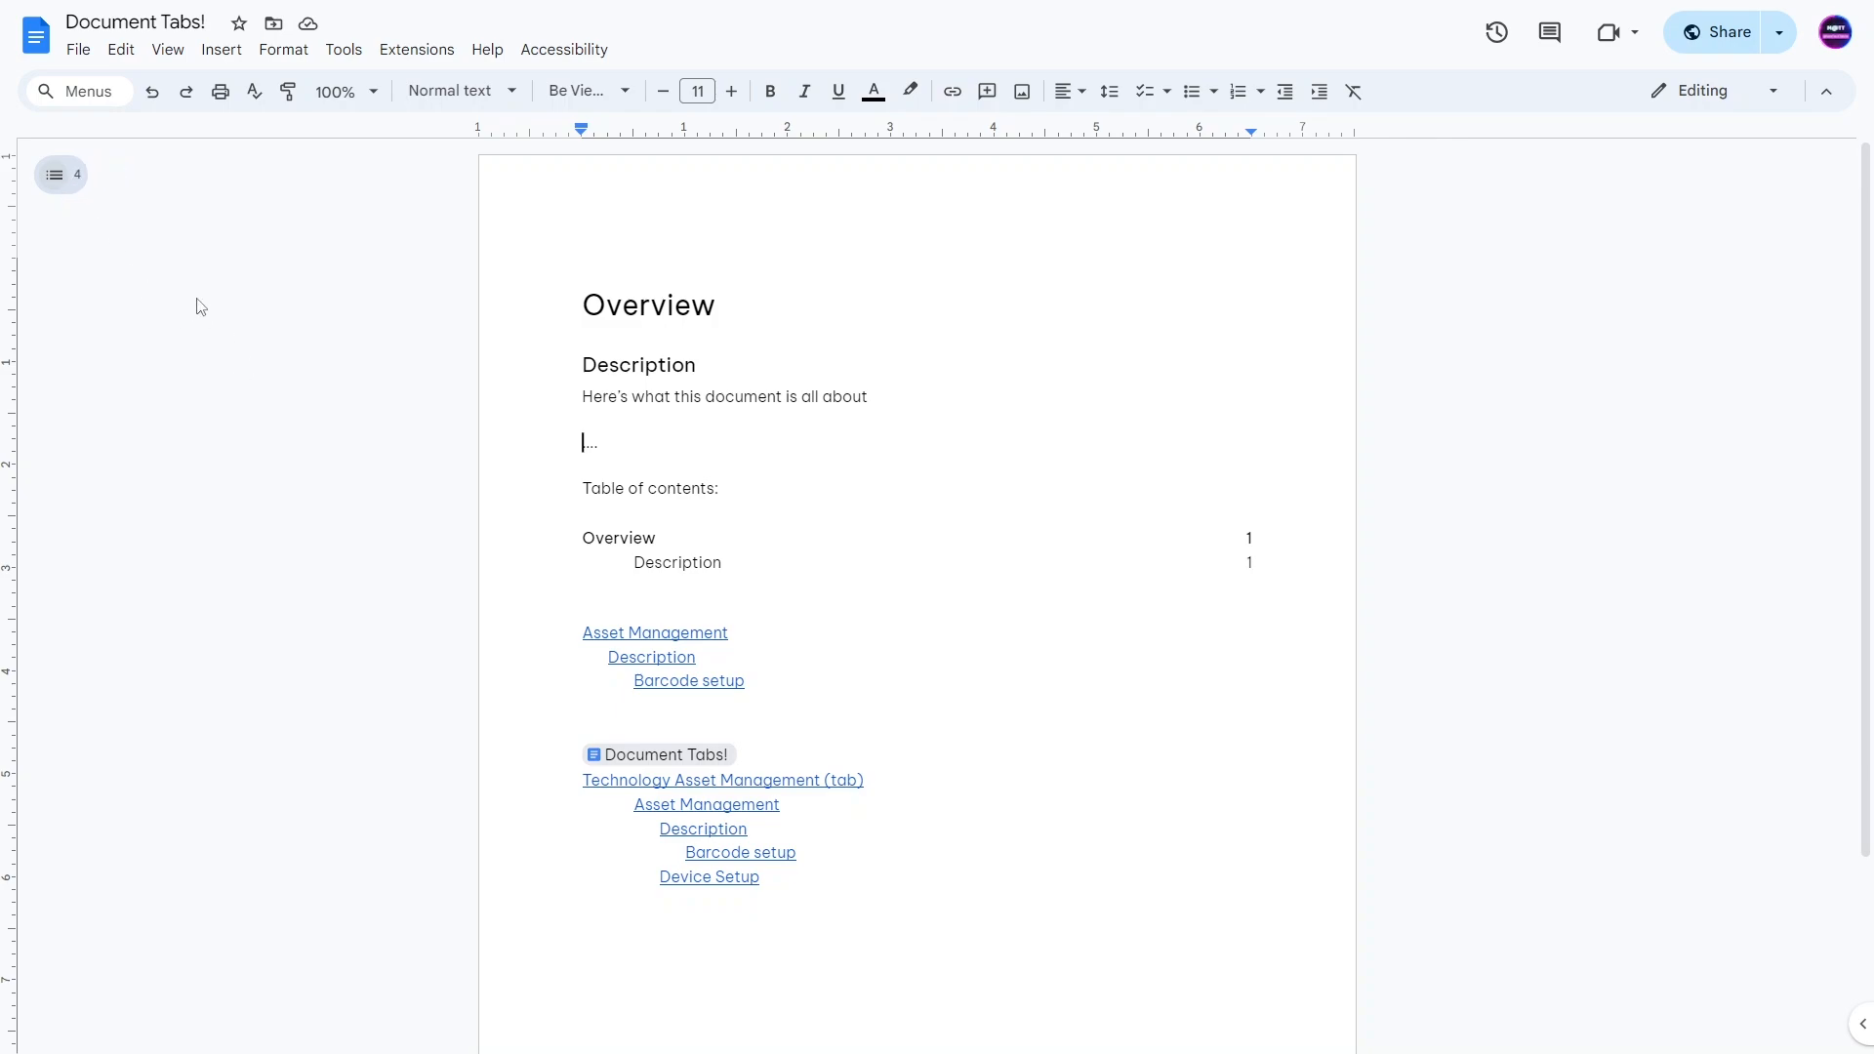
{"action": "left_click", "coordinate": [167, 49]}
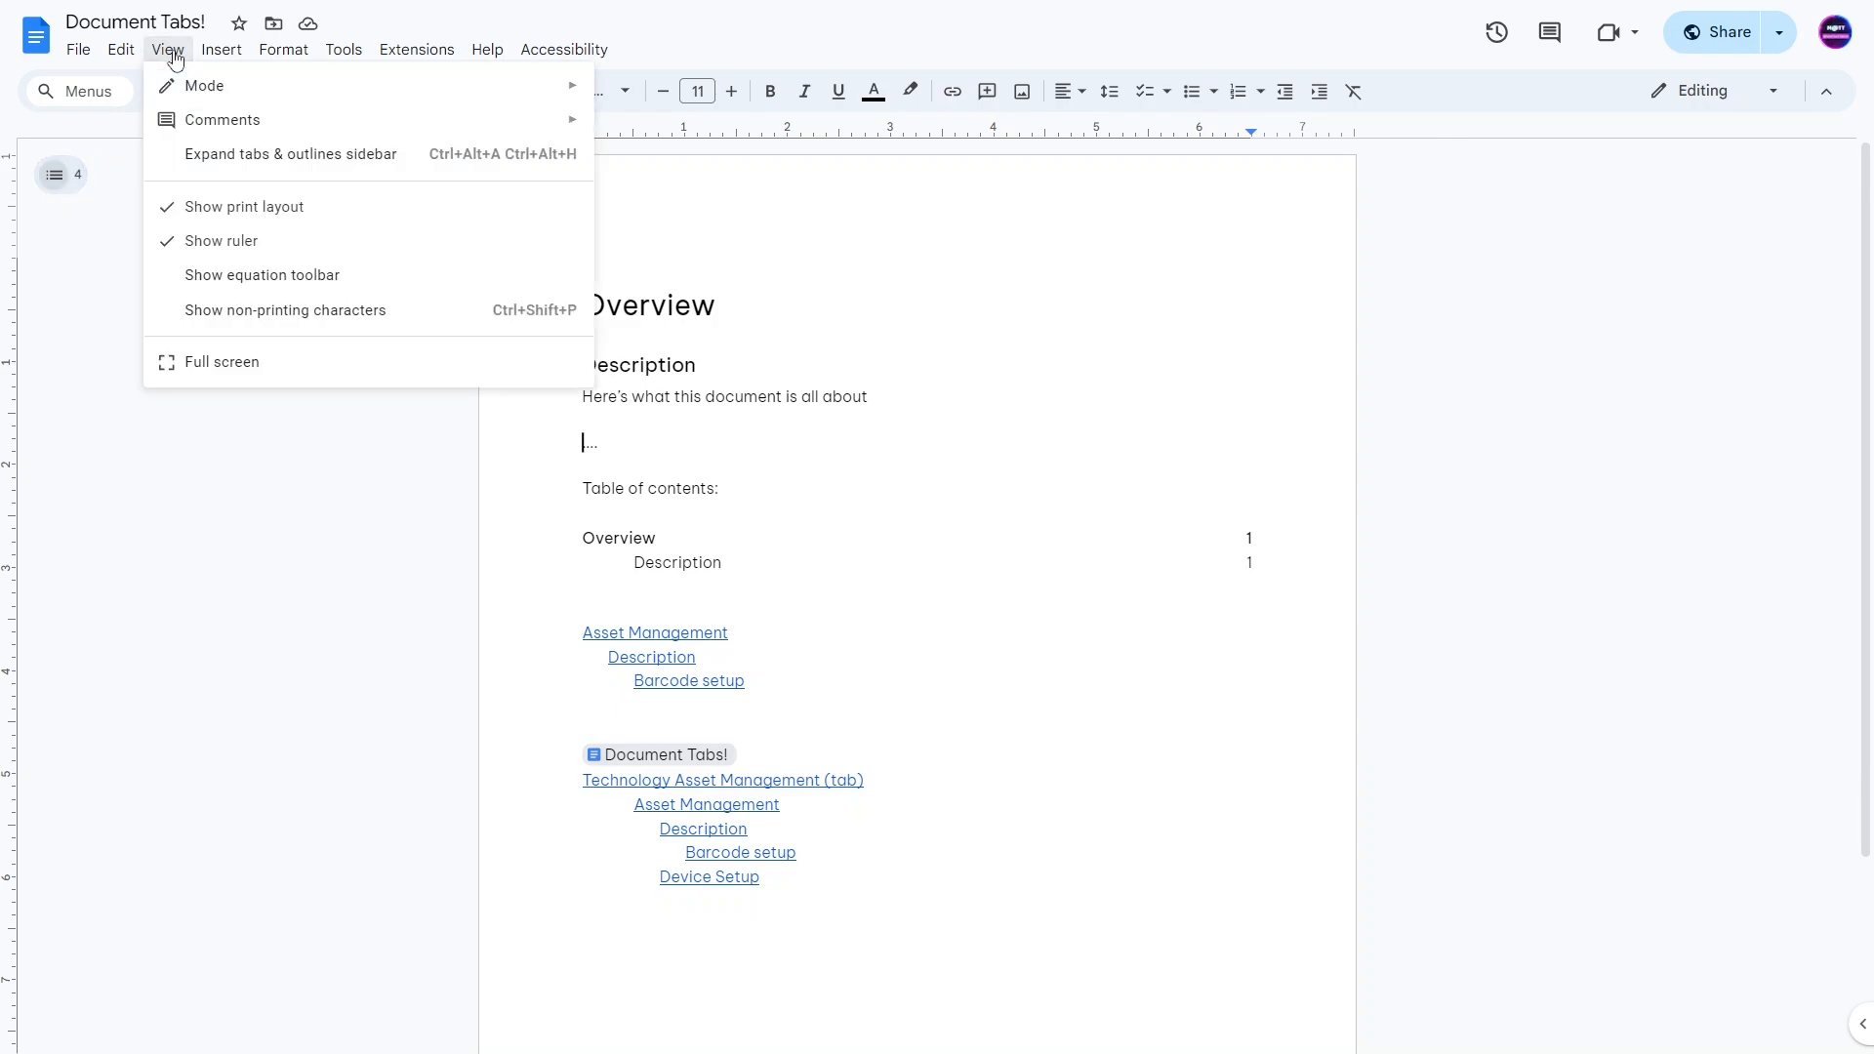
{"action": "left_click", "coordinate": [288, 153]}
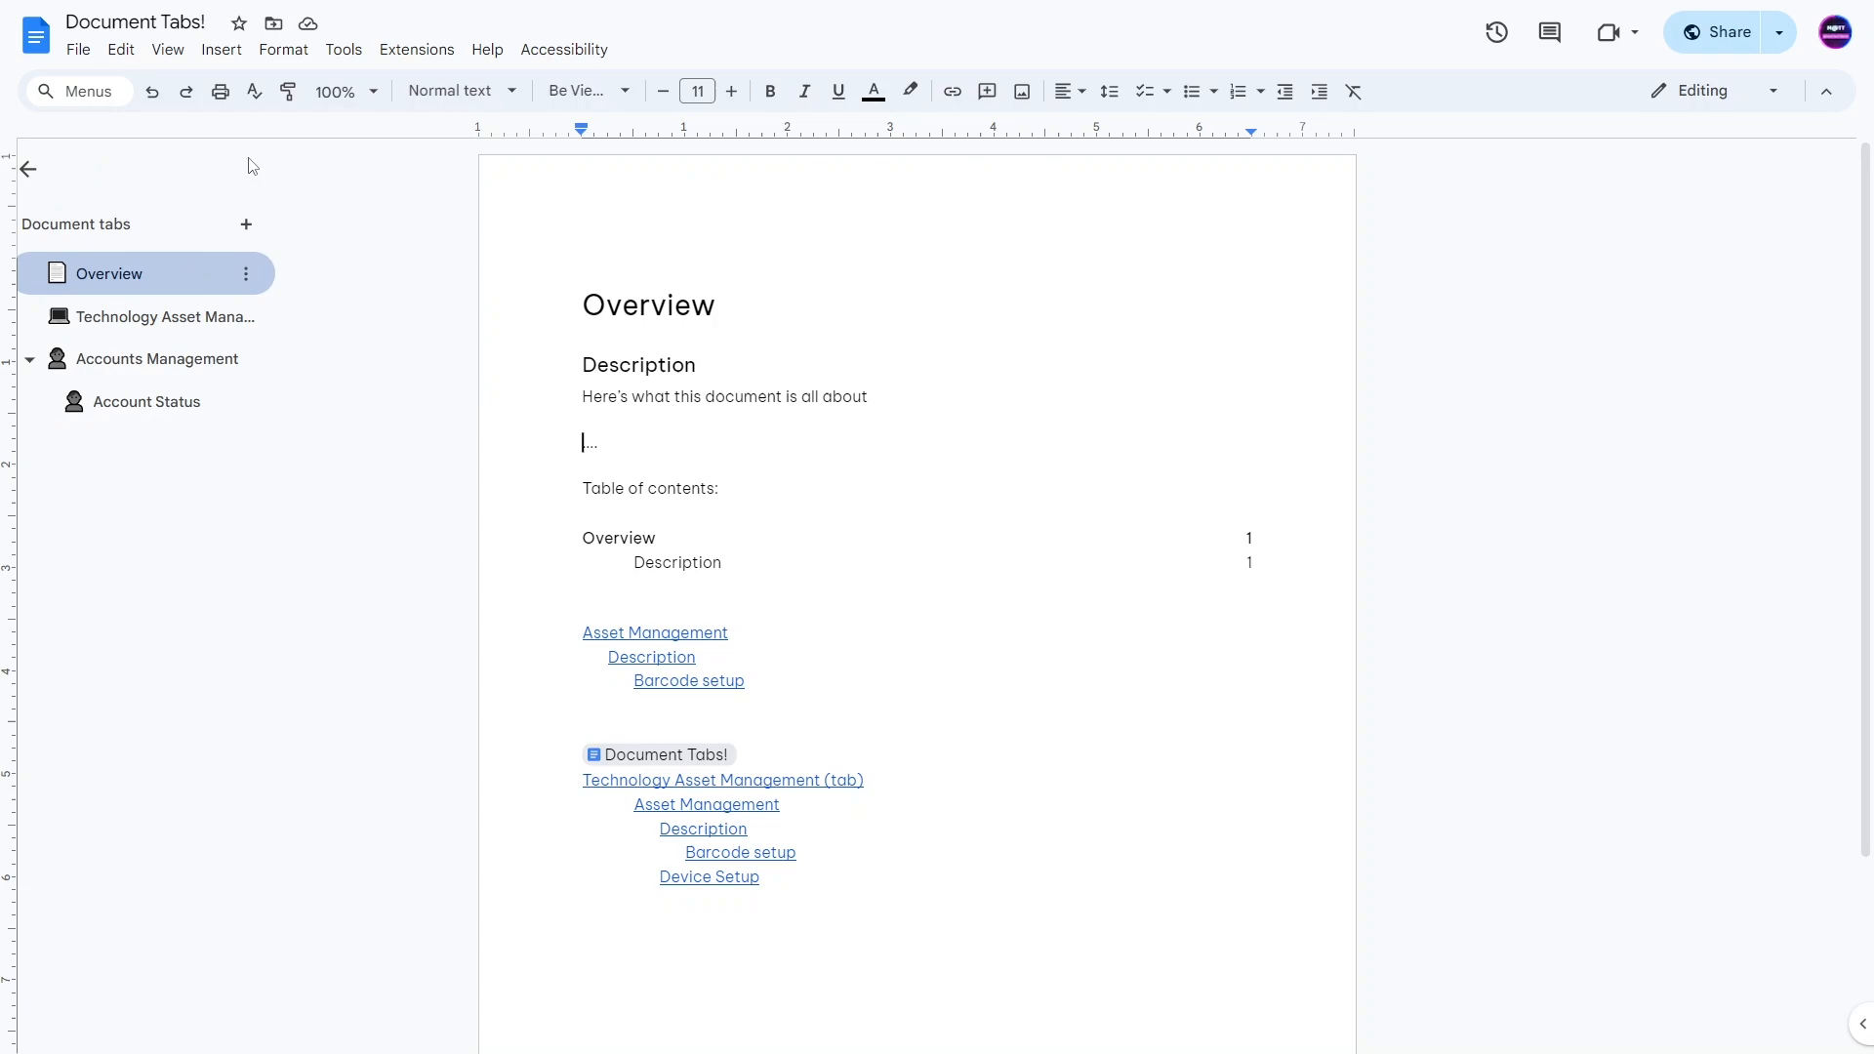
{"action": "left_click", "coordinate": [27, 169]}
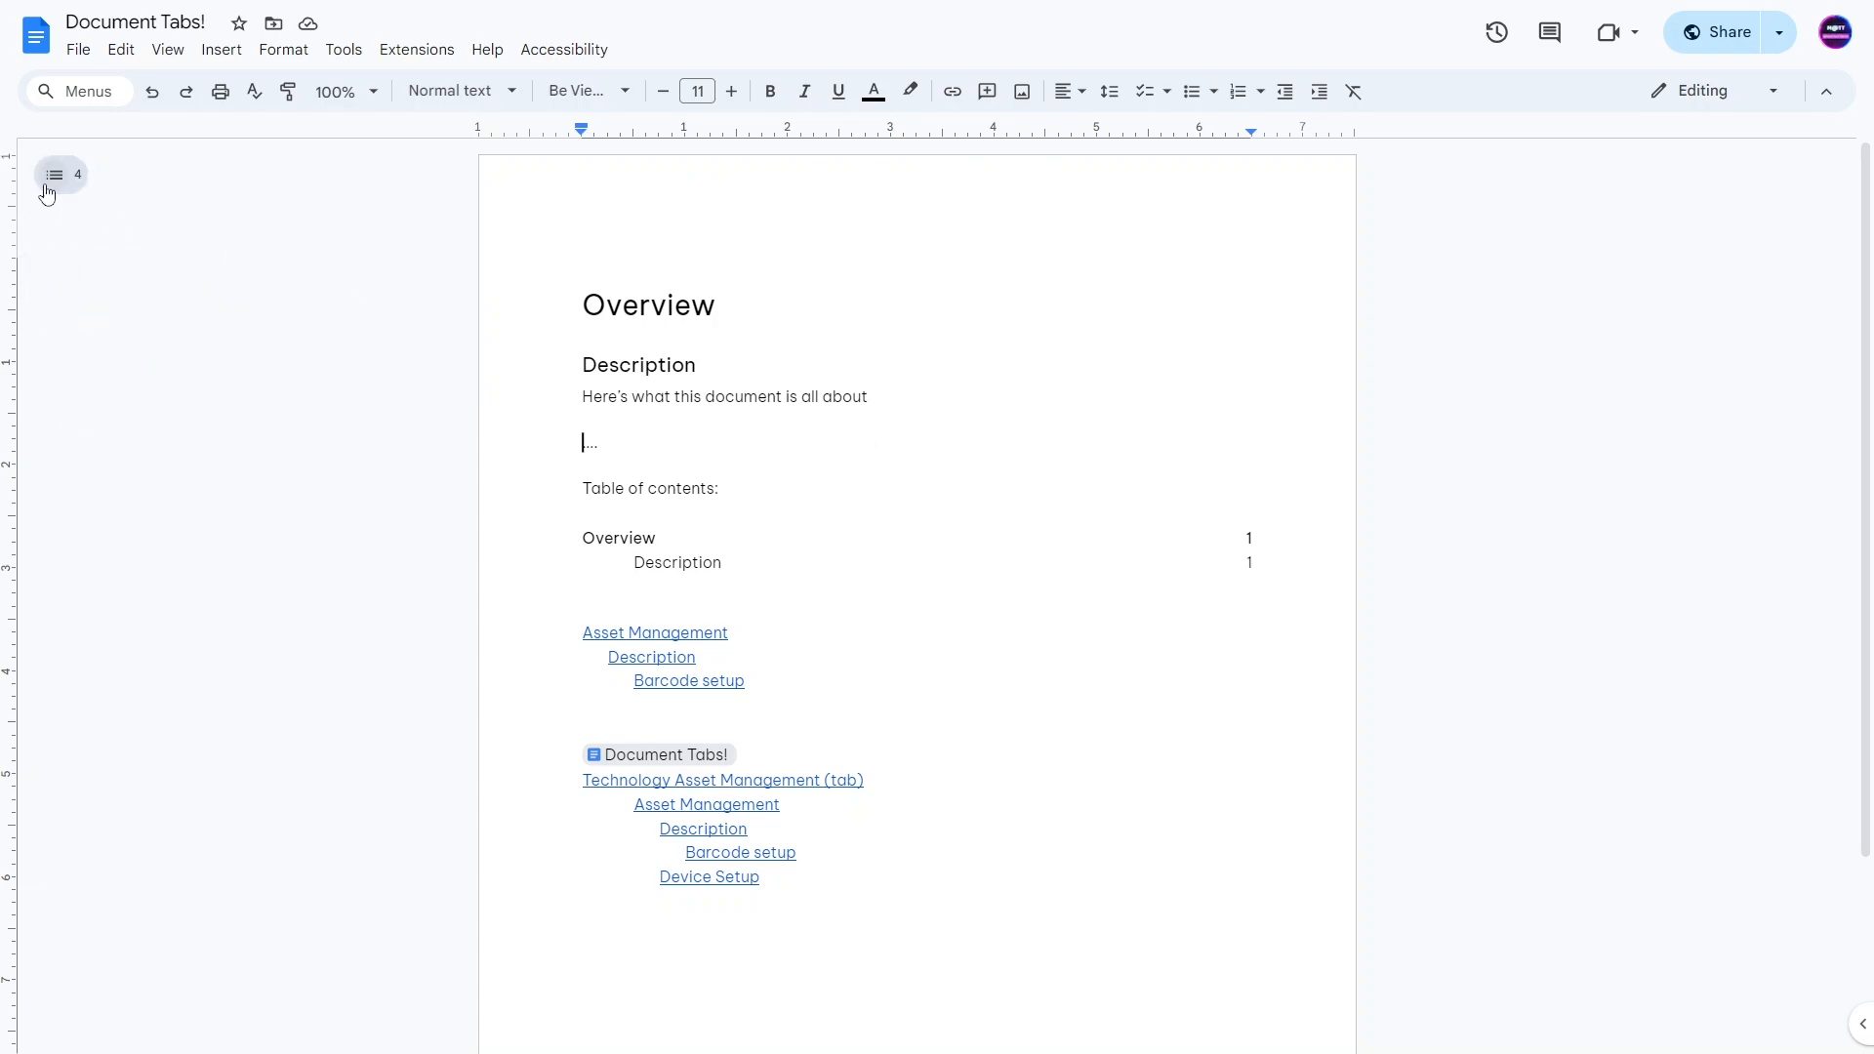
{"action": "mouse_move", "coordinate": [665, 391]}
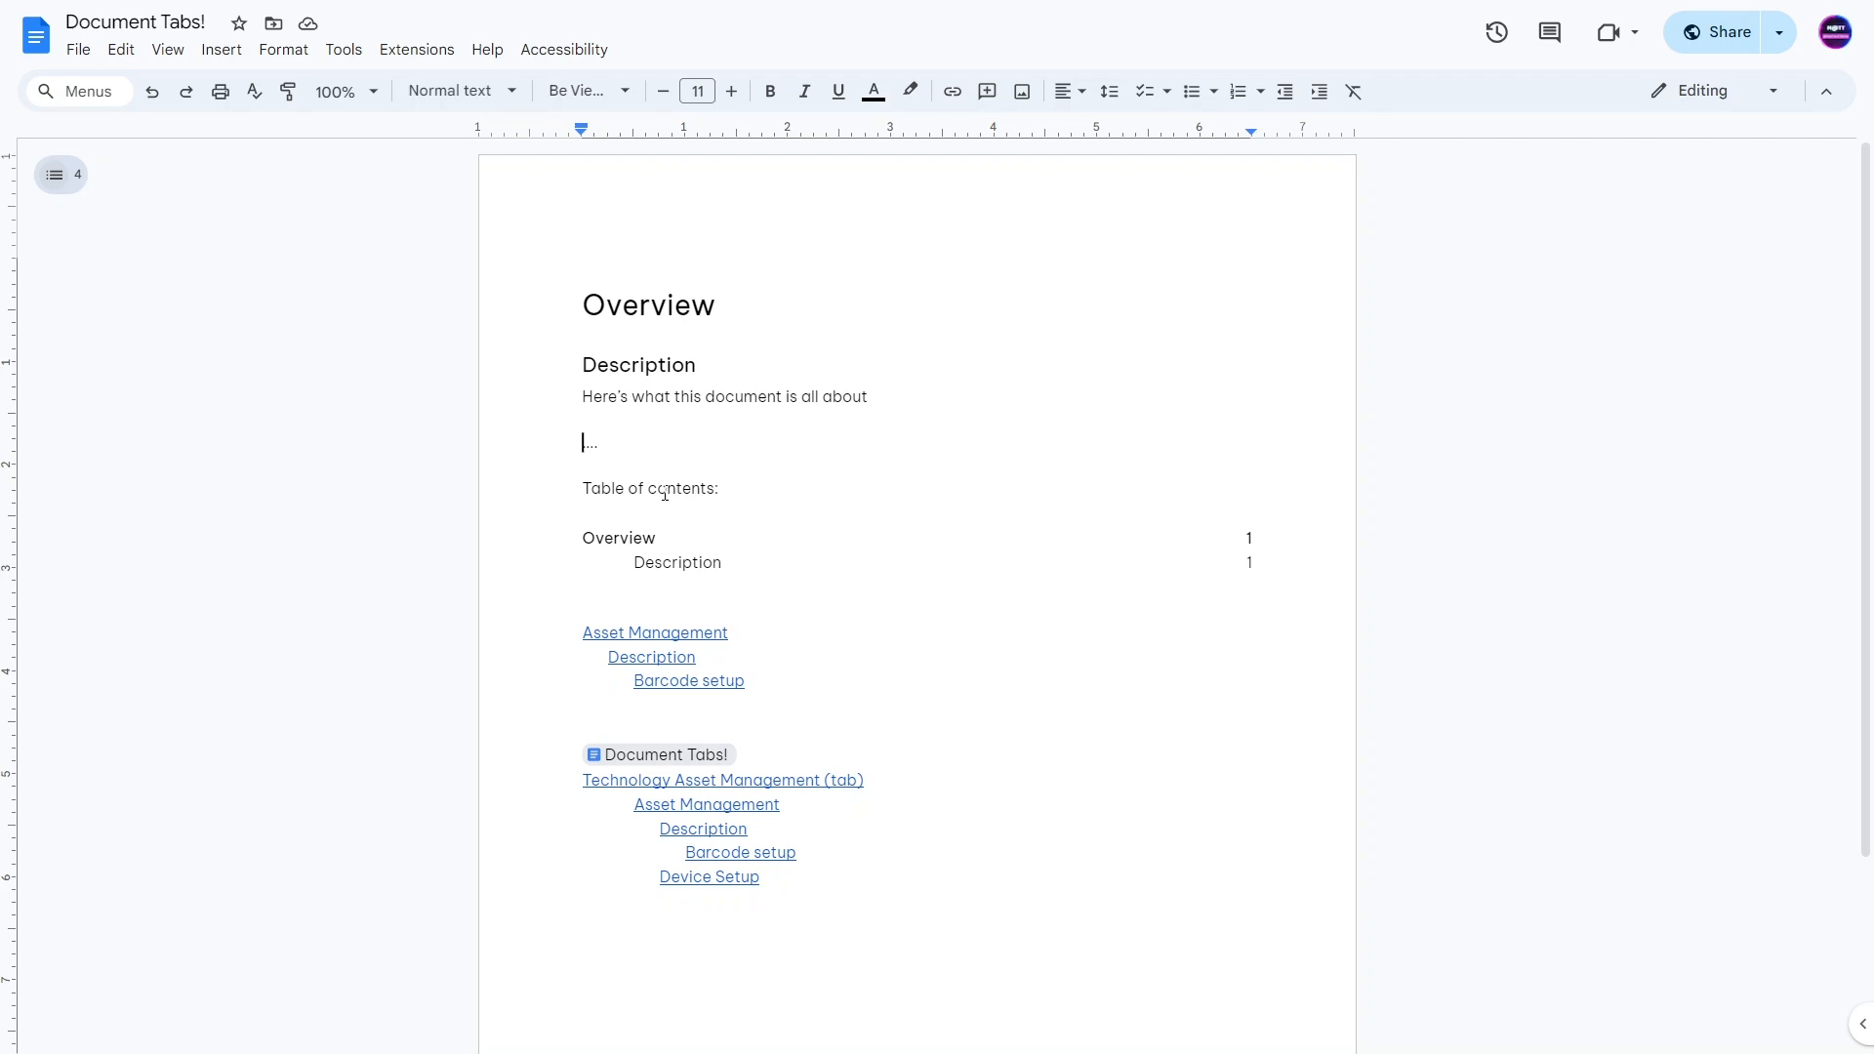
{"action": "mouse_move", "coordinate": [303, 302]}
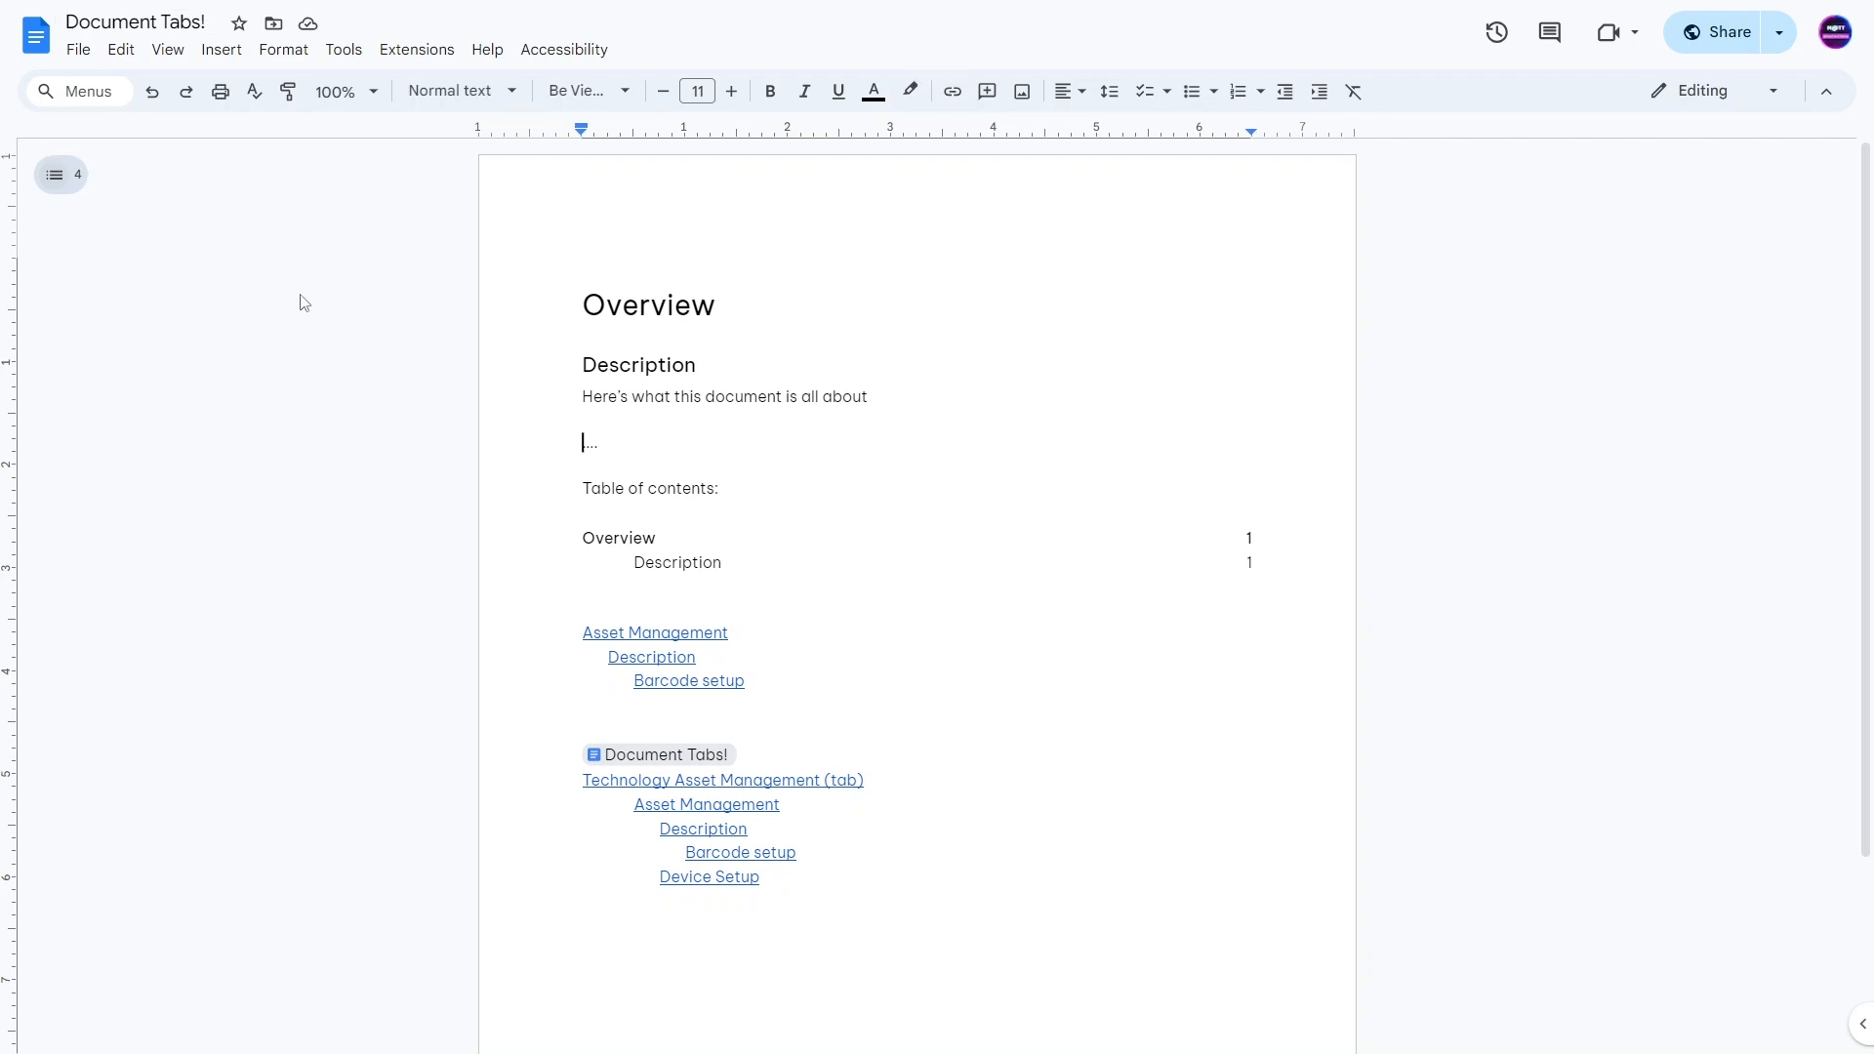
{"action": "mouse_move", "coordinate": [516, 380]}
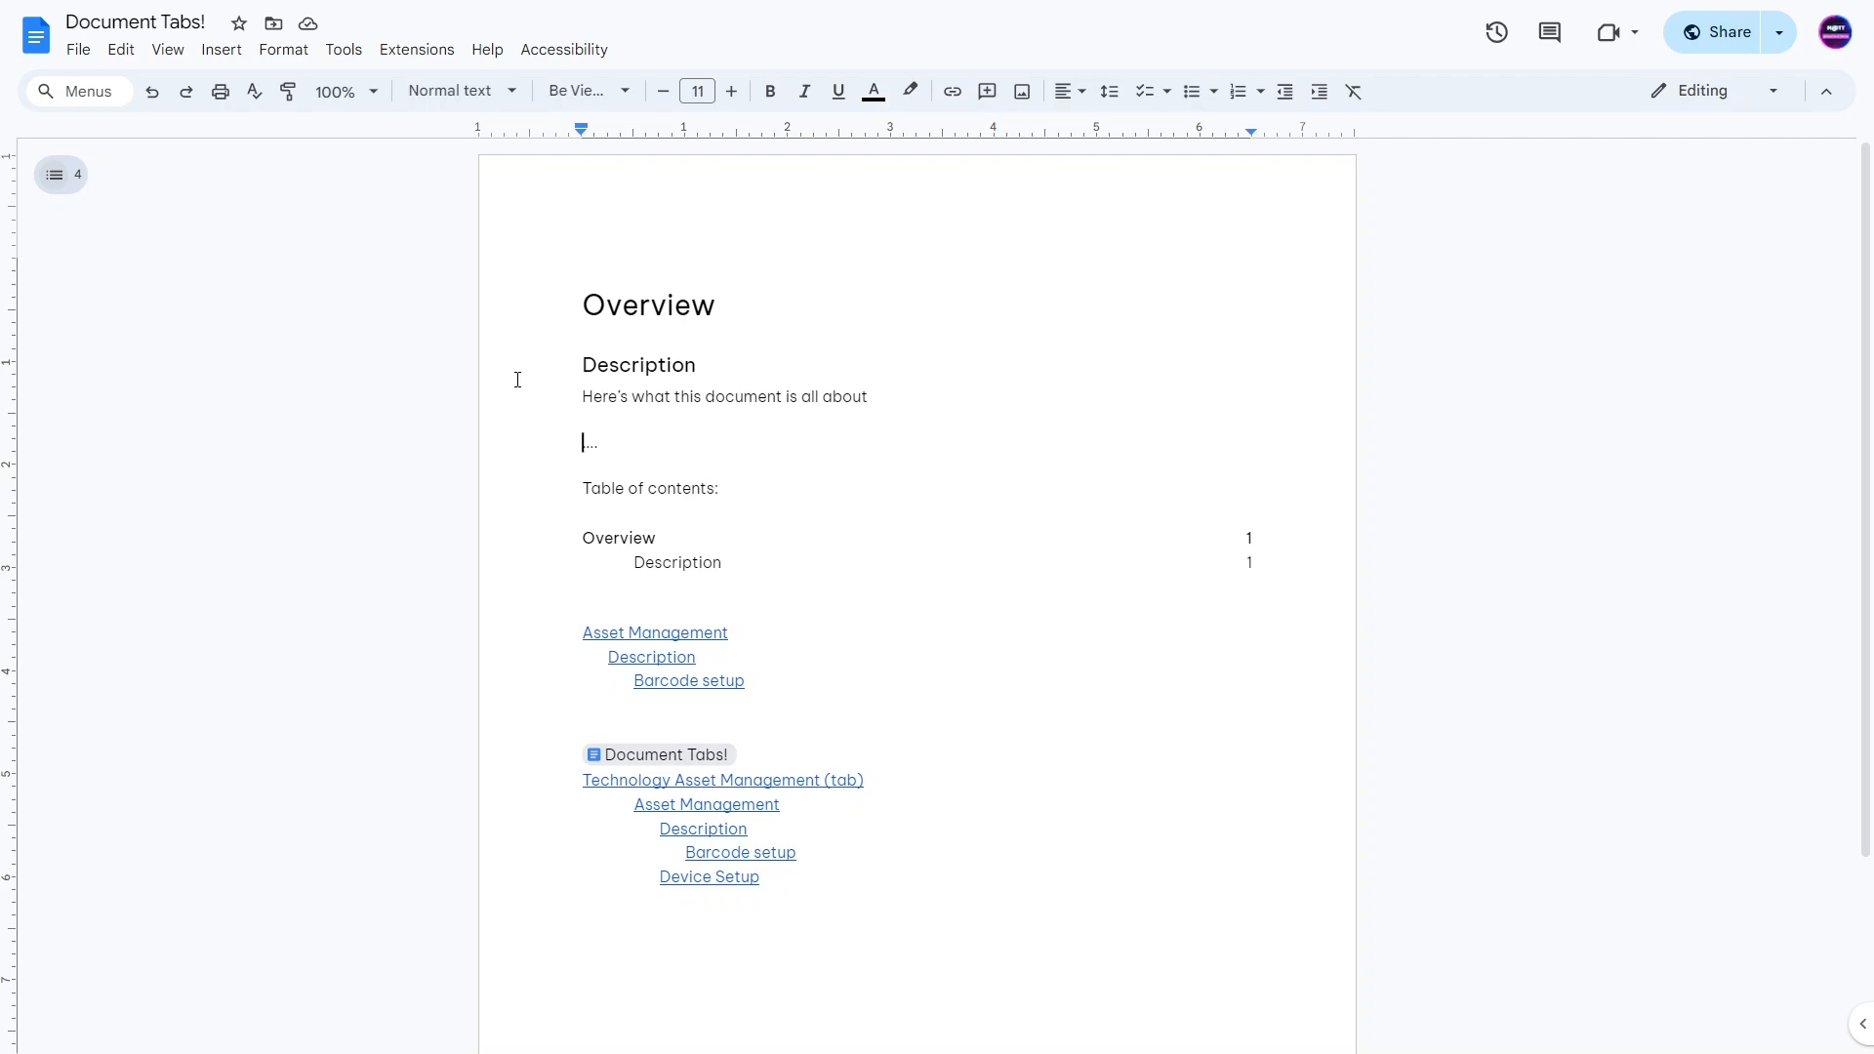
{"action": "mouse_move", "coordinate": [60, 175]}
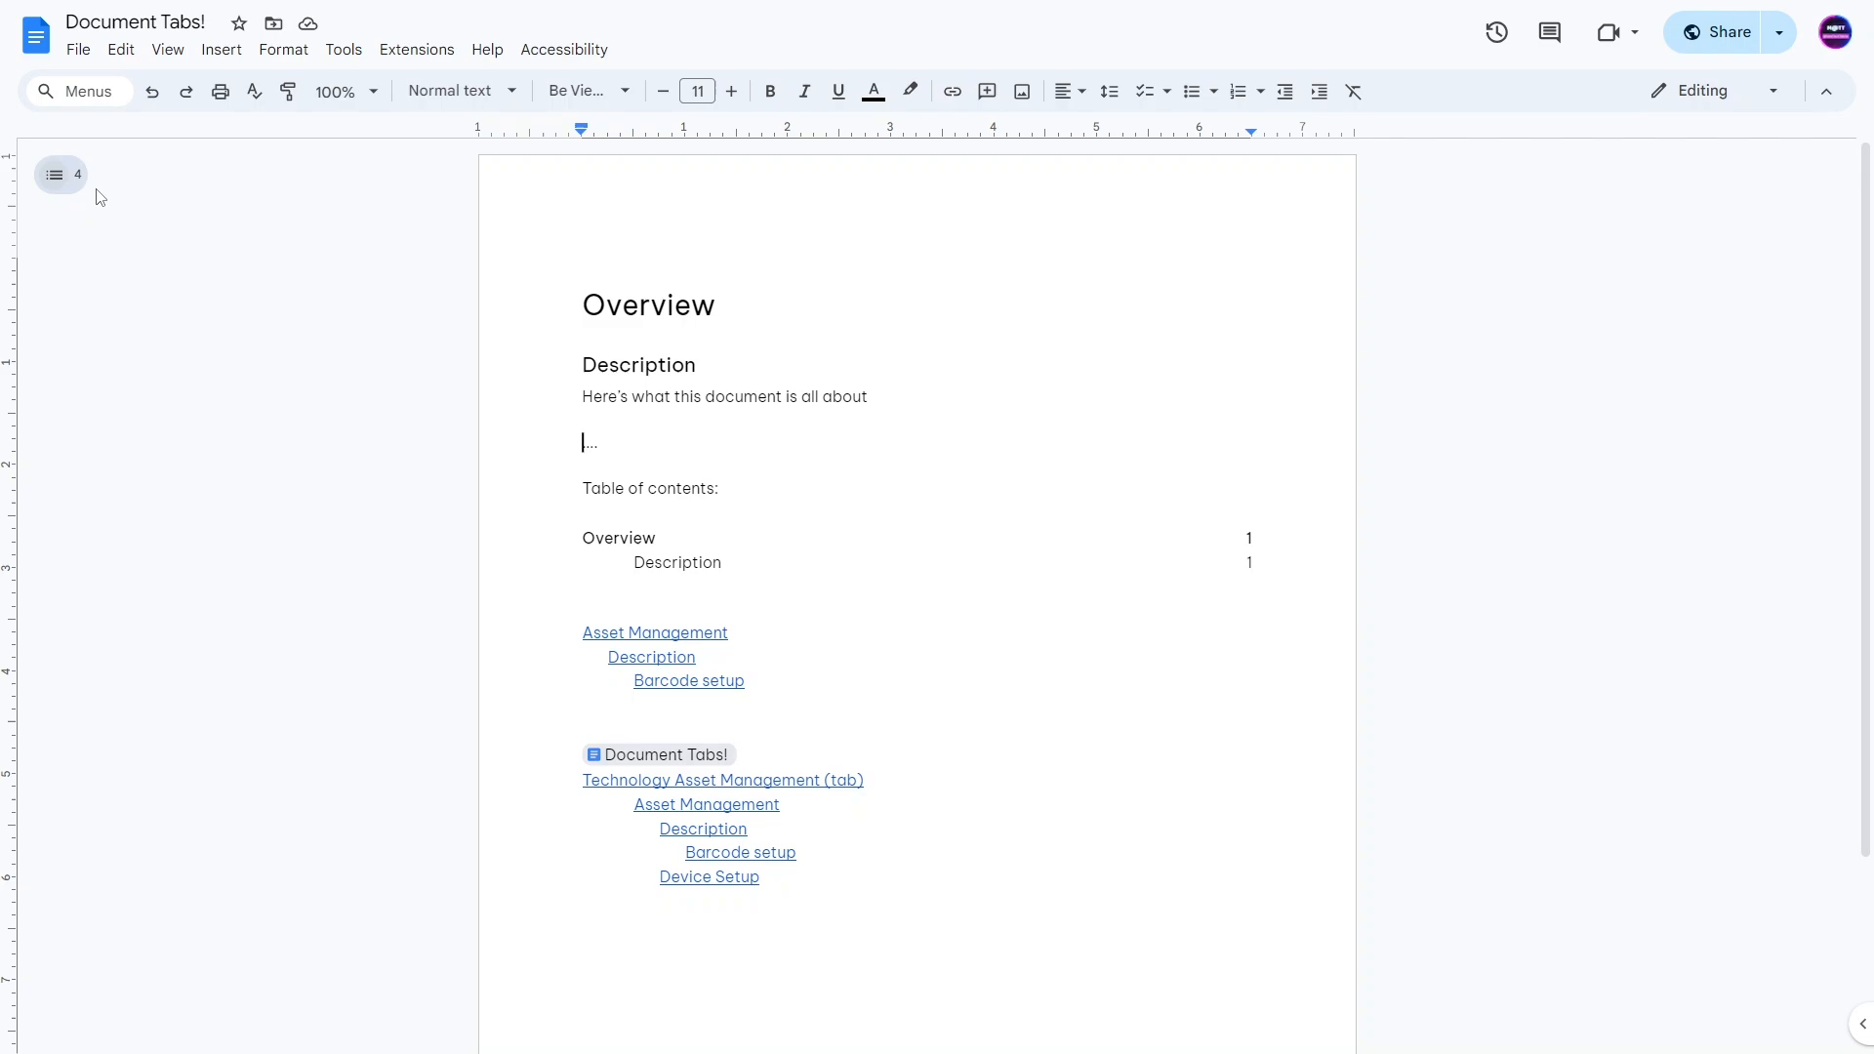
Inspect the floating tabs/outline button so Chrome DevTools opens on its element.
{"action": "right_click", "coordinate": [60, 174]}
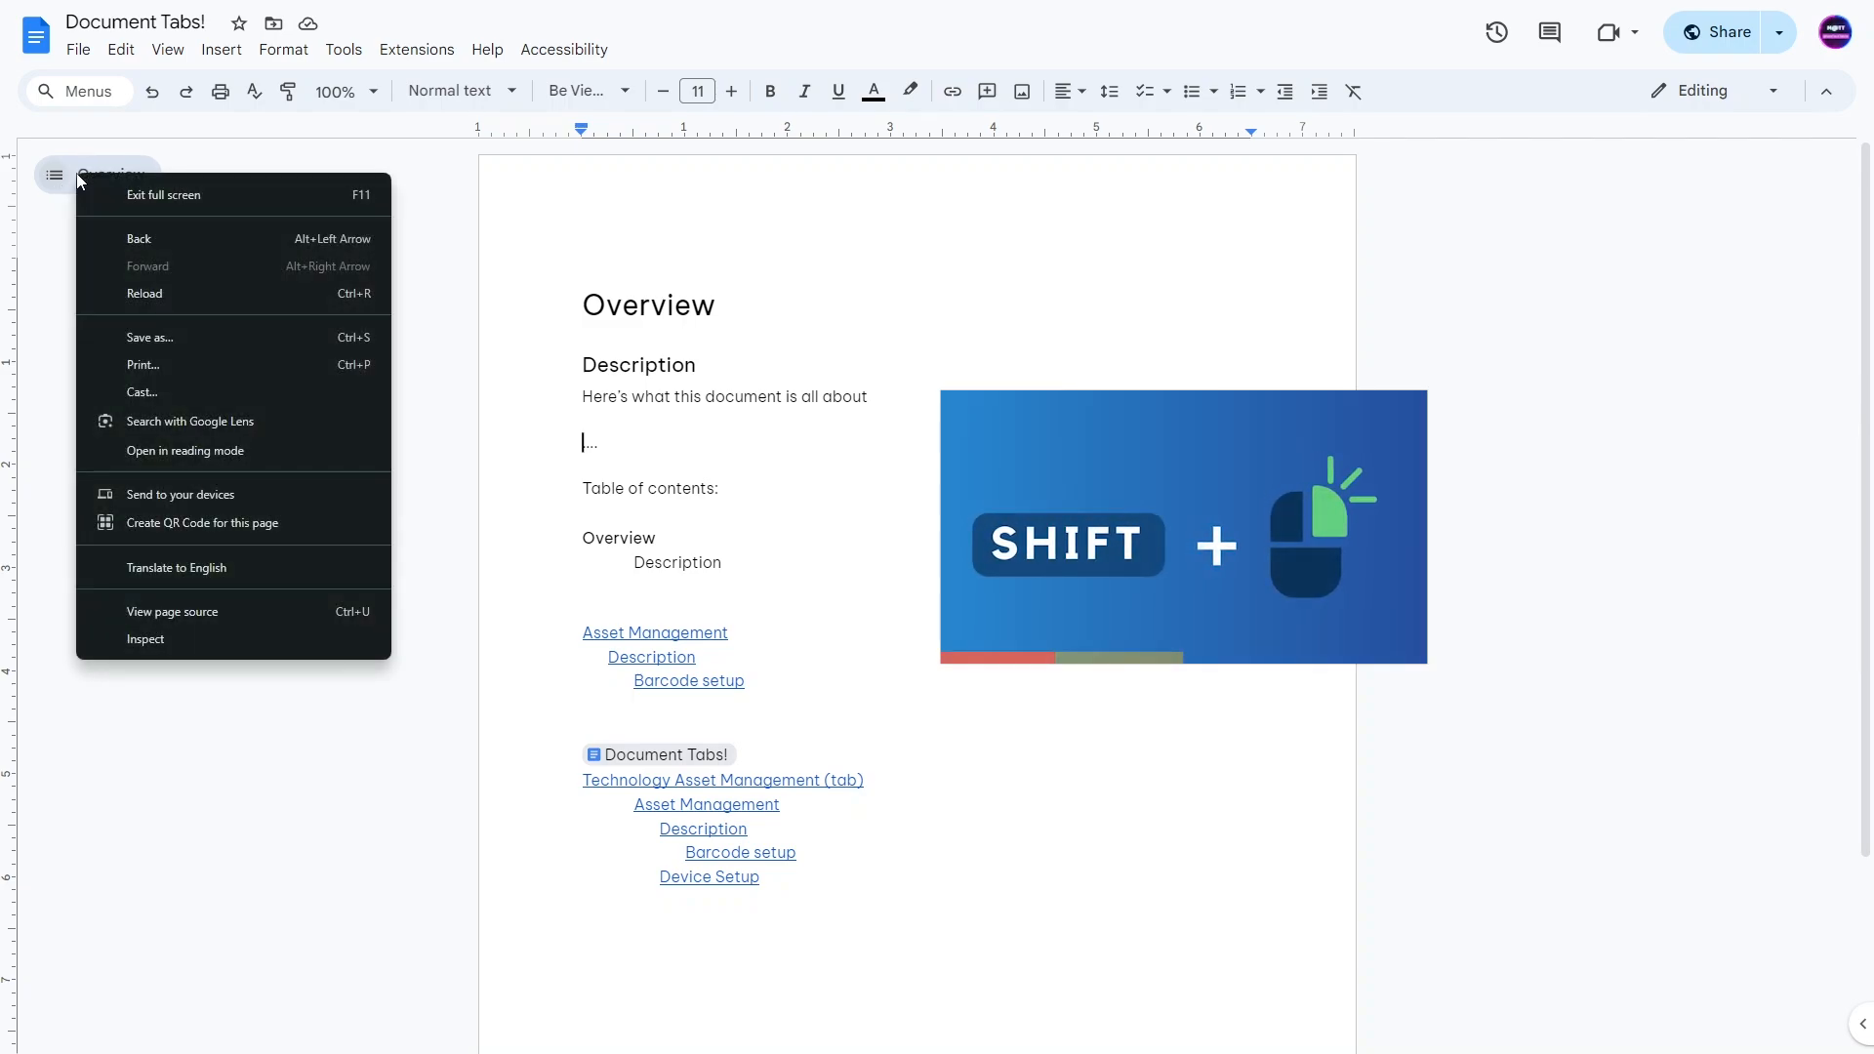
{"action": "mouse_move", "coordinate": [222, 543]}
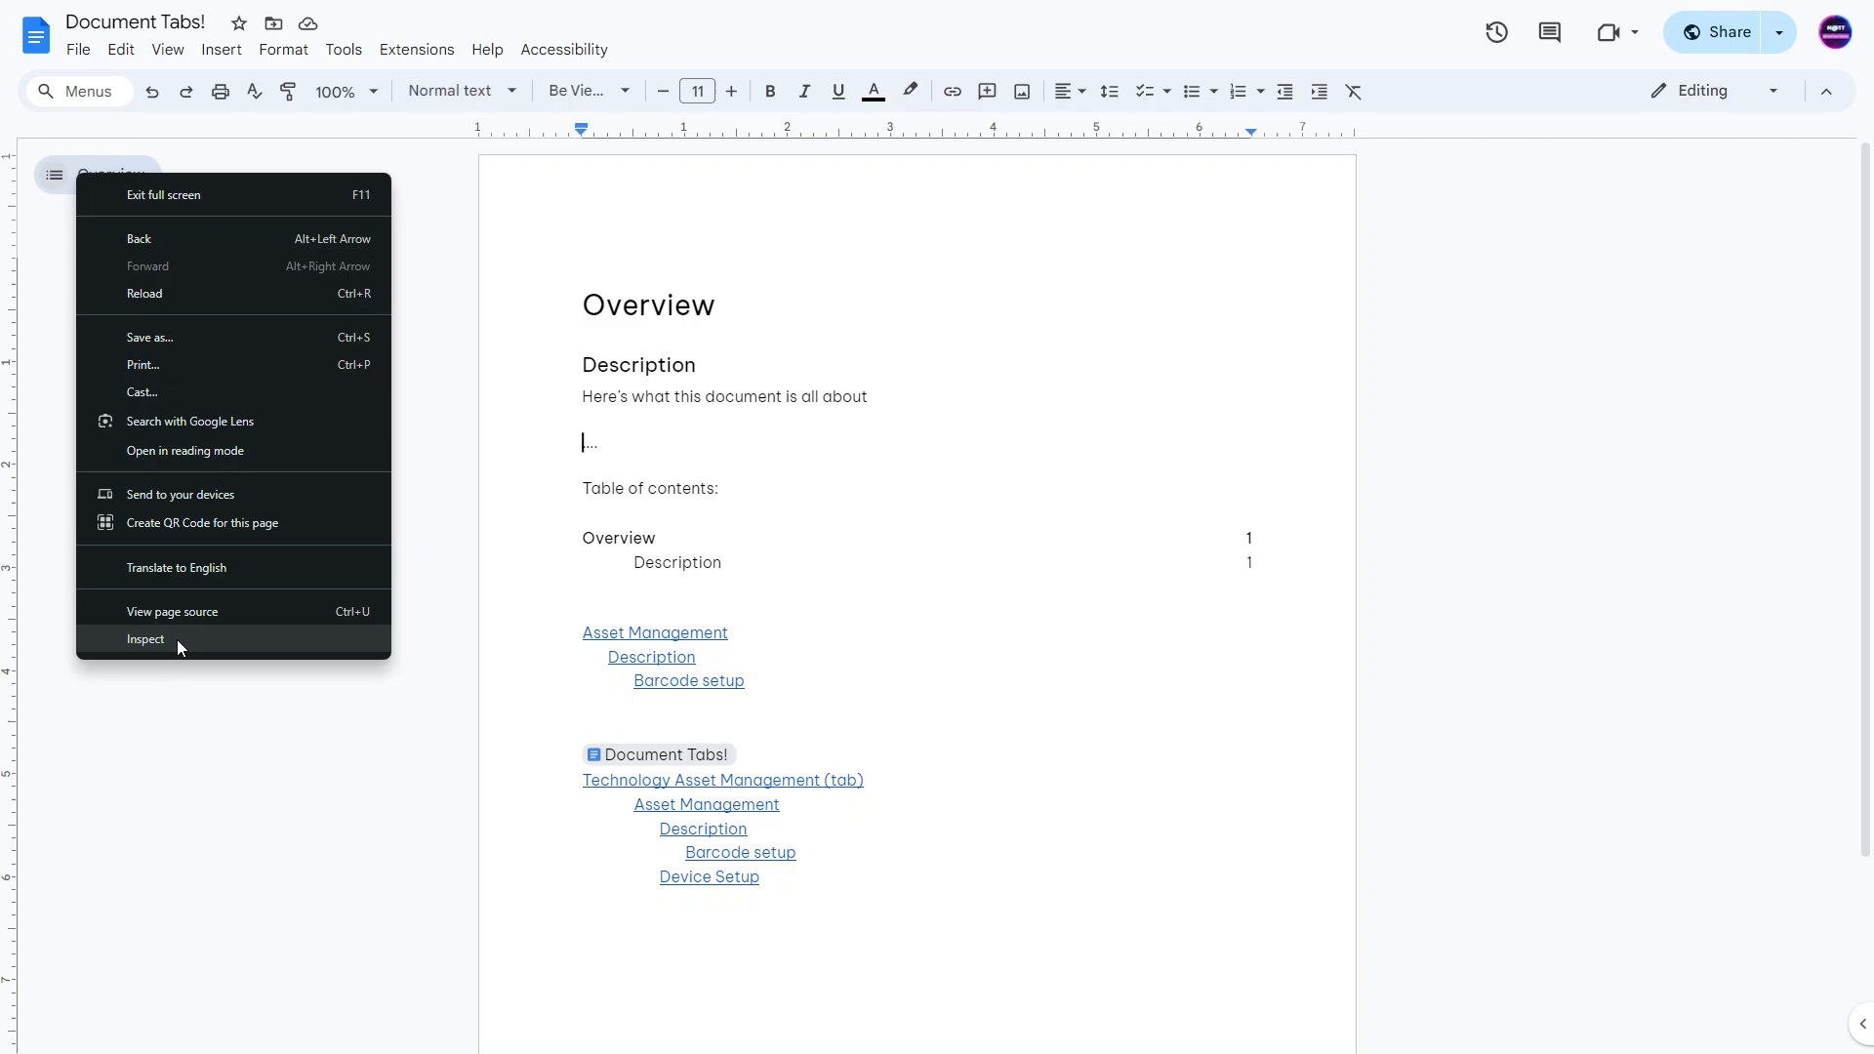
{"action": "mouse_move", "coordinate": [229, 239]}
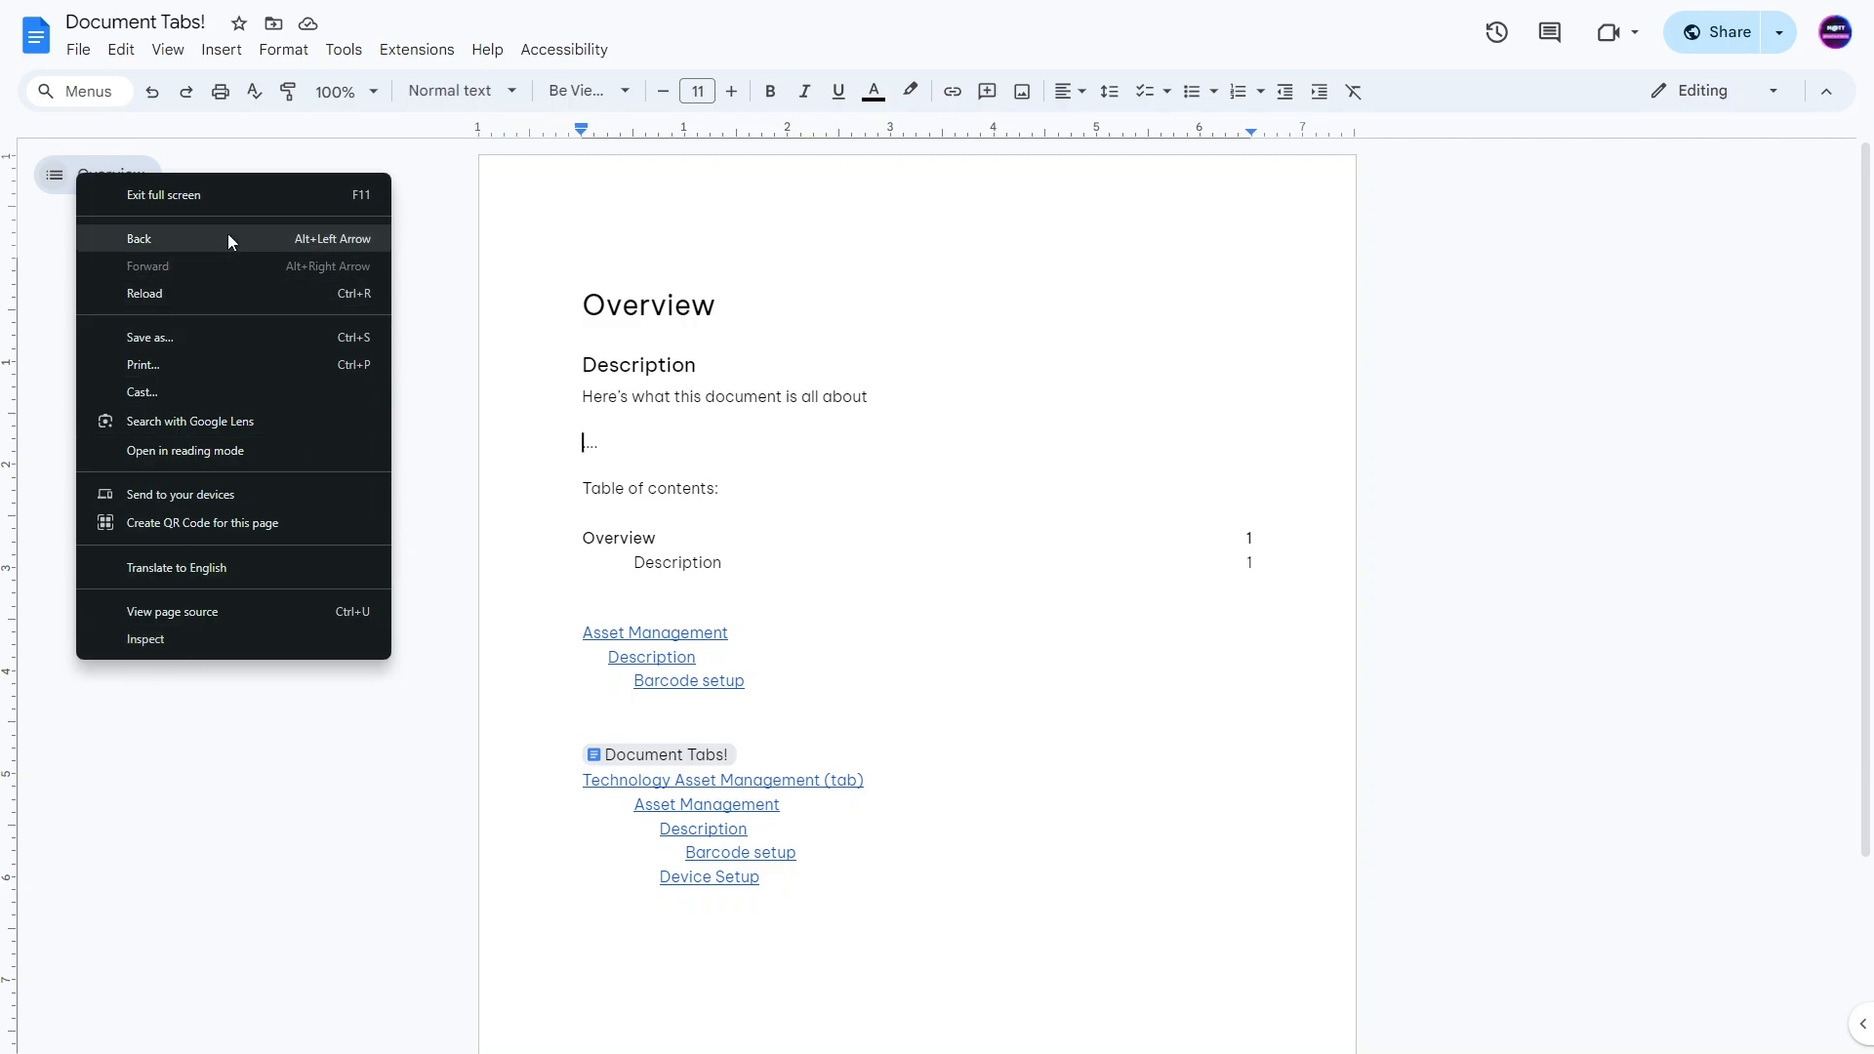
{"action": "left_click", "coordinate": [176, 653]}
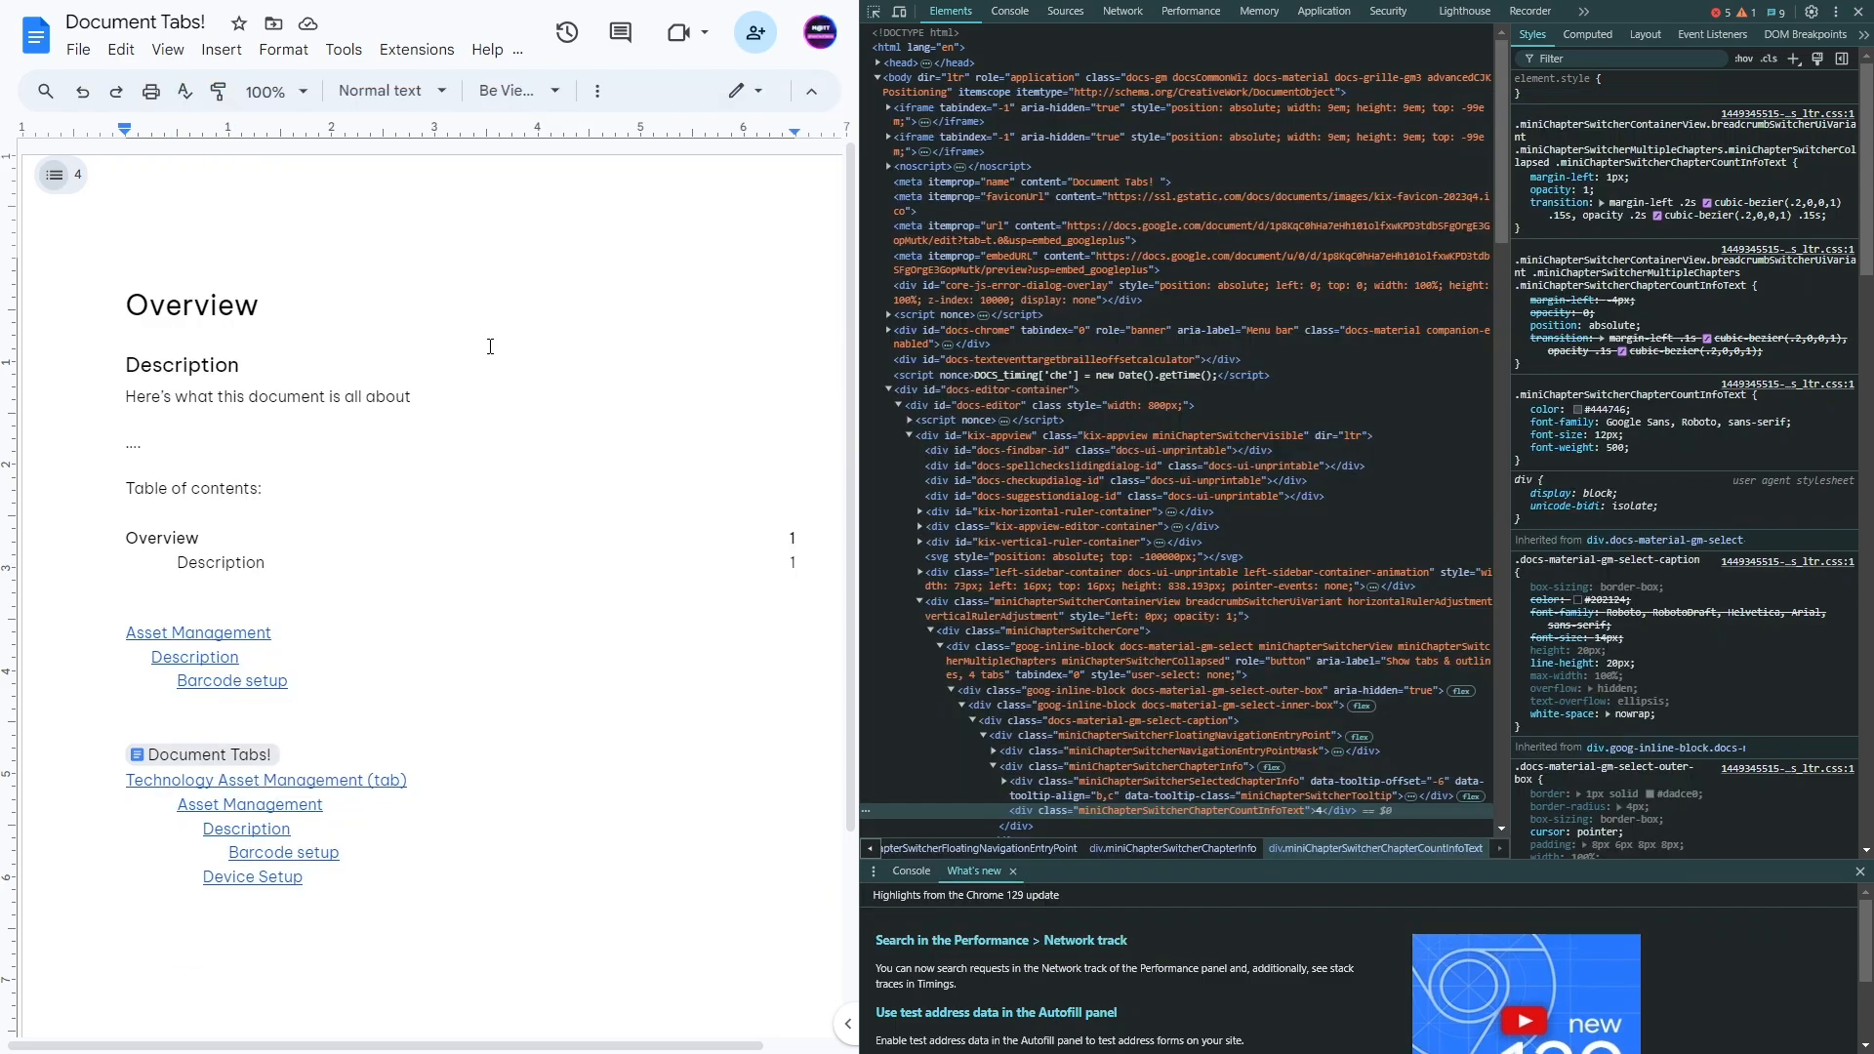
{"action": "mouse_move", "coordinate": [917, 48]}
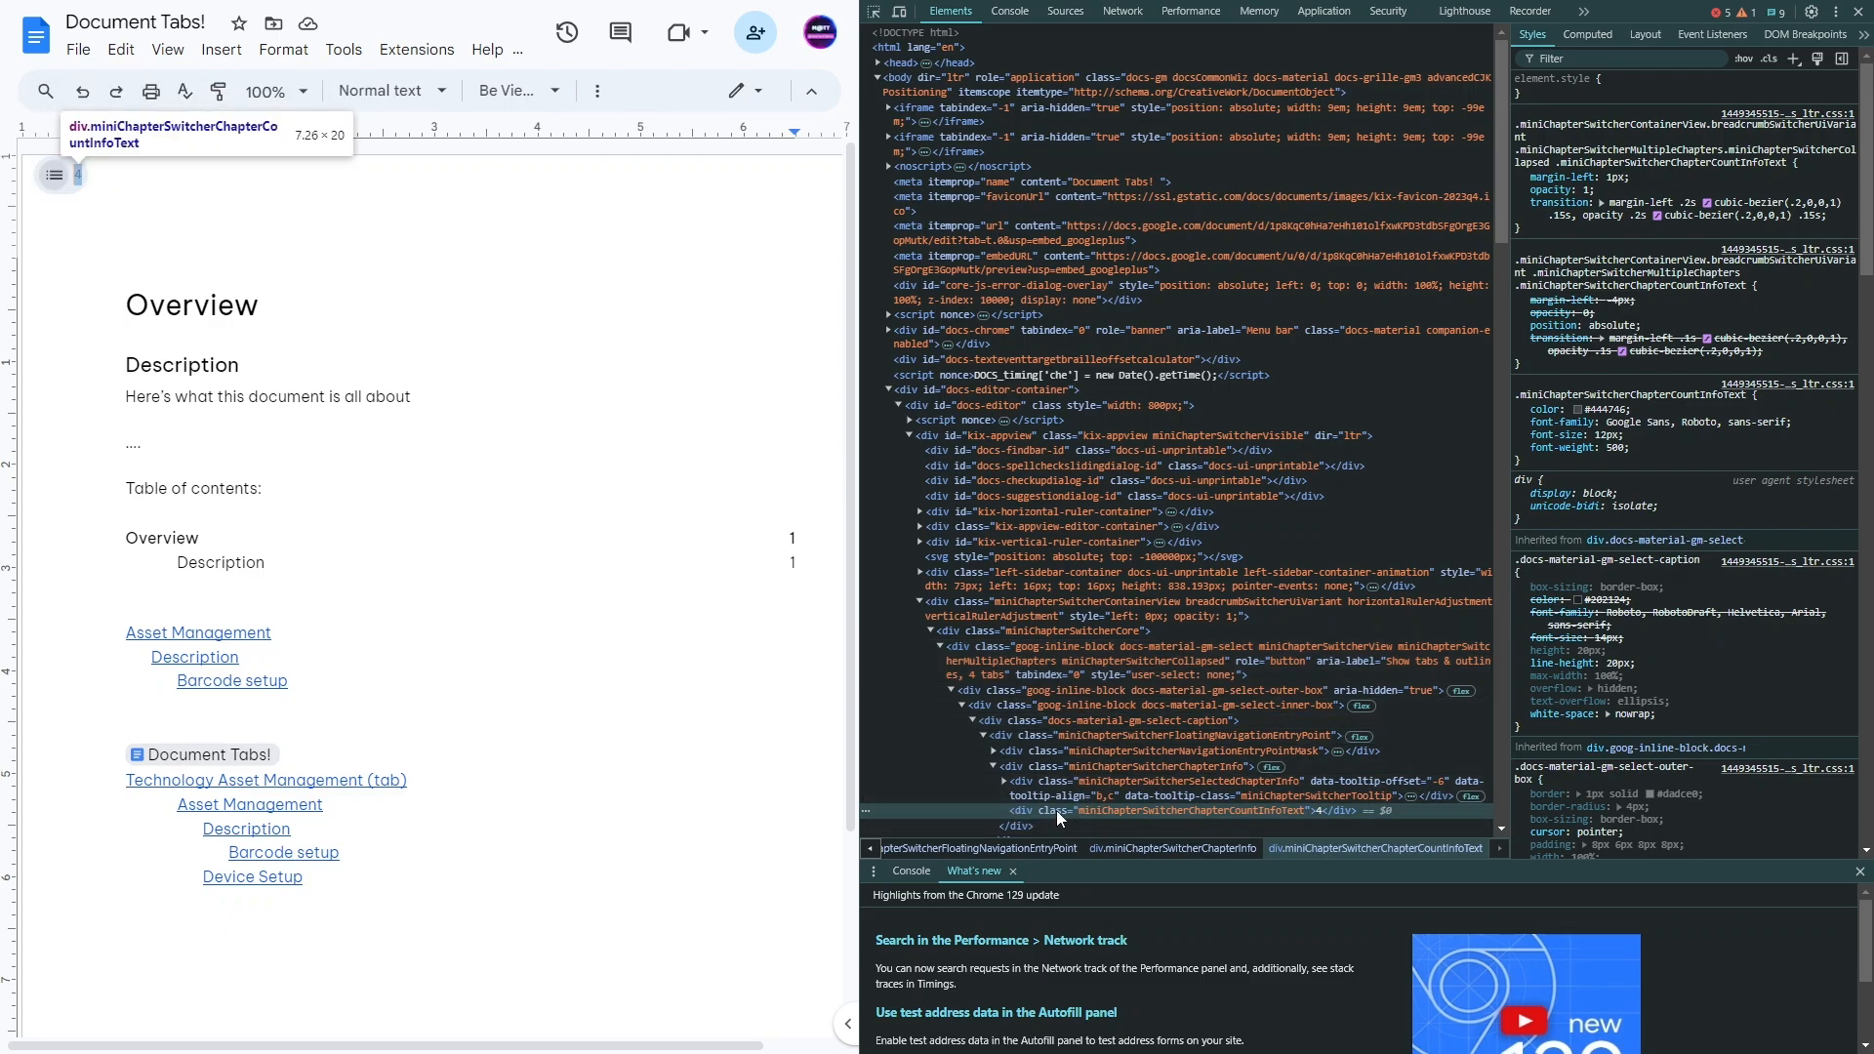
{"action": "mouse_move", "coordinate": [1016, 654]}
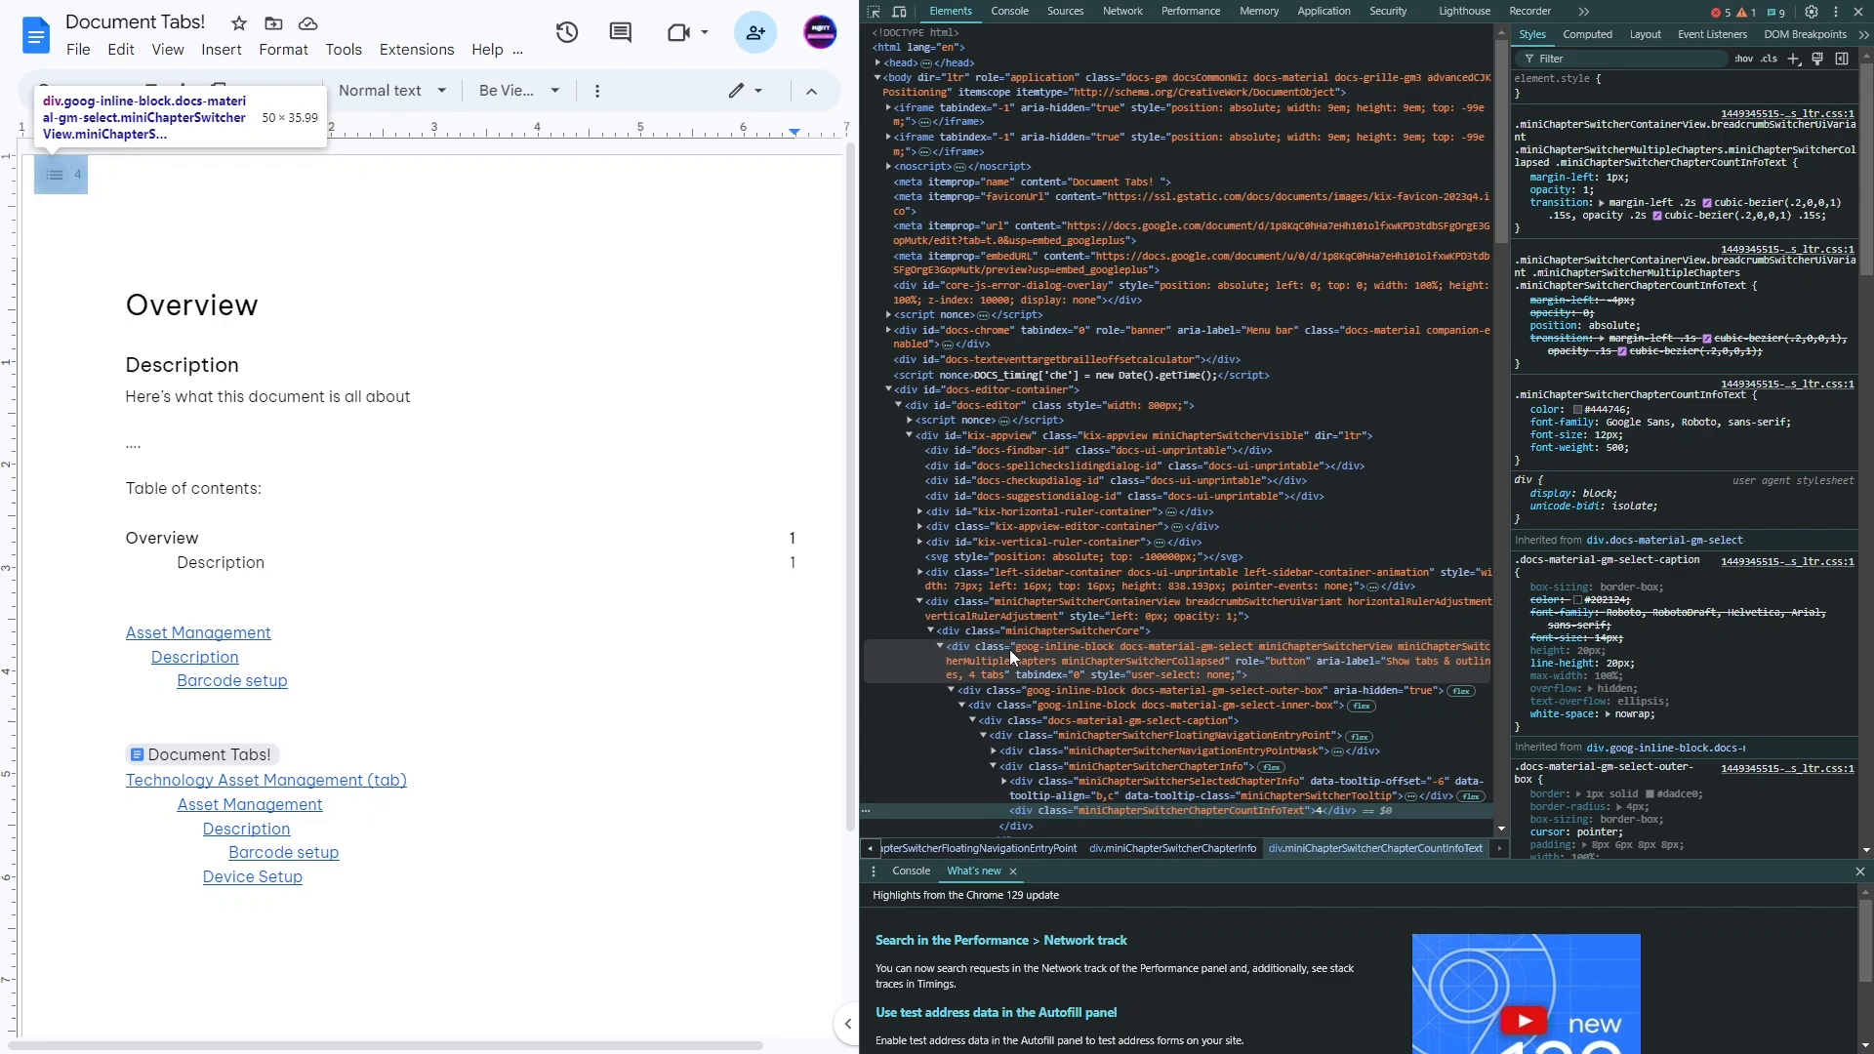
{"action": "mouse_move", "coordinate": [899, 586]}
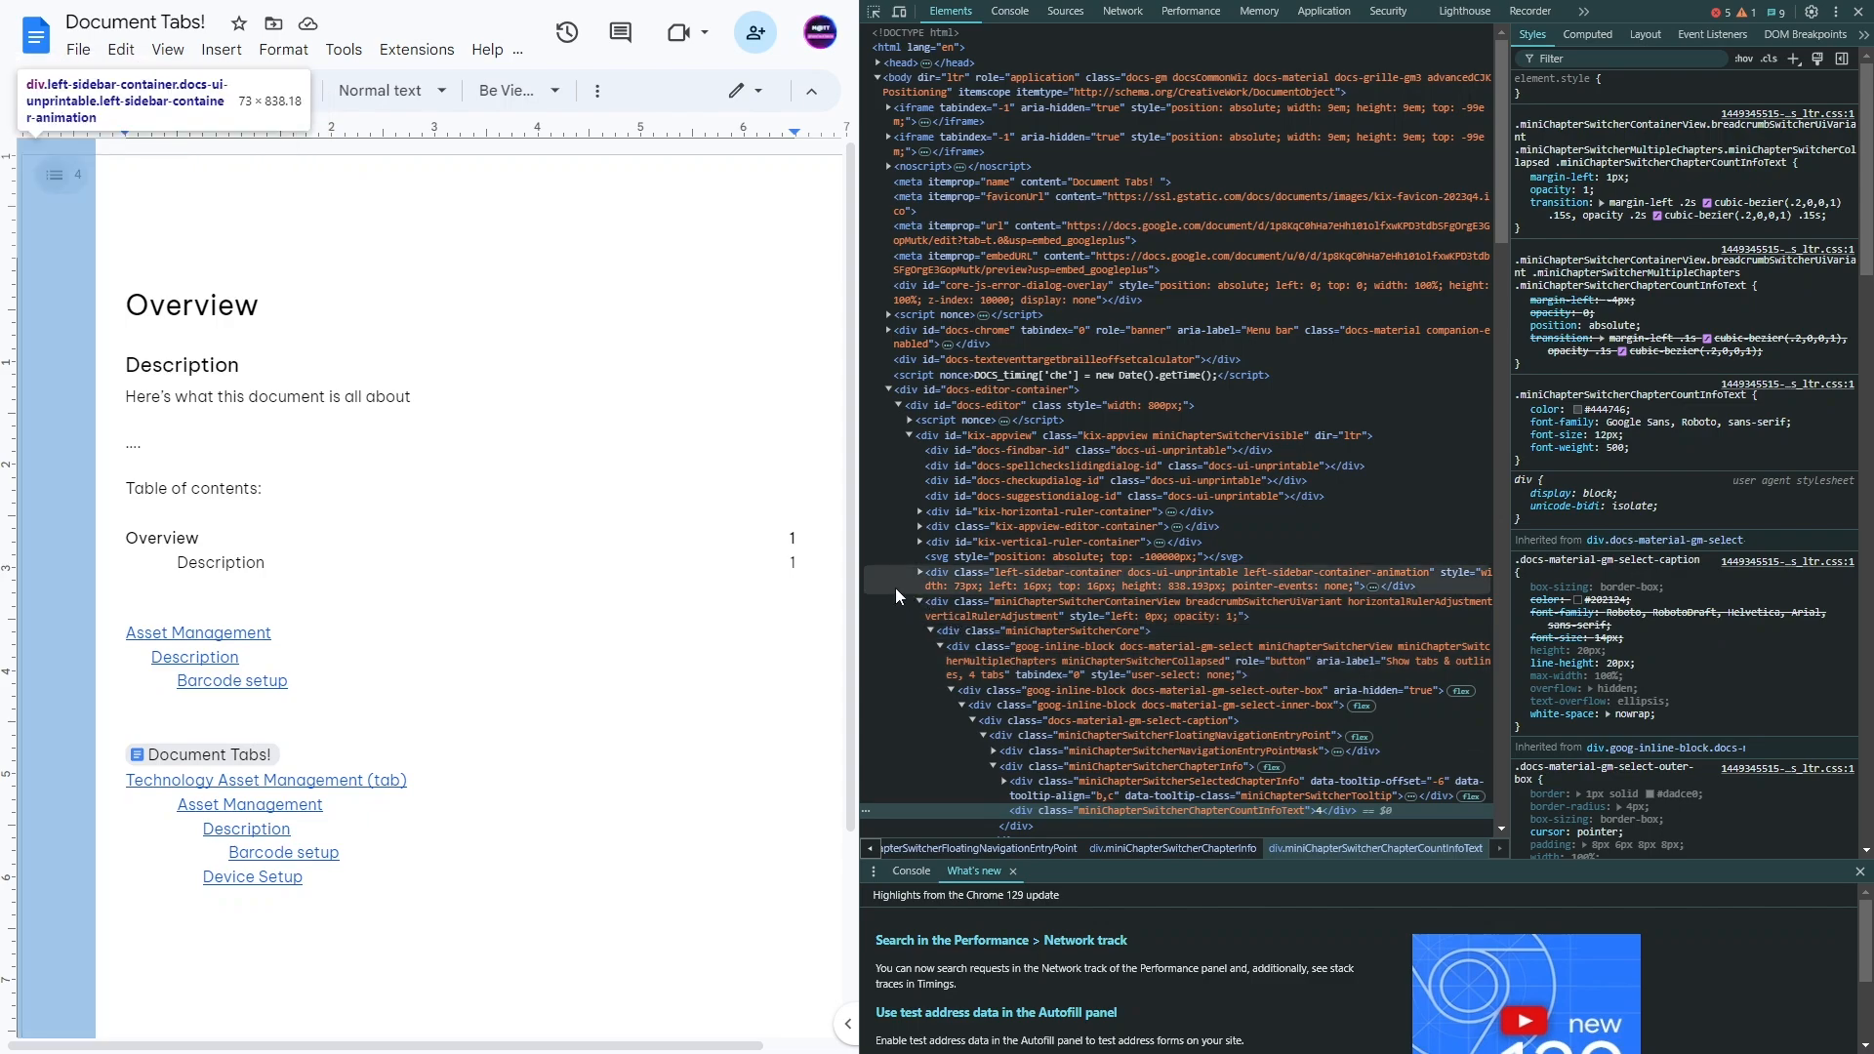
{"action": "mouse_move", "coordinate": [920, 628]}
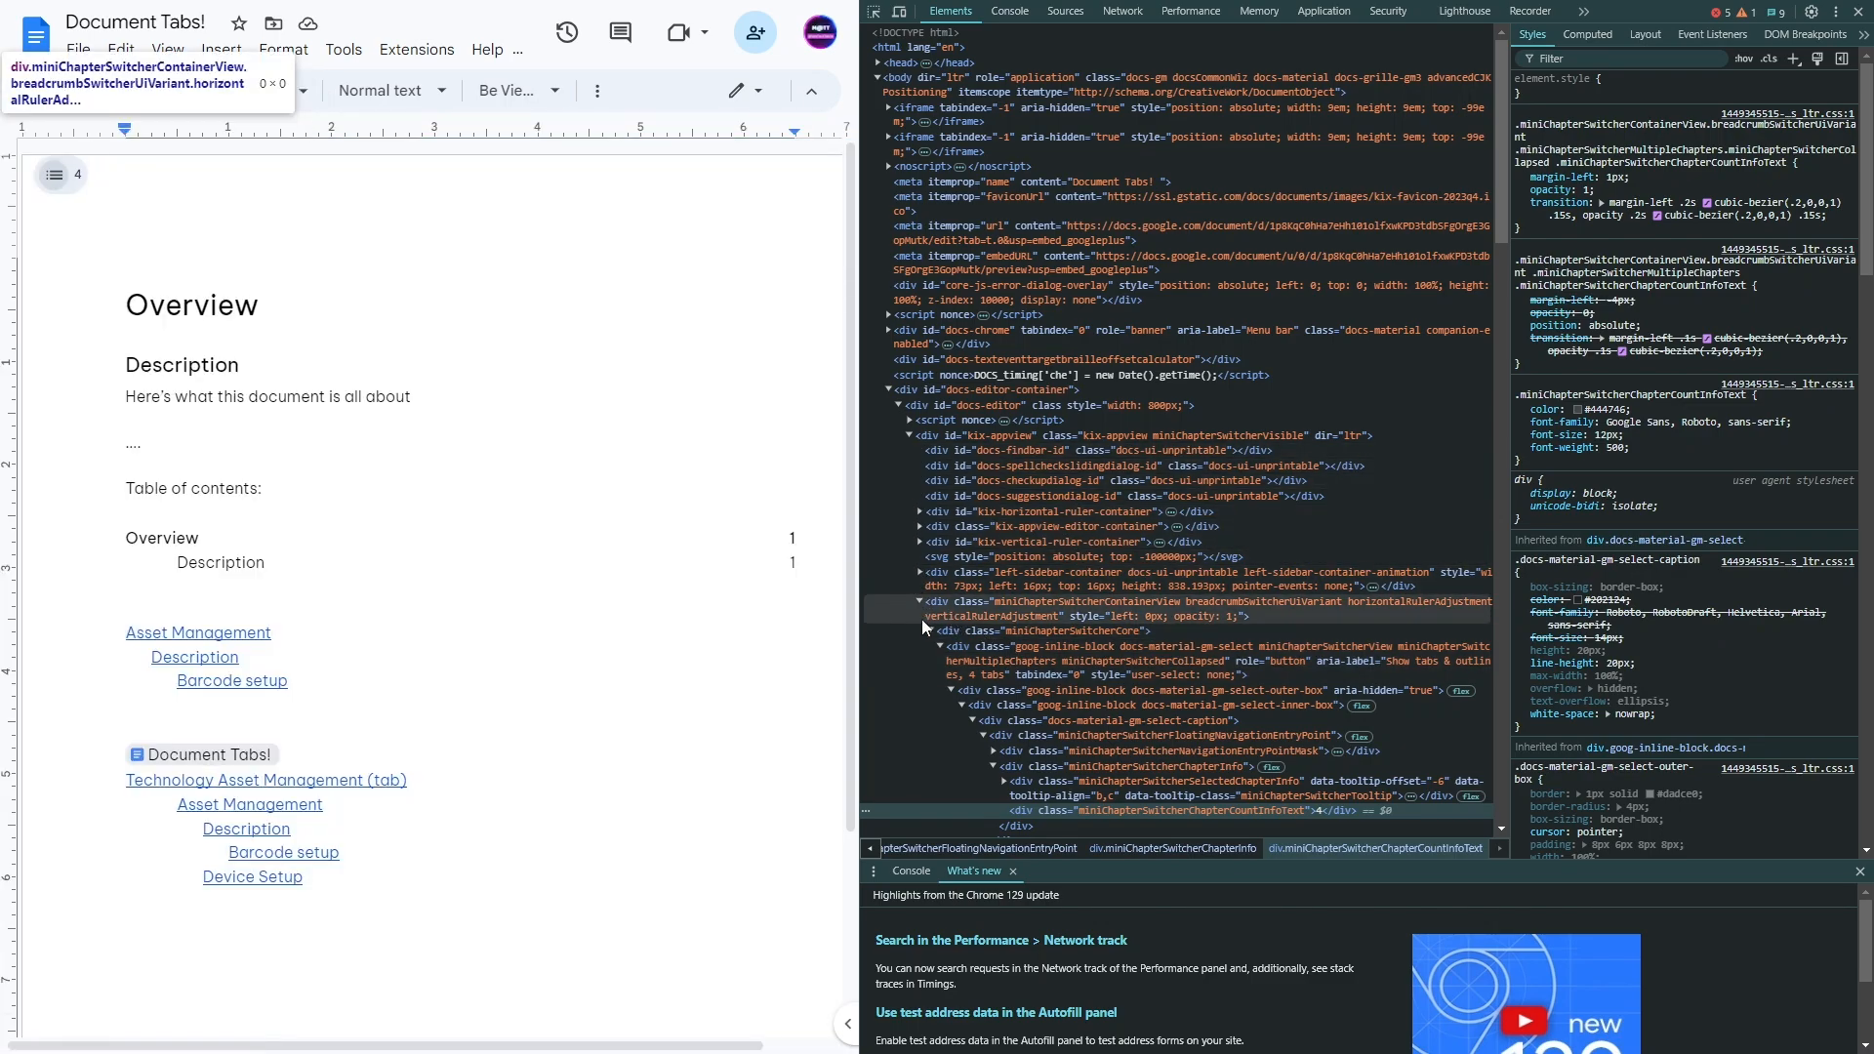
{"action": "mouse_move", "coordinate": [932, 635]}
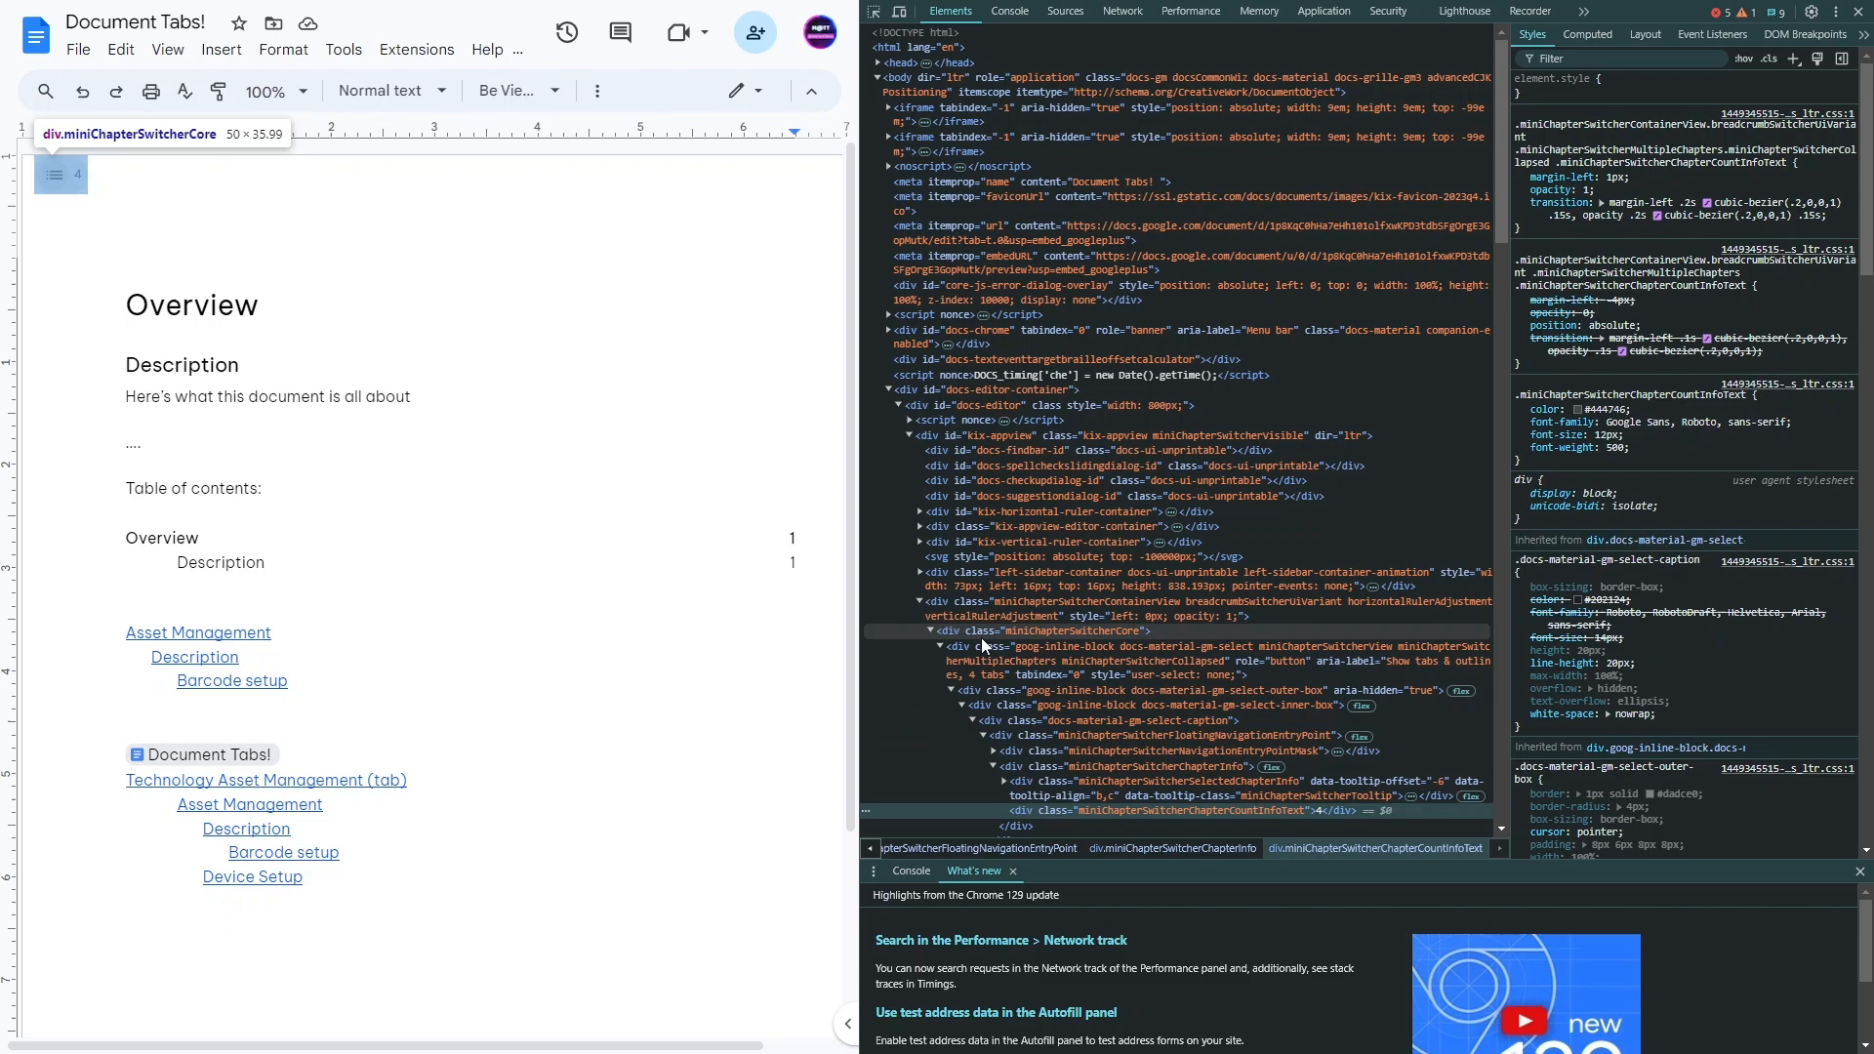
{"action": "mouse_move", "coordinate": [953, 643]}
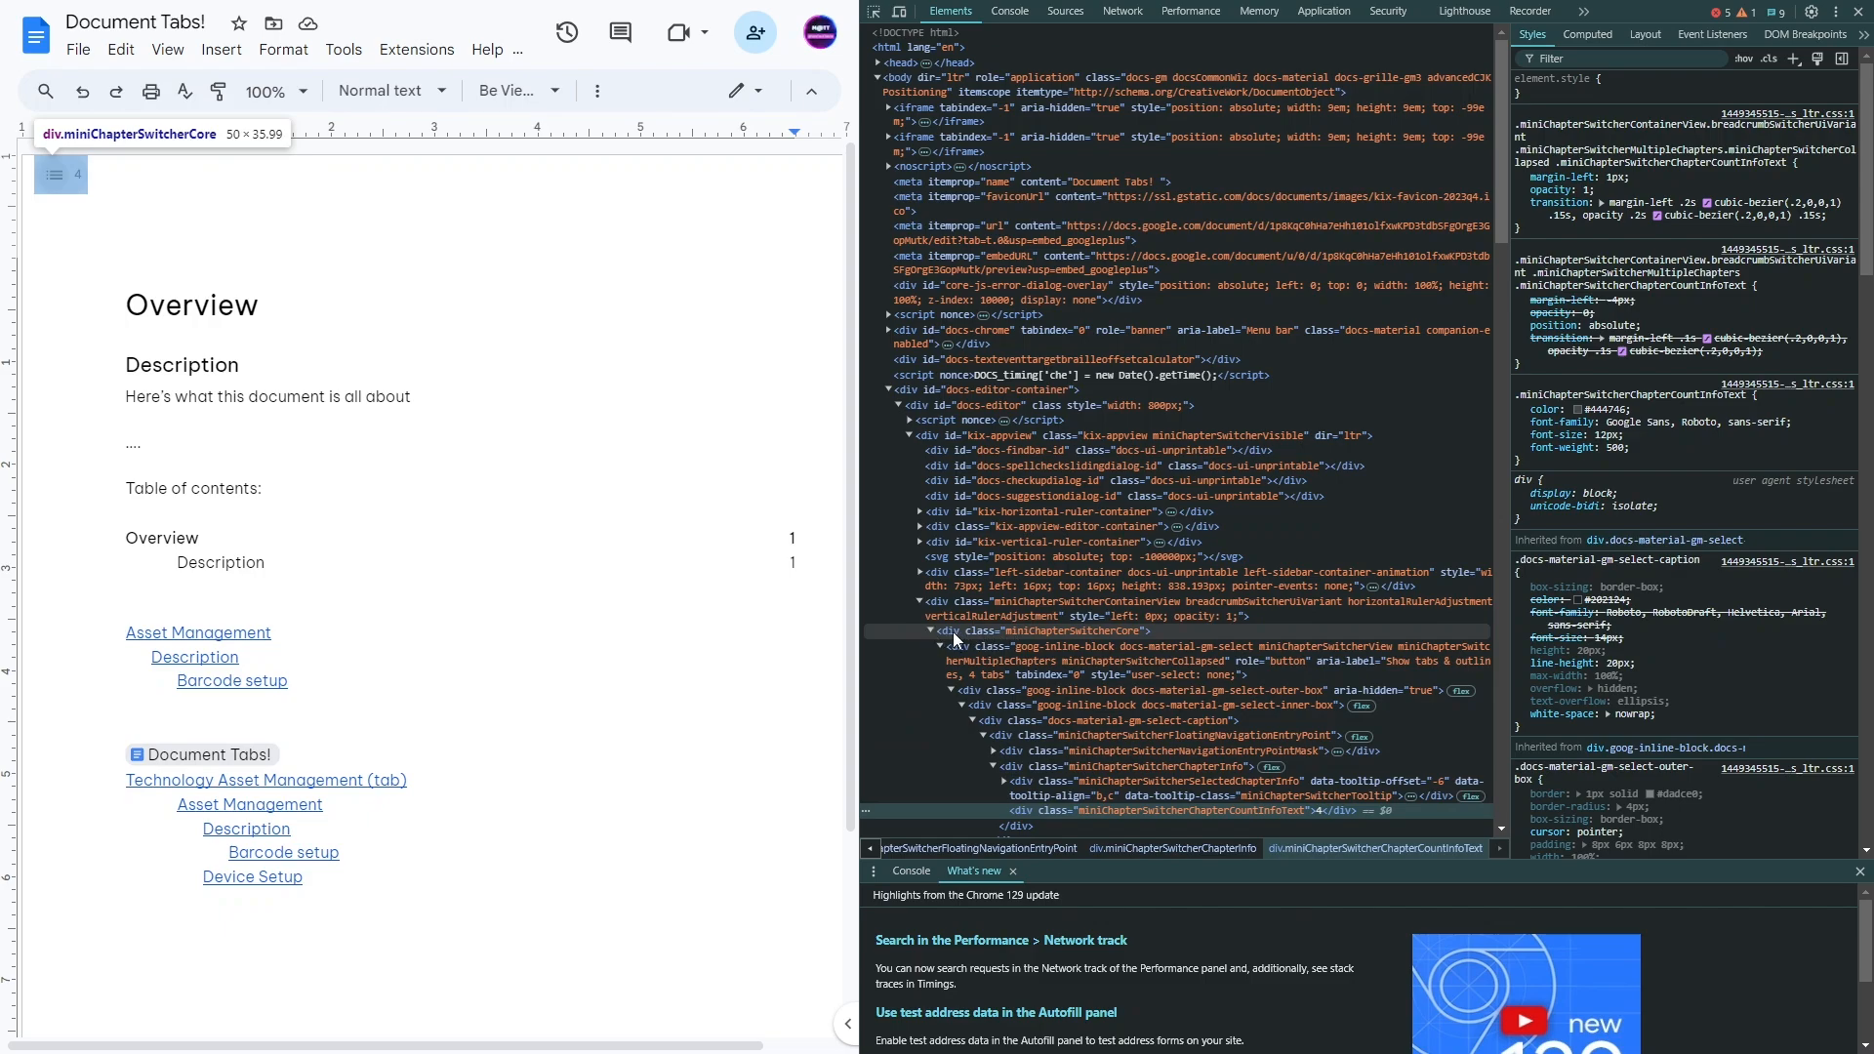
{"action": "mouse_move", "coordinate": [956, 639]}
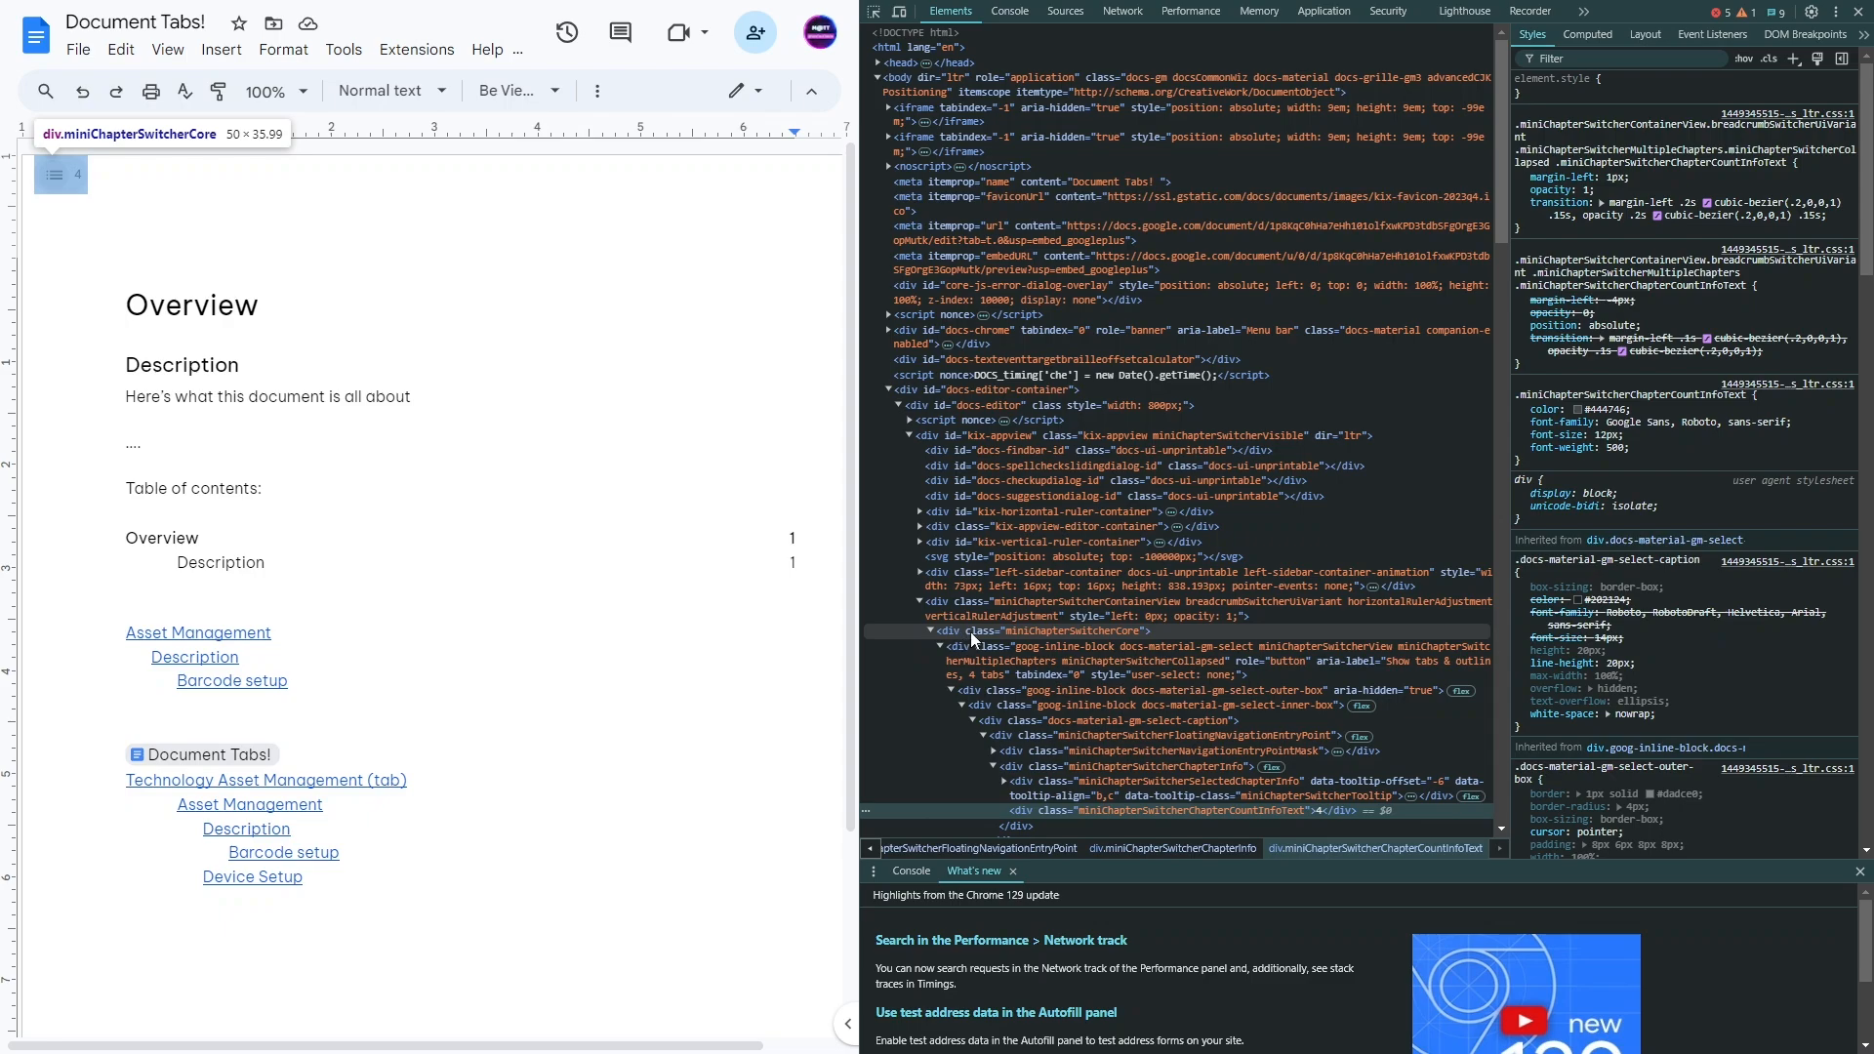
Bring up the context menu on the div.miniChapterSwitcherCore node in the Elements tree.
{"action": "right_click", "coordinate": [968, 632]}
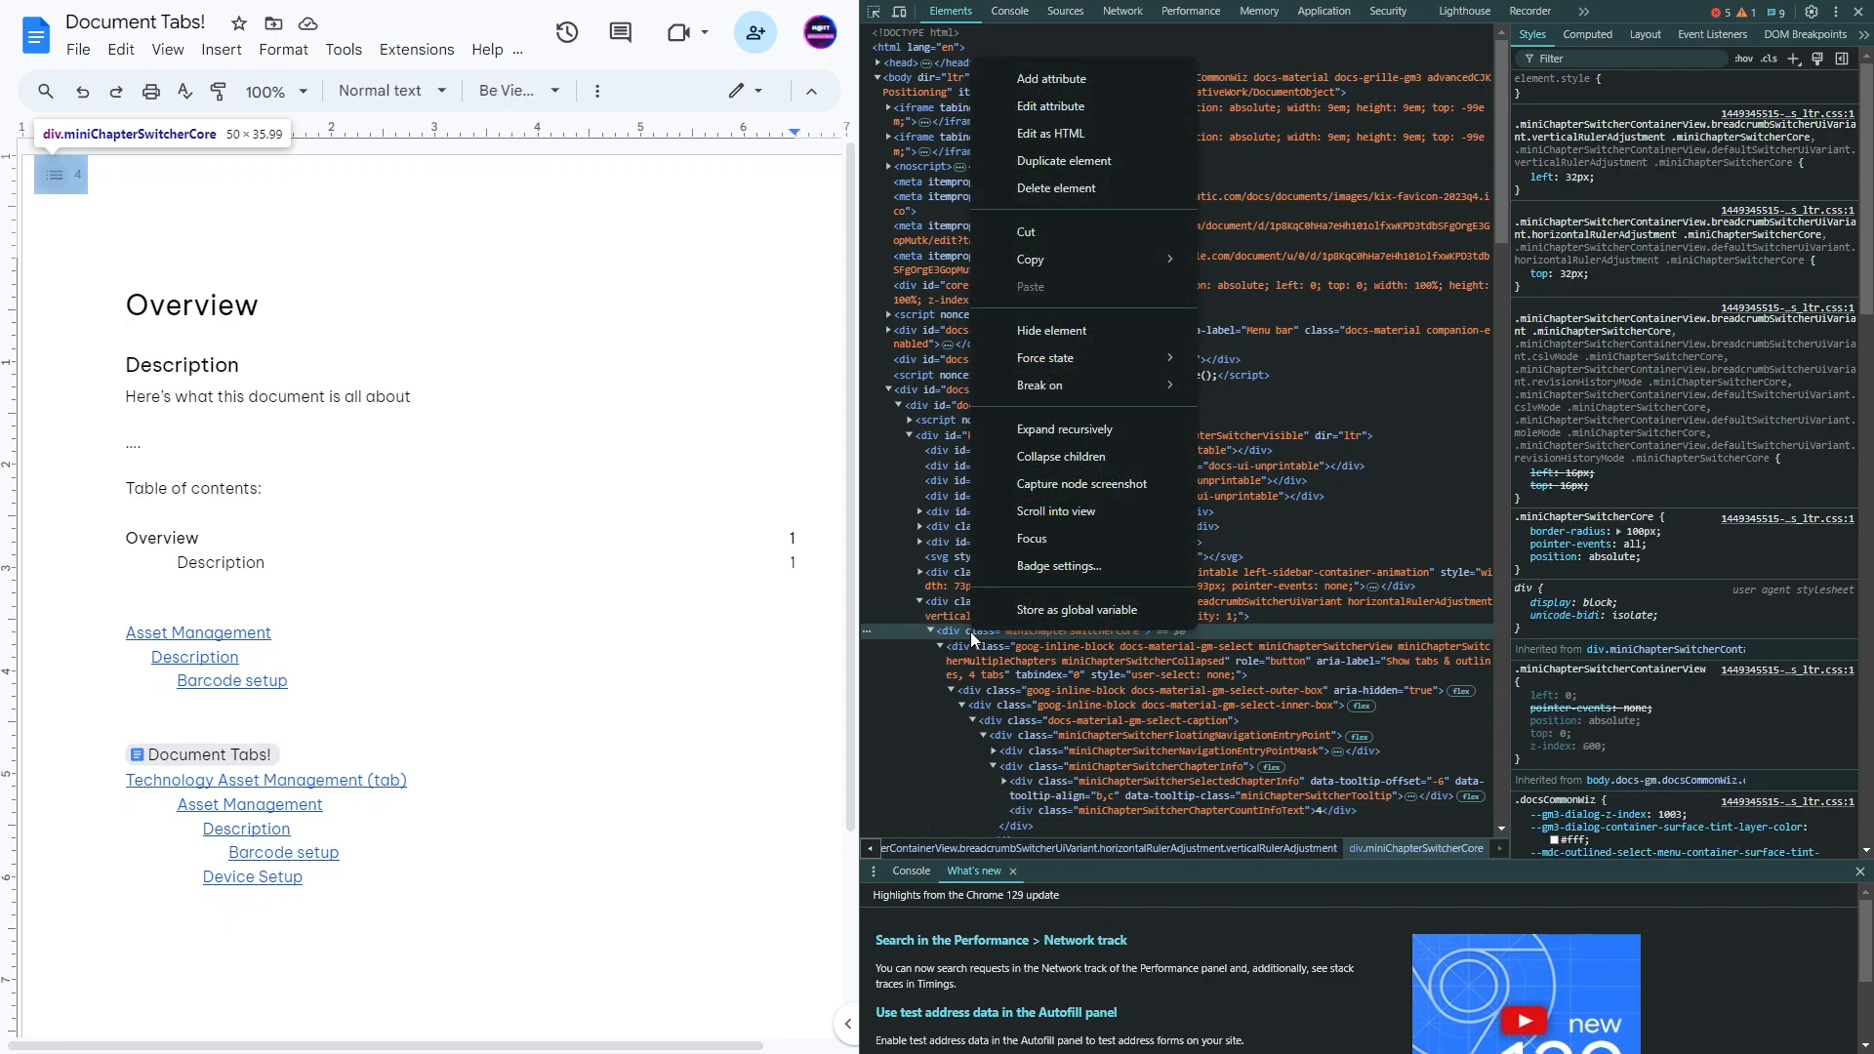
Hide the mini chapter switcher element from the page with DevTools 'Hide element'.
{"action": "left_click", "coordinate": [1061, 456]}
{"action": "type", "text": "jkl;jk;"}
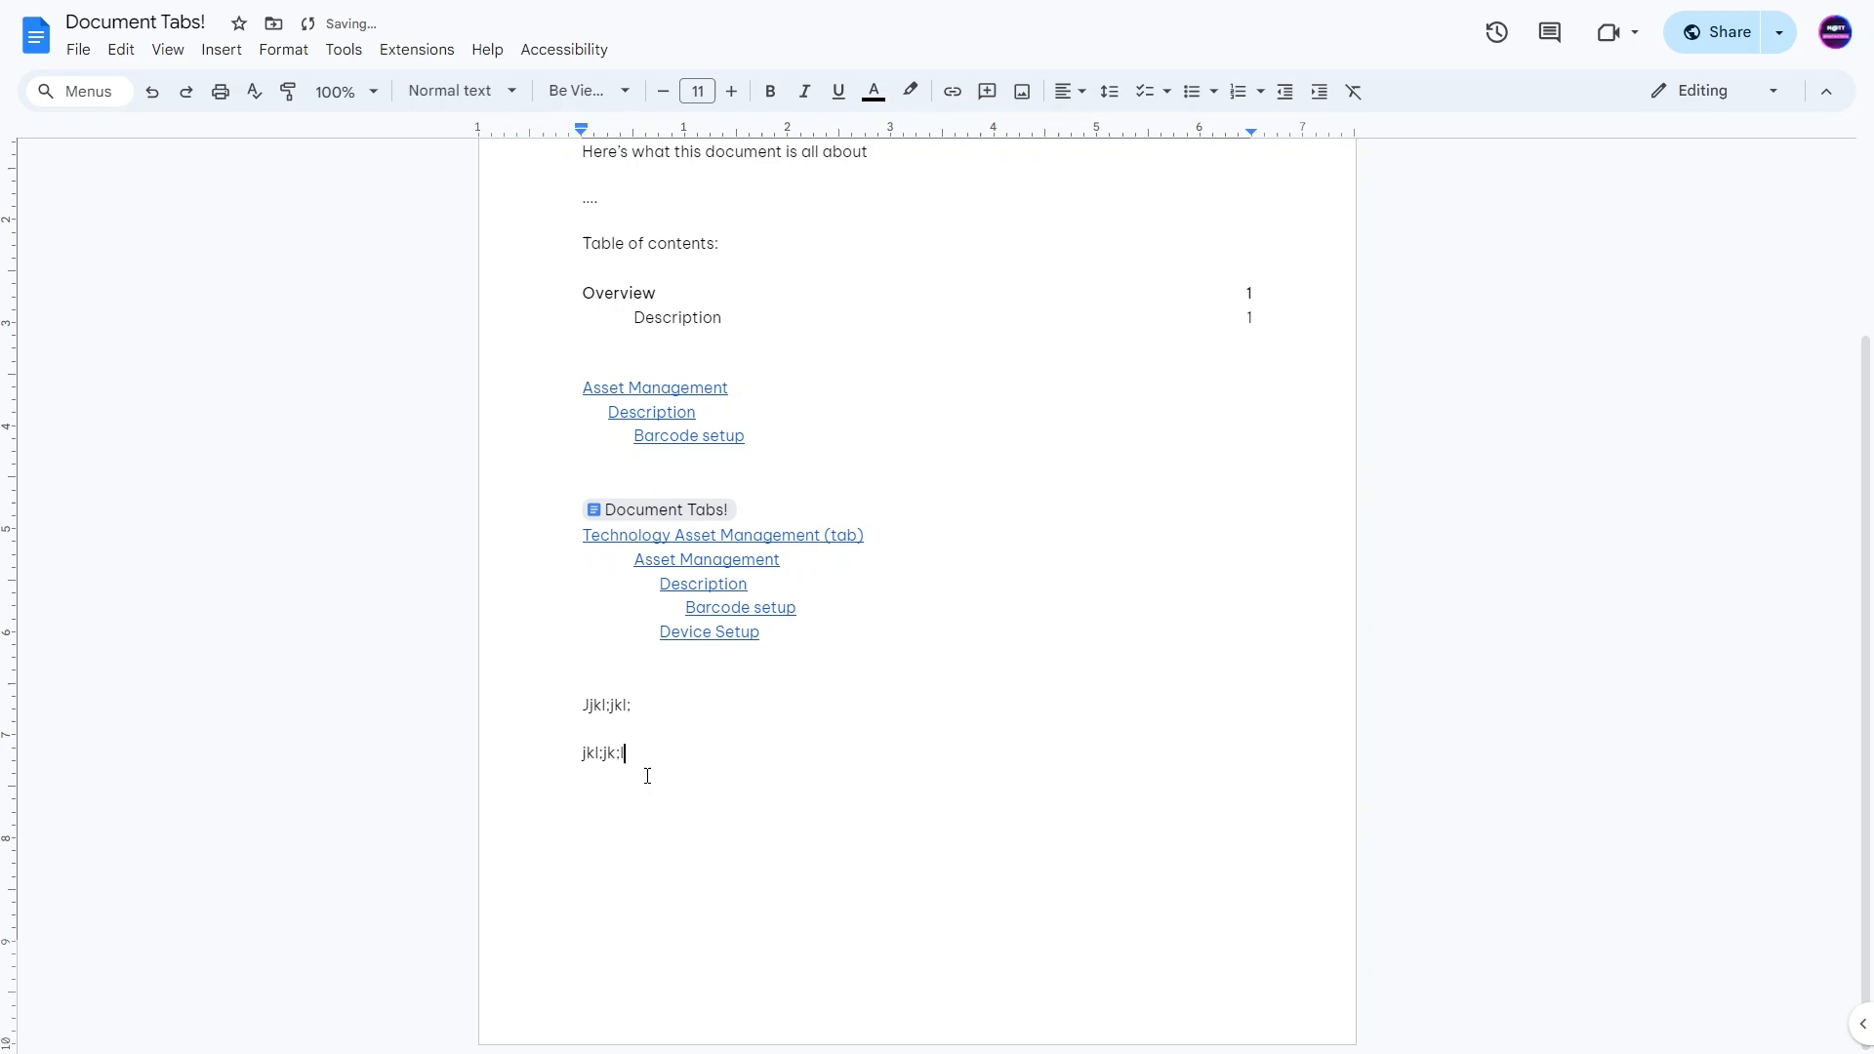
Start a new line, expand the tabs & outlines sidebar from the View menu, and scroll to the top.
{"action": "key", "text": "enter"}
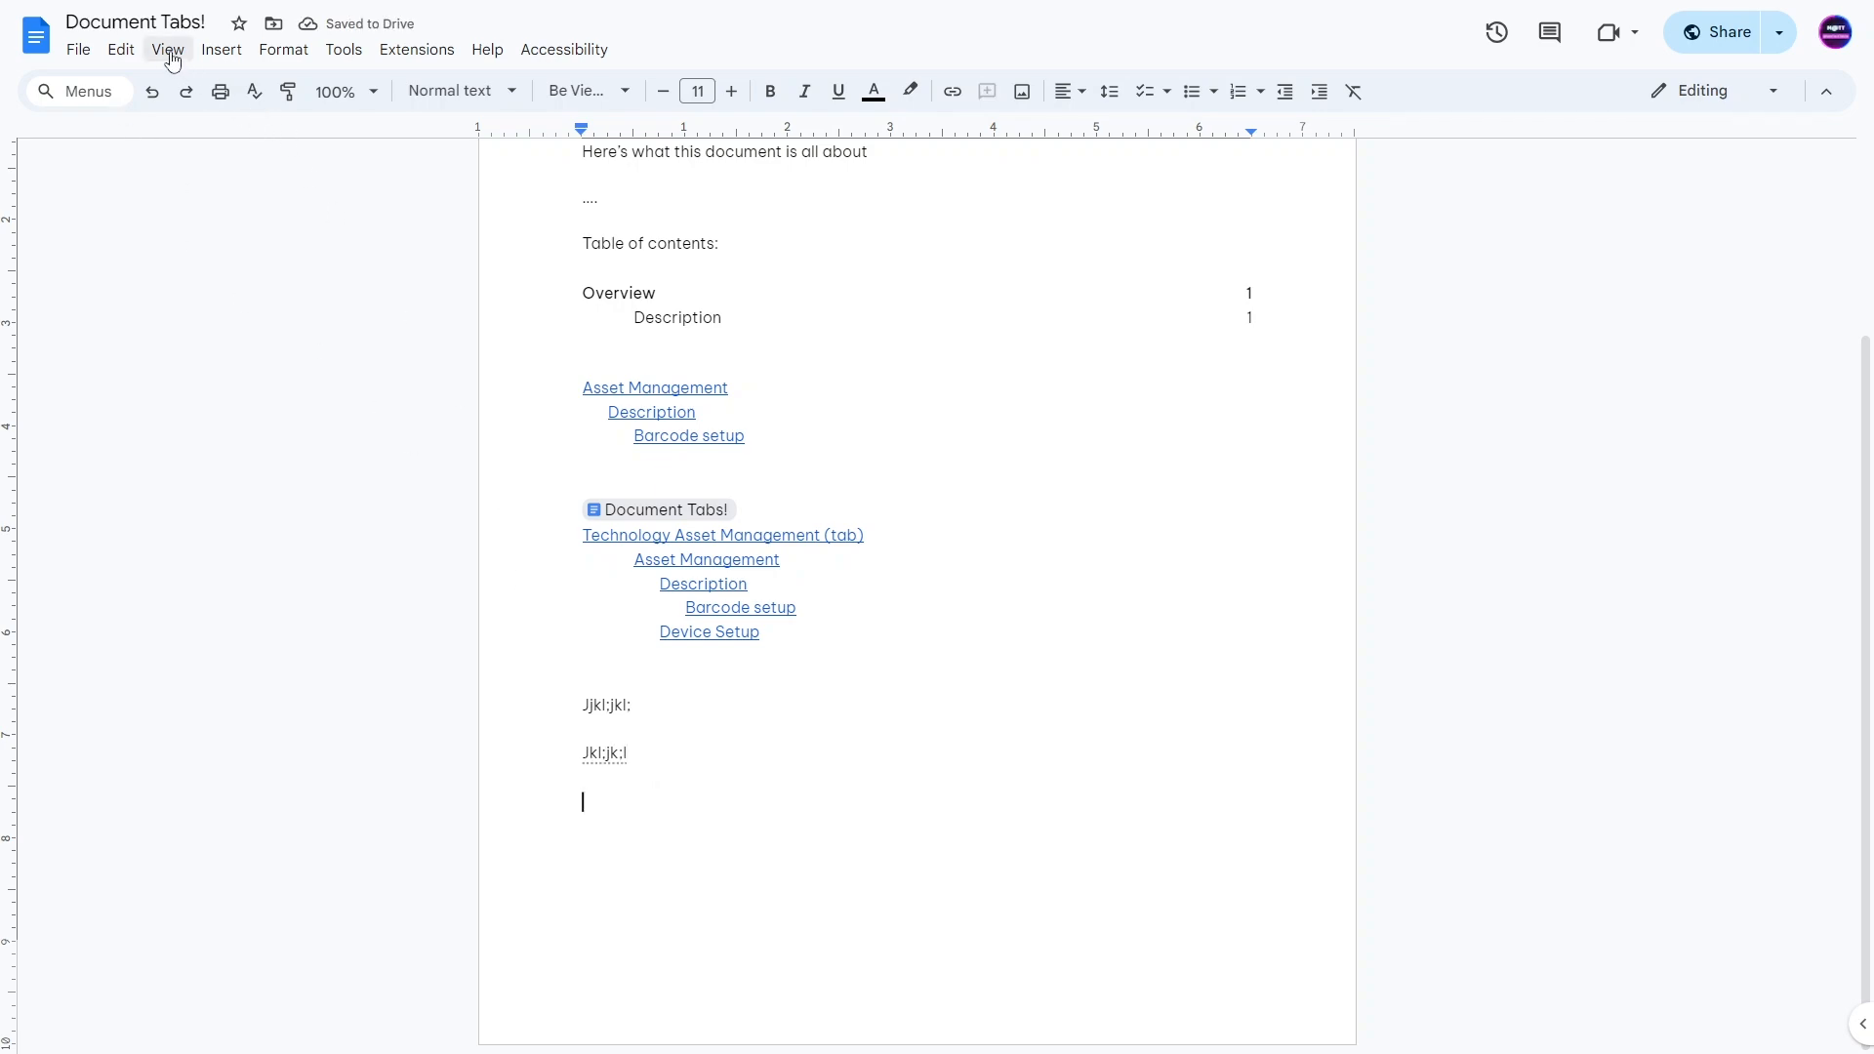
{"action": "left_click", "coordinate": [166, 49]}
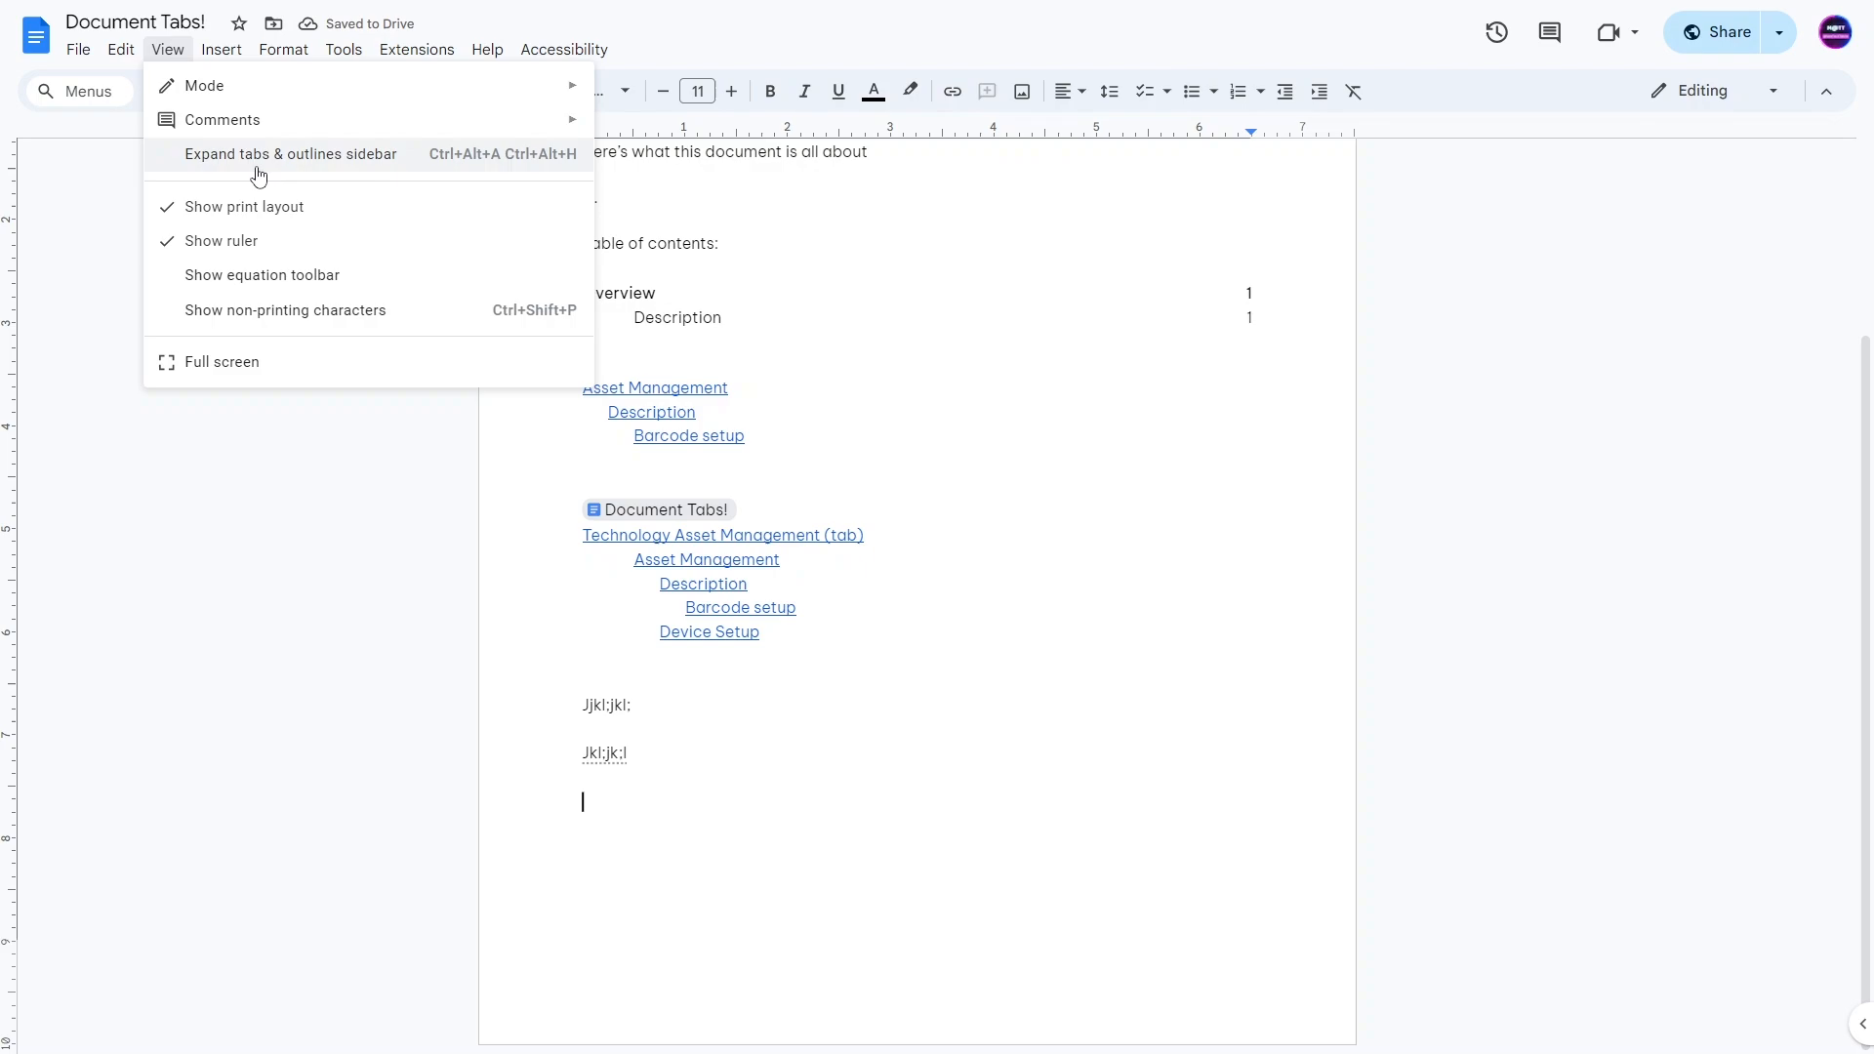
{"action": "left_click", "coordinate": [289, 154]}
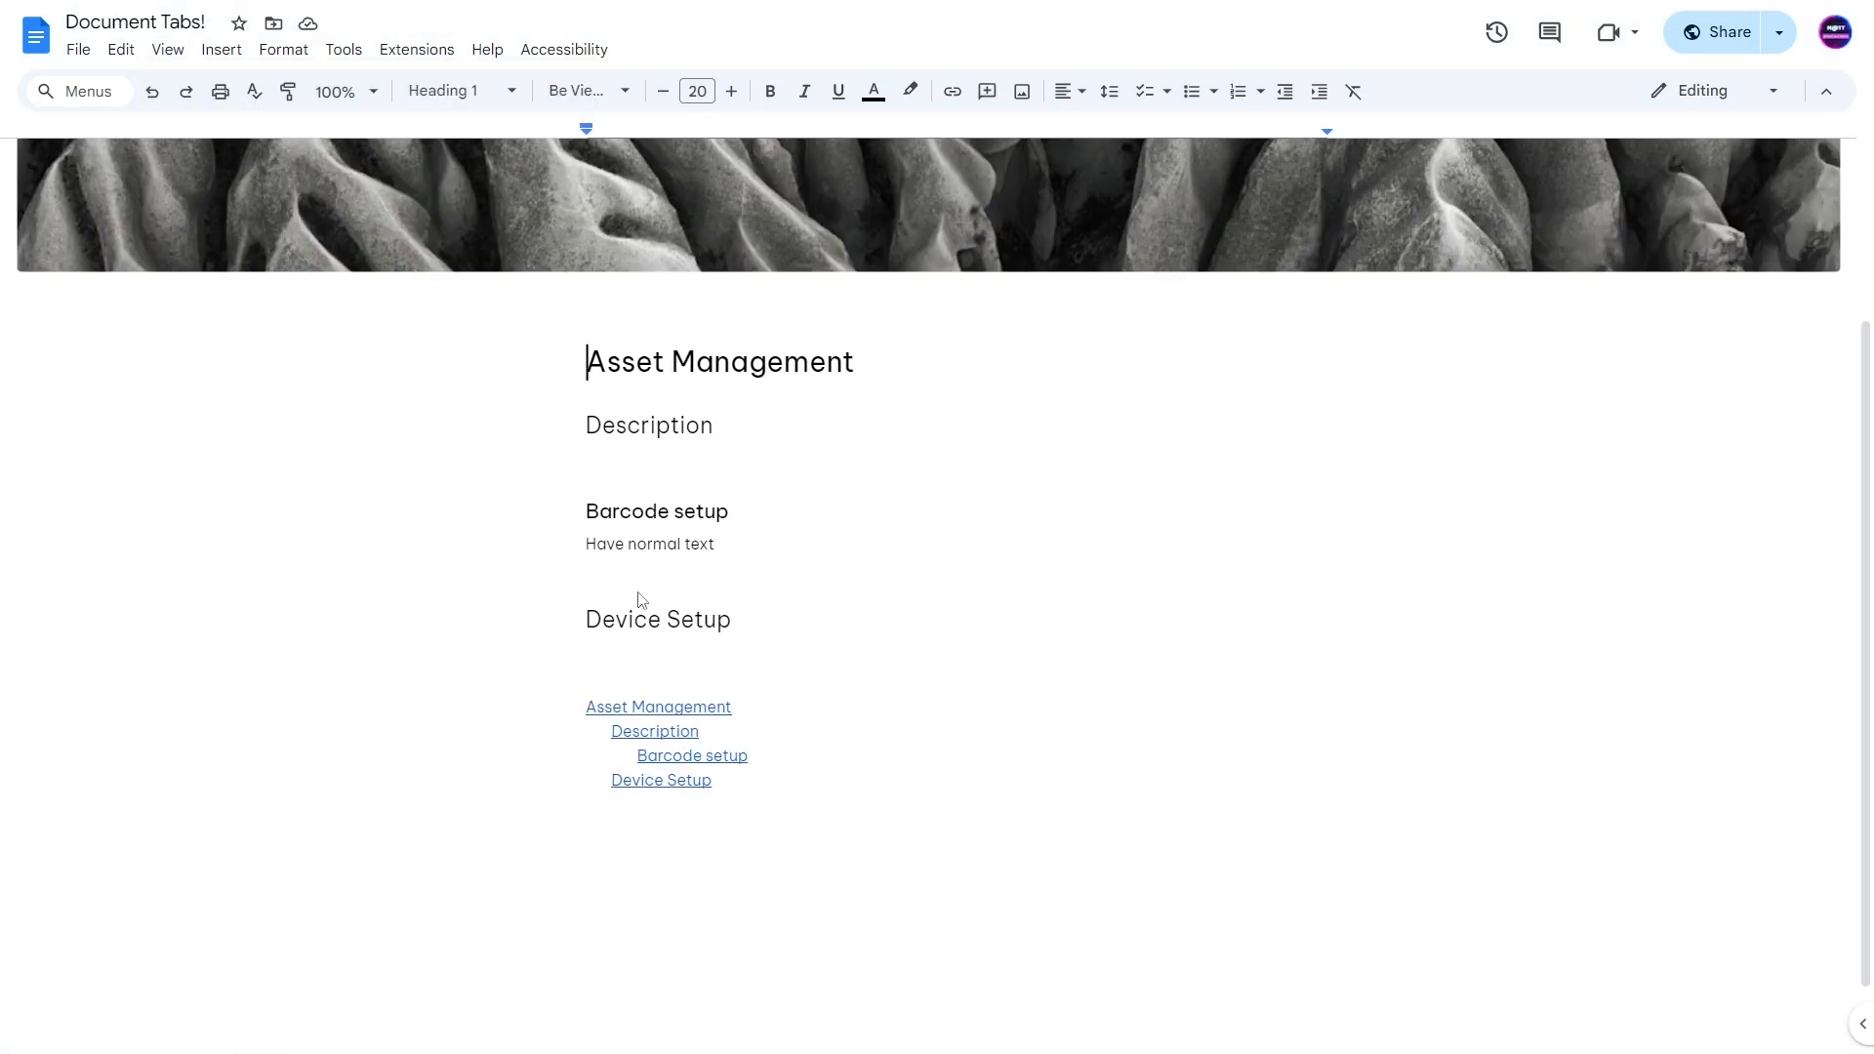
{"action": "mouse_move", "coordinate": [53, 292]}
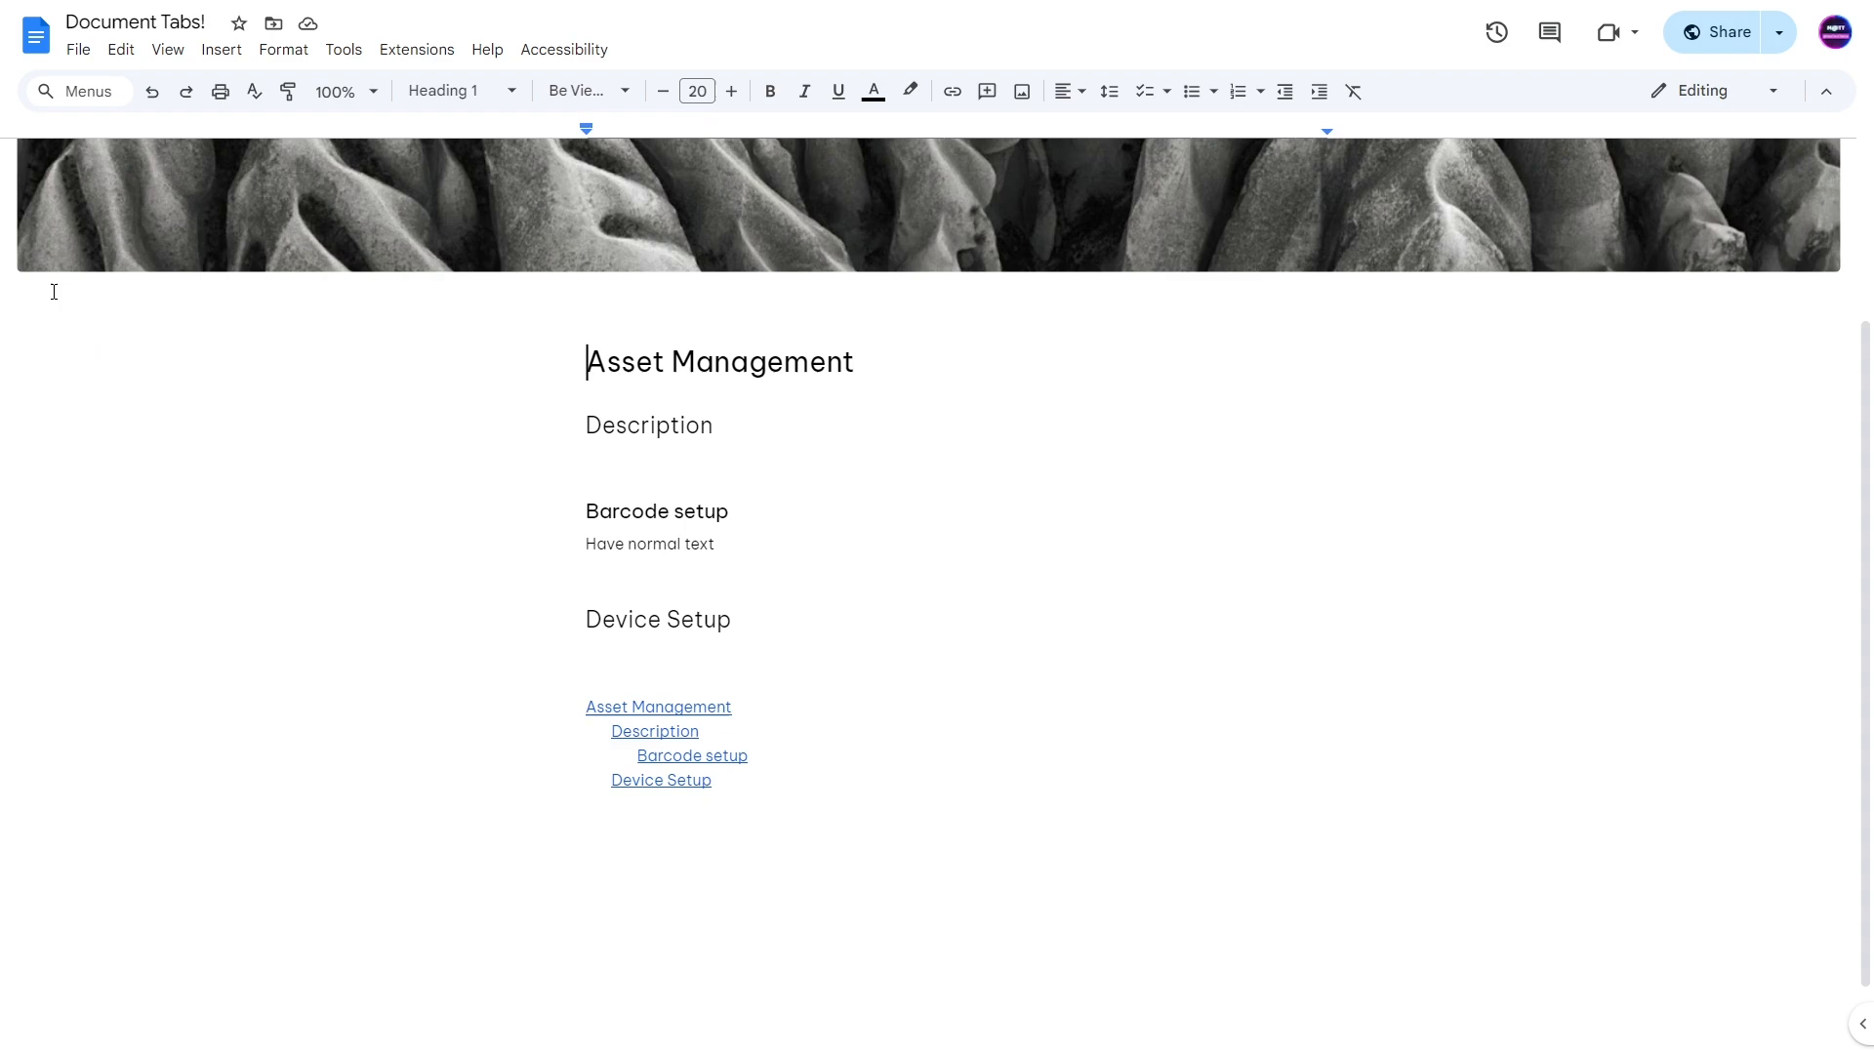
{"action": "scroll", "scroll_direction": "up", "scroll_amount": 3}
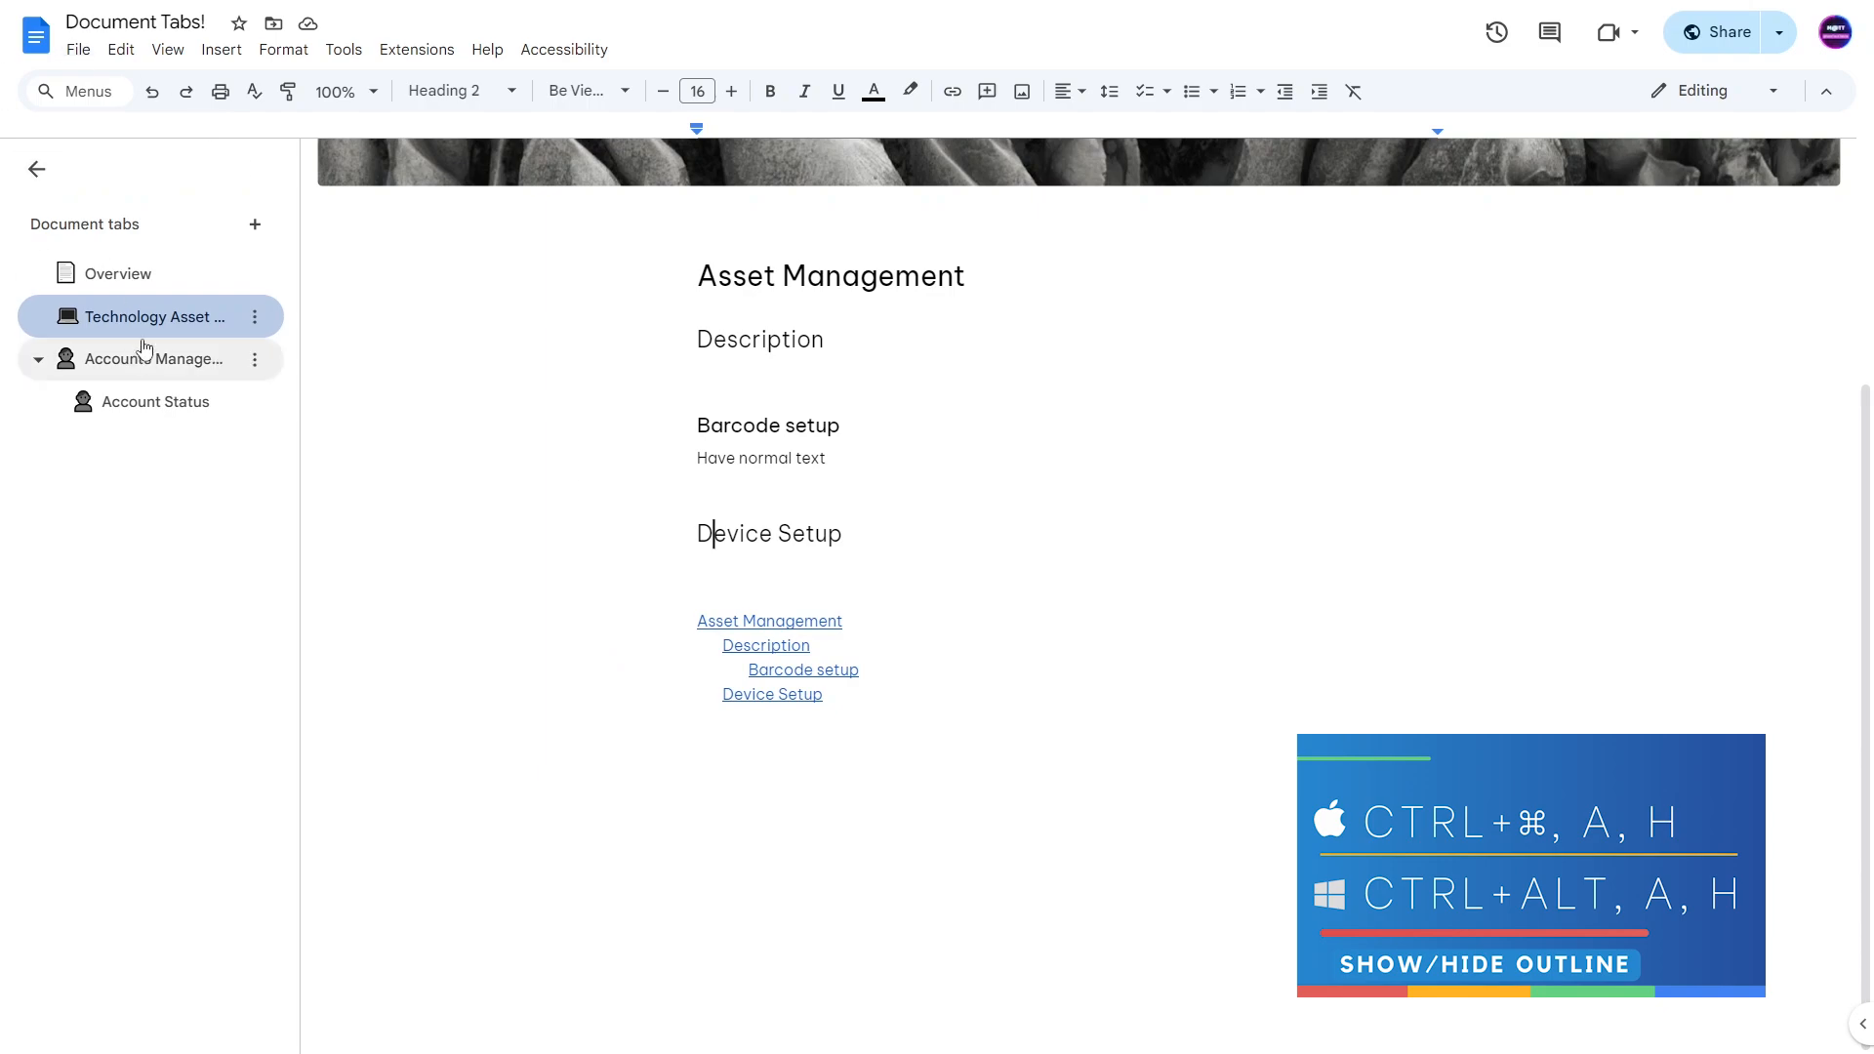
Switch to the Account Status tab and reopen the sidebar via the View menu.
{"action": "left_click", "coordinate": [155, 400]}
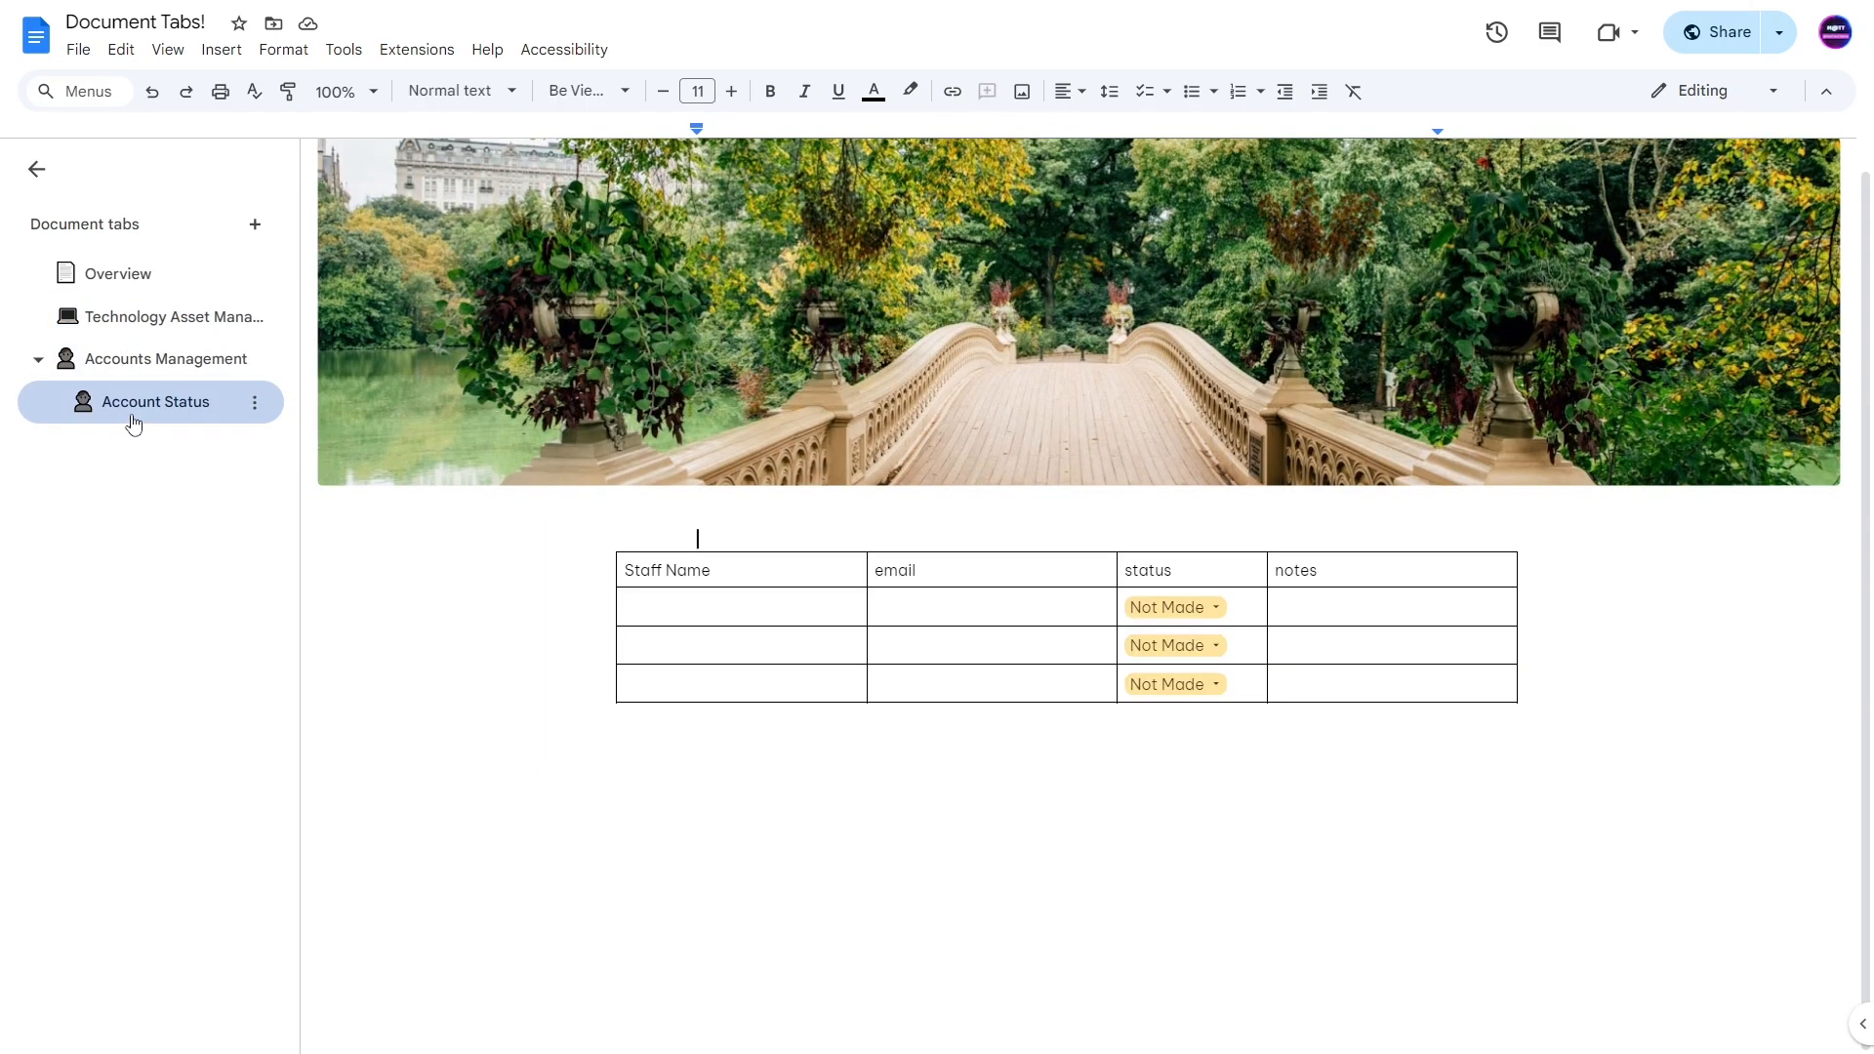
{"action": "mouse_move", "coordinate": [119, 273]}
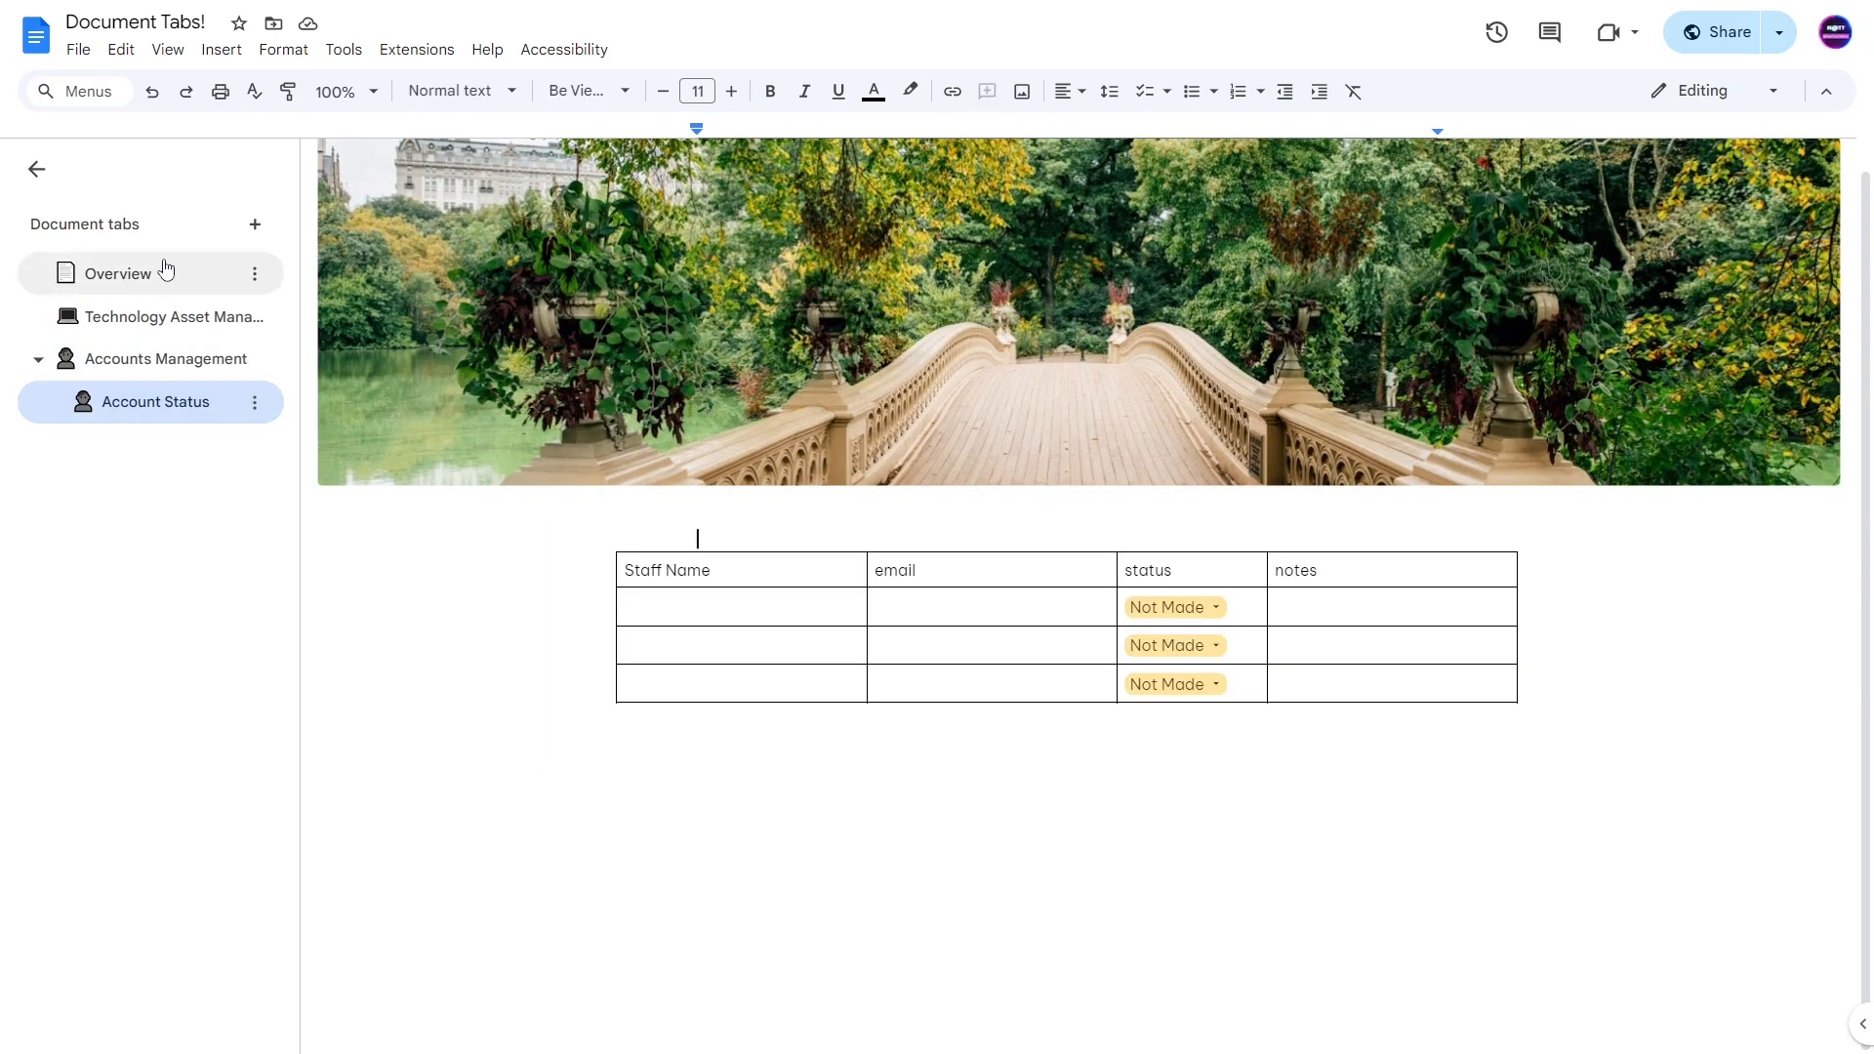
{"action": "left_click", "coordinate": [37, 169]}
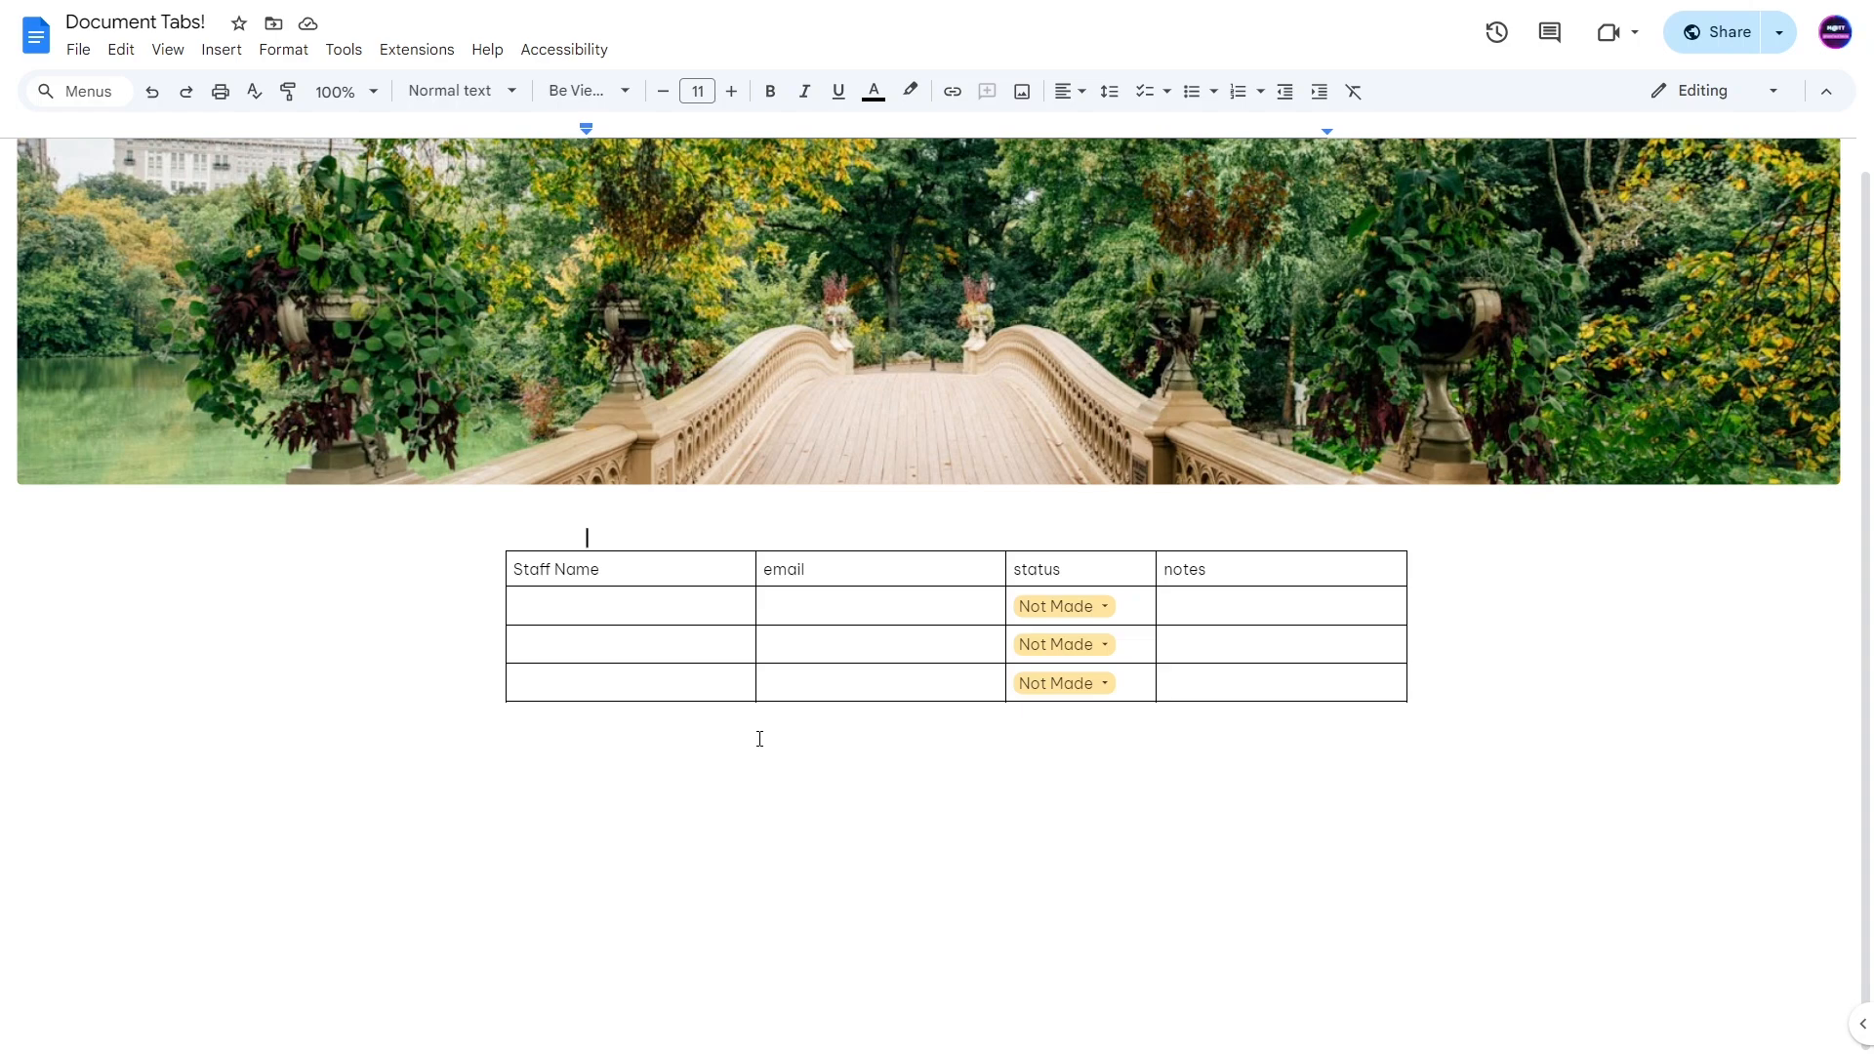
{"action": "mouse_move", "coordinate": [167, 50]}
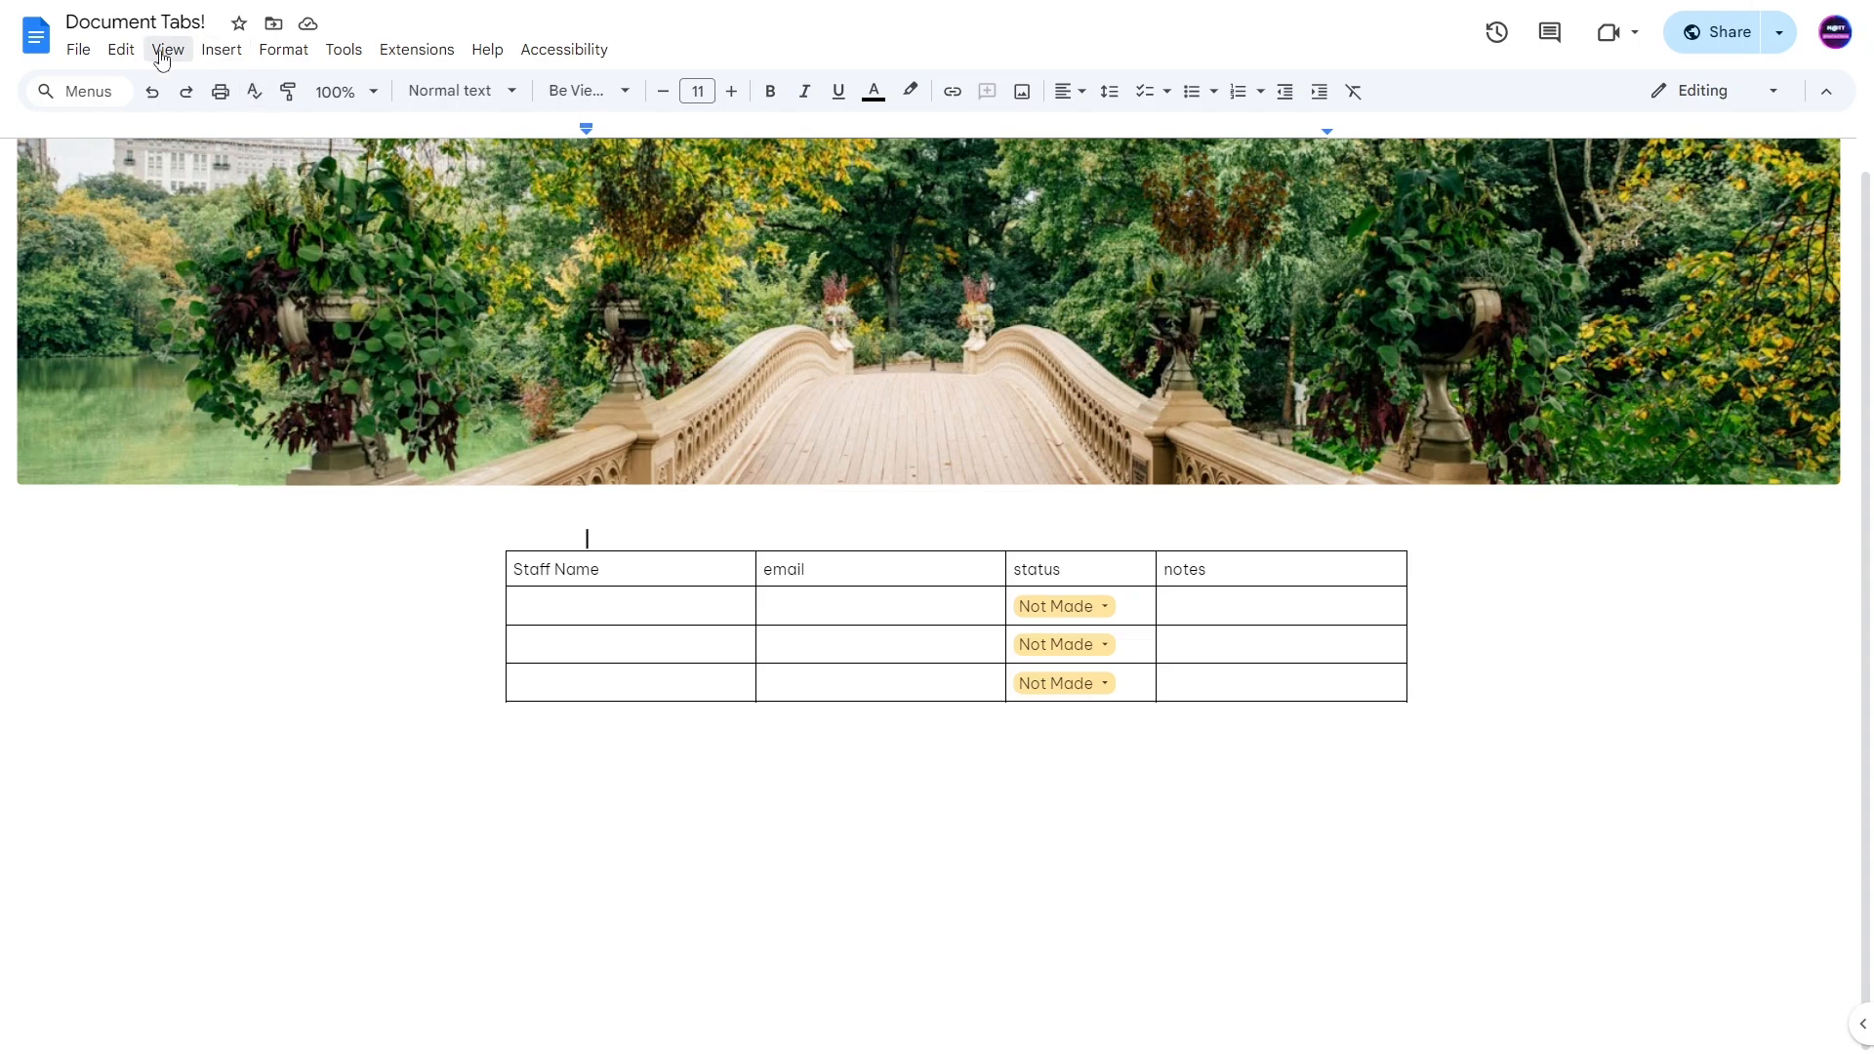
{"action": "left_click", "coordinate": [167, 48]}
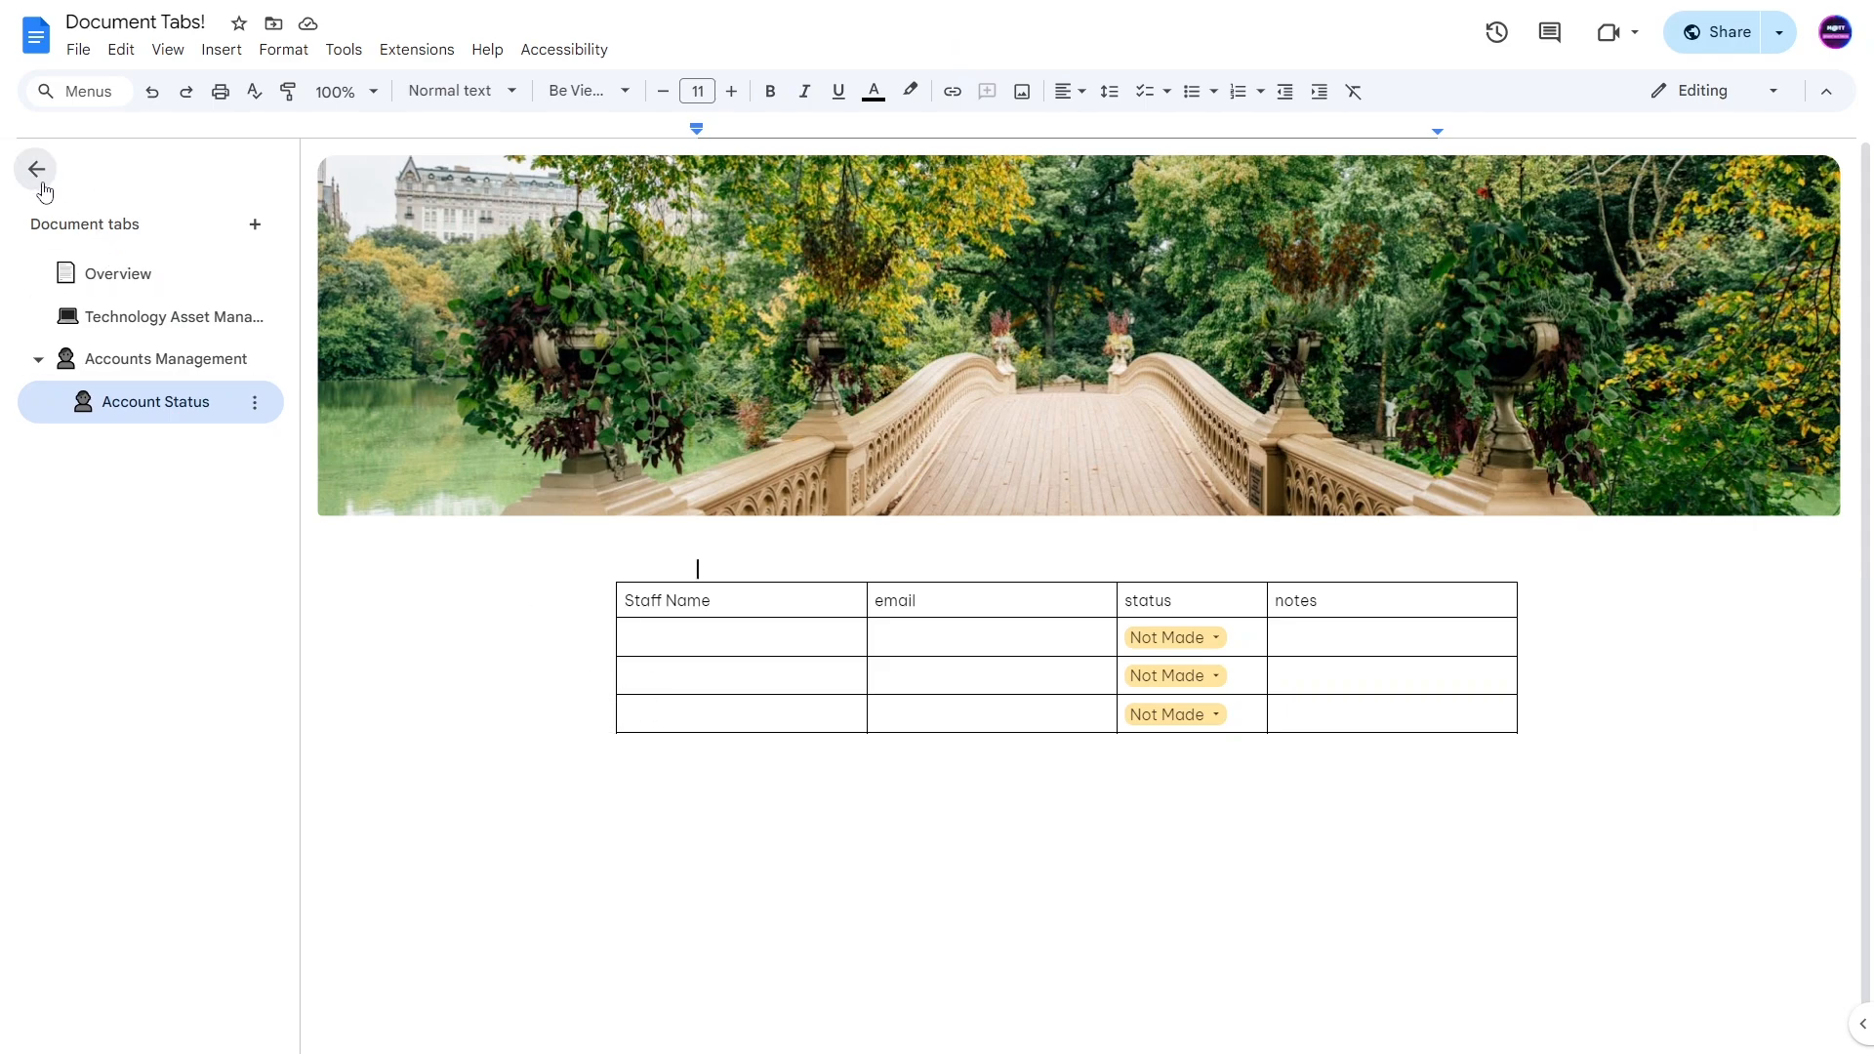
Collapse the tabs sidebar, reopen it from the floating button, and collapse it again on the Overview tab.
{"action": "left_click", "coordinate": [36, 169]}
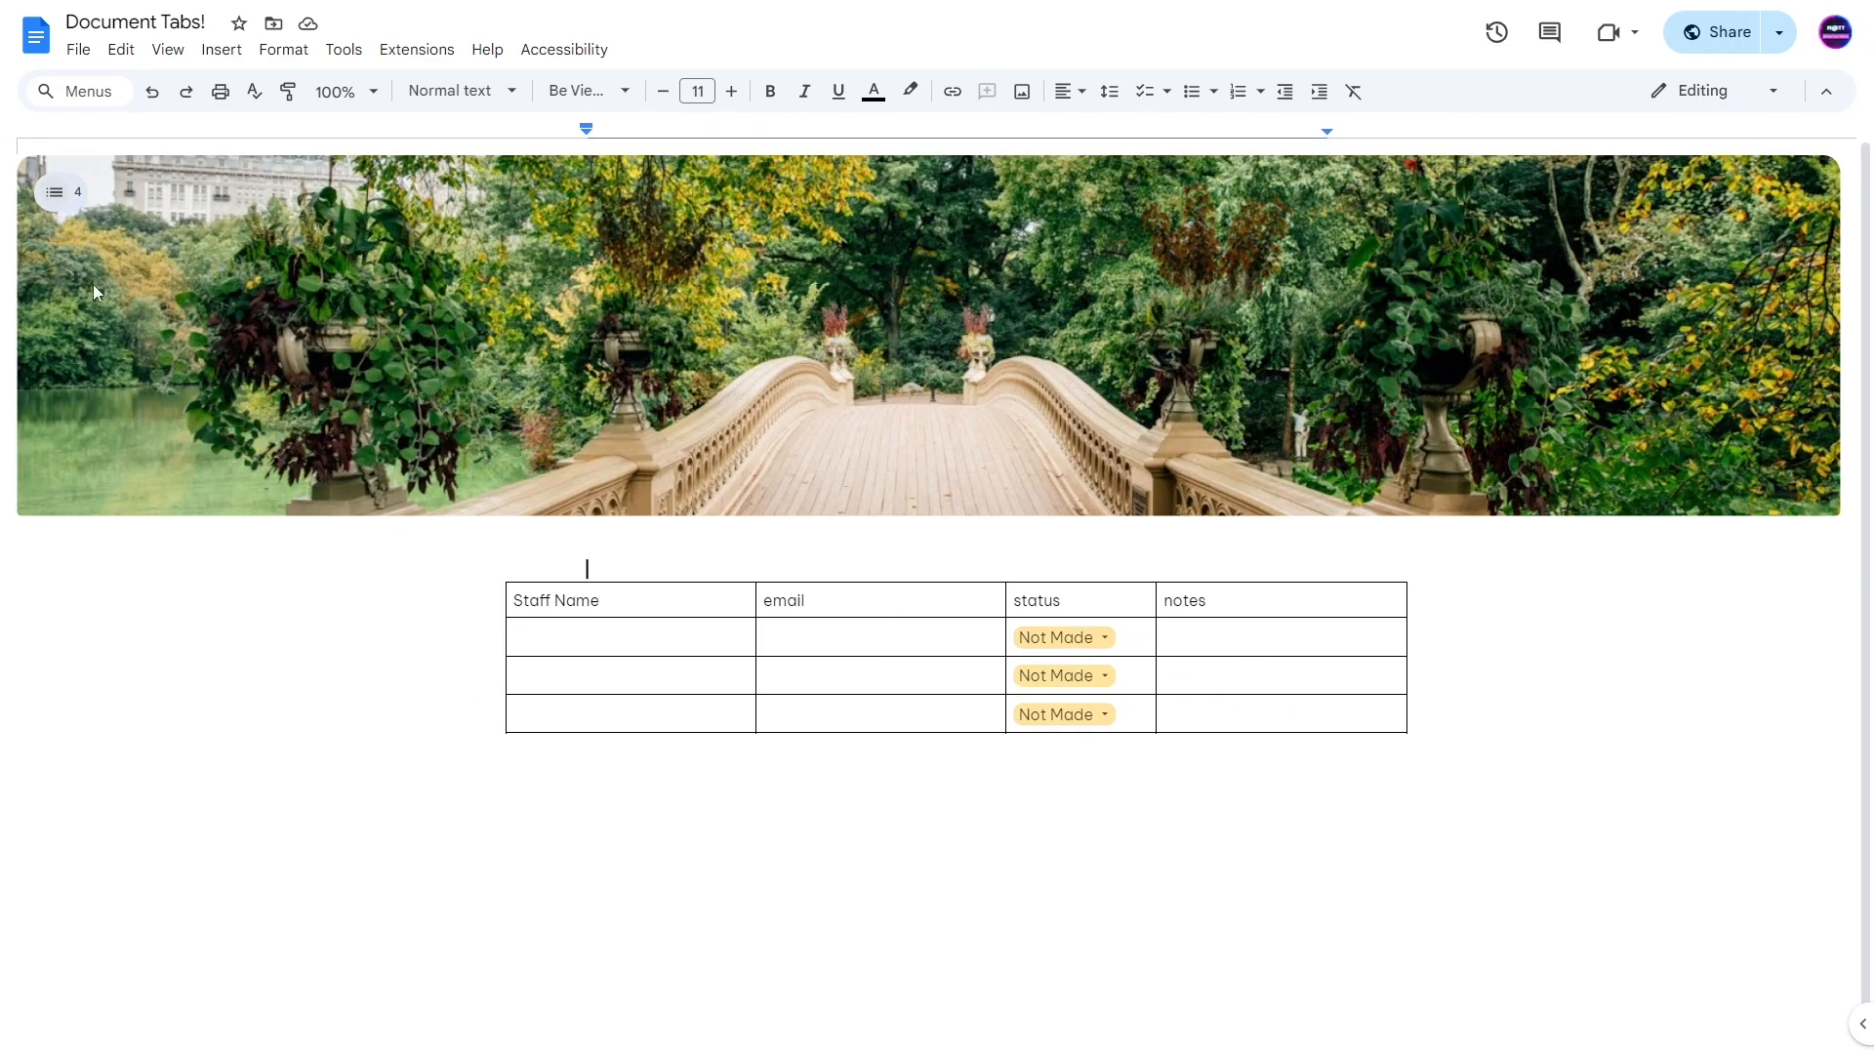
{"action": "mouse_move", "coordinate": [502, 714]}
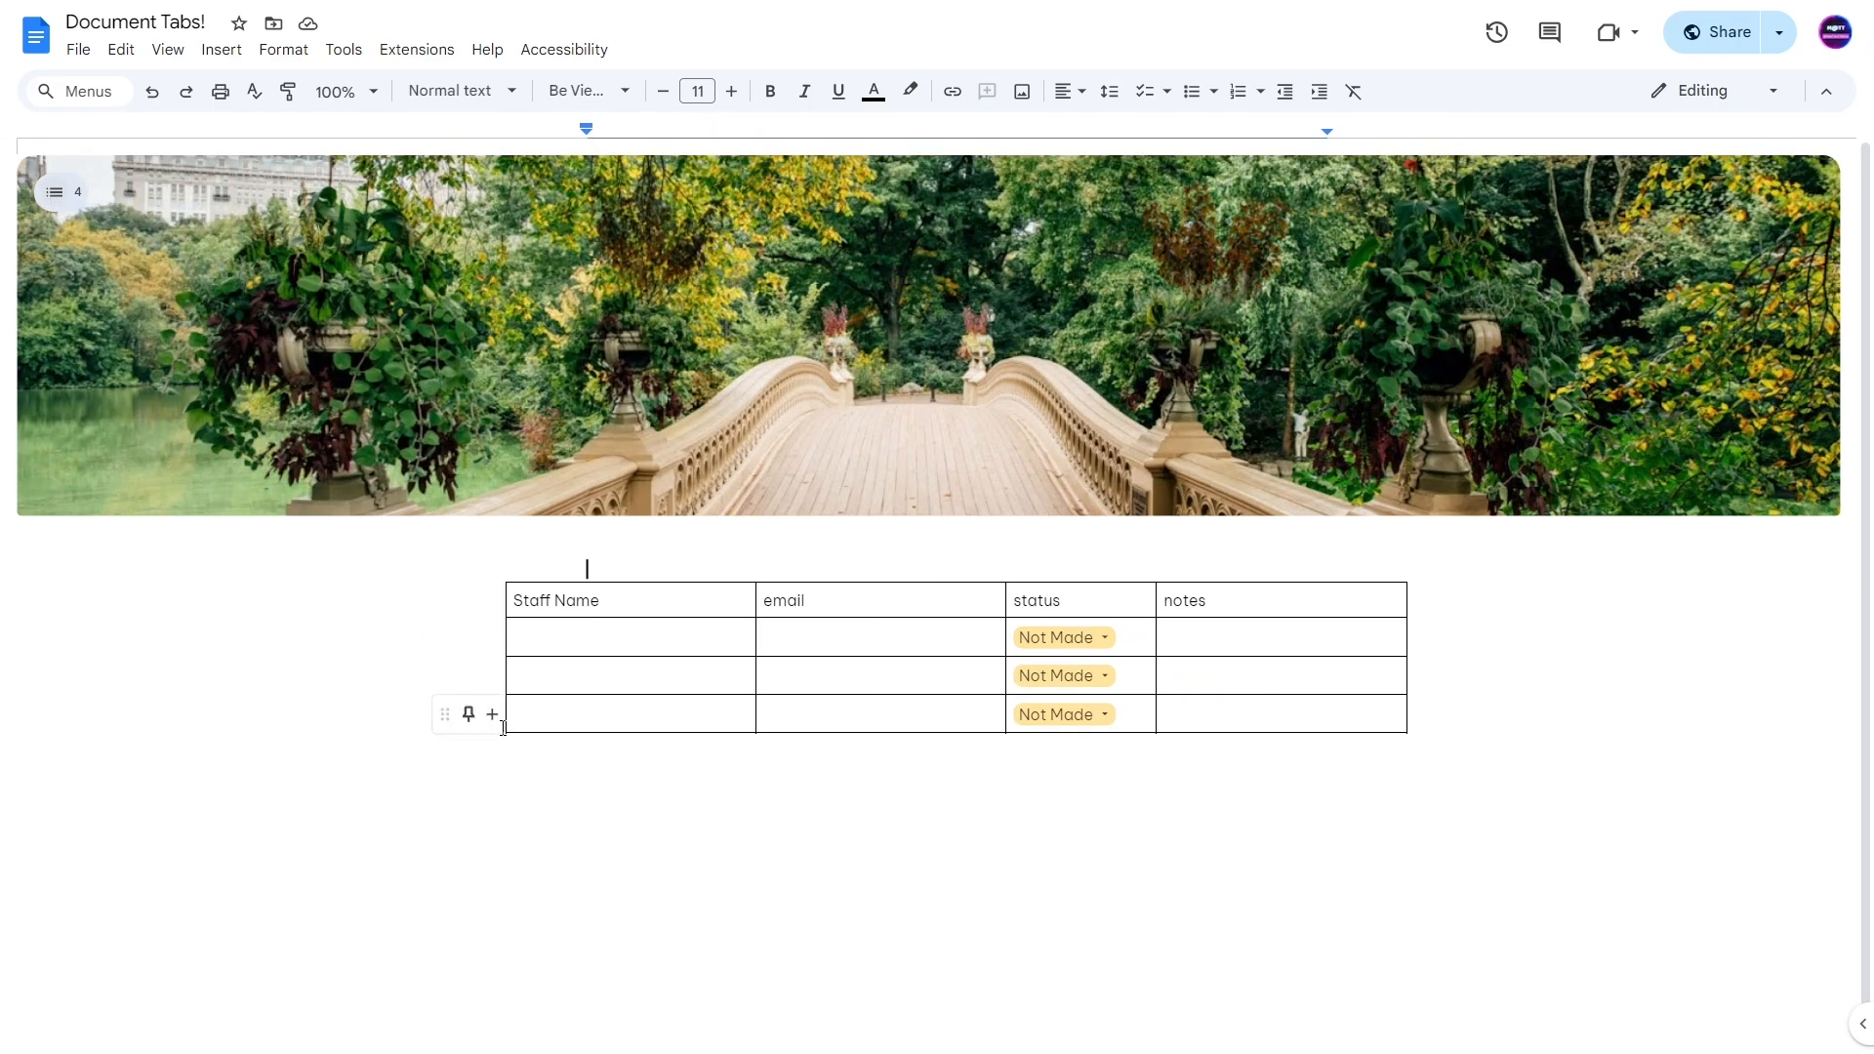
{"action": "mouse_move", "coordinate": [63, 191]}
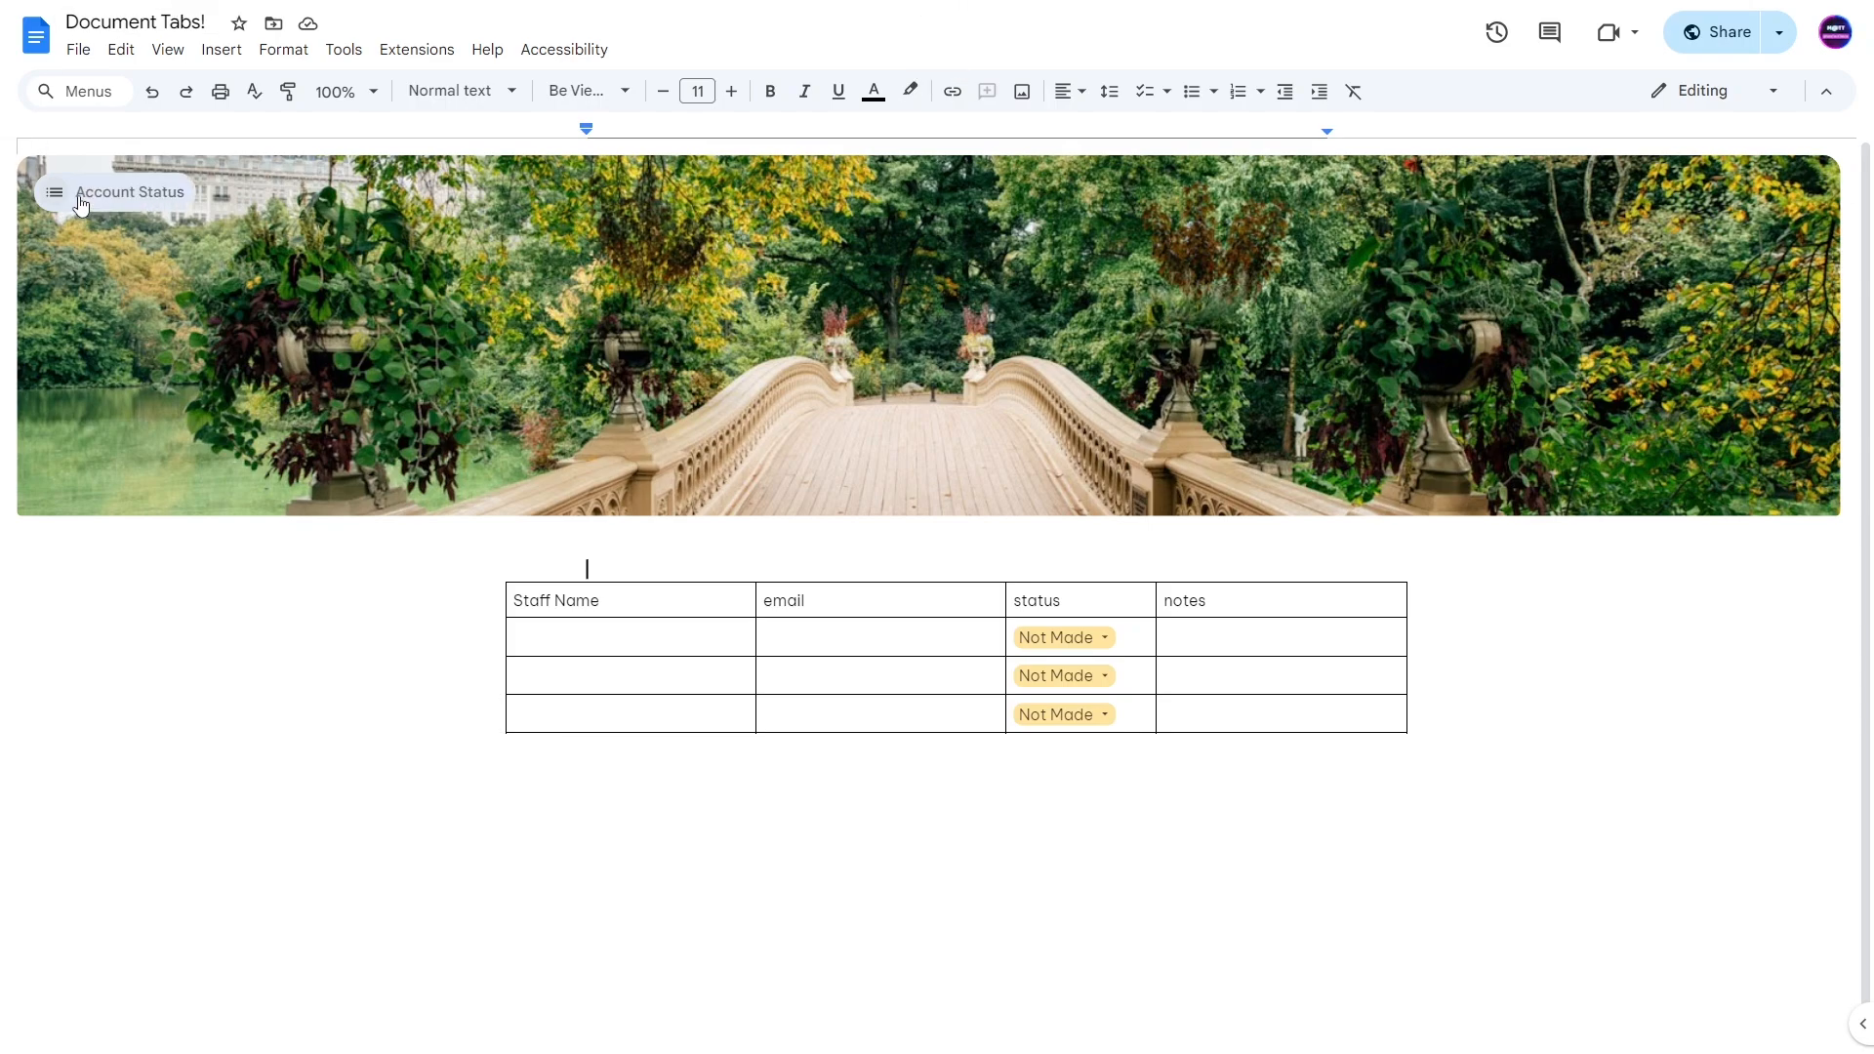
{"action": "left_click", "coordinate": [54, 192]}
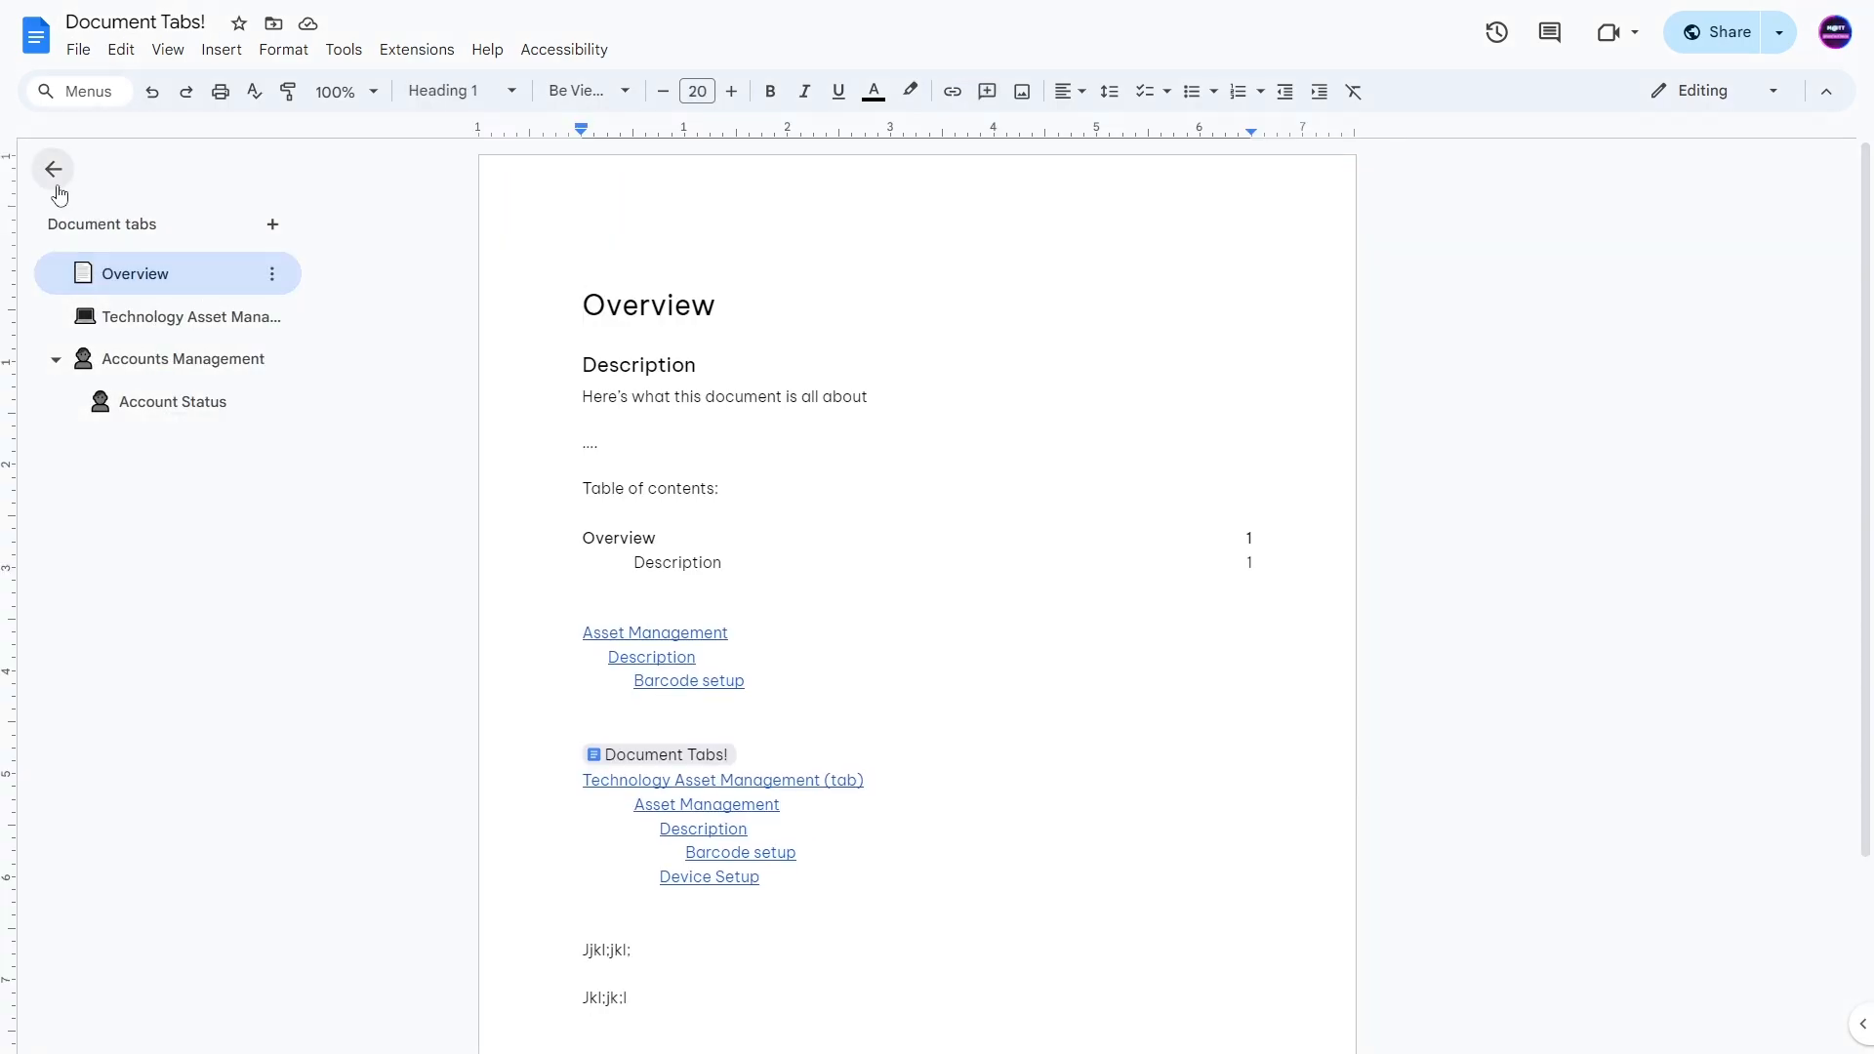
{"action": "left_click", "coordinate": [54, 169]}
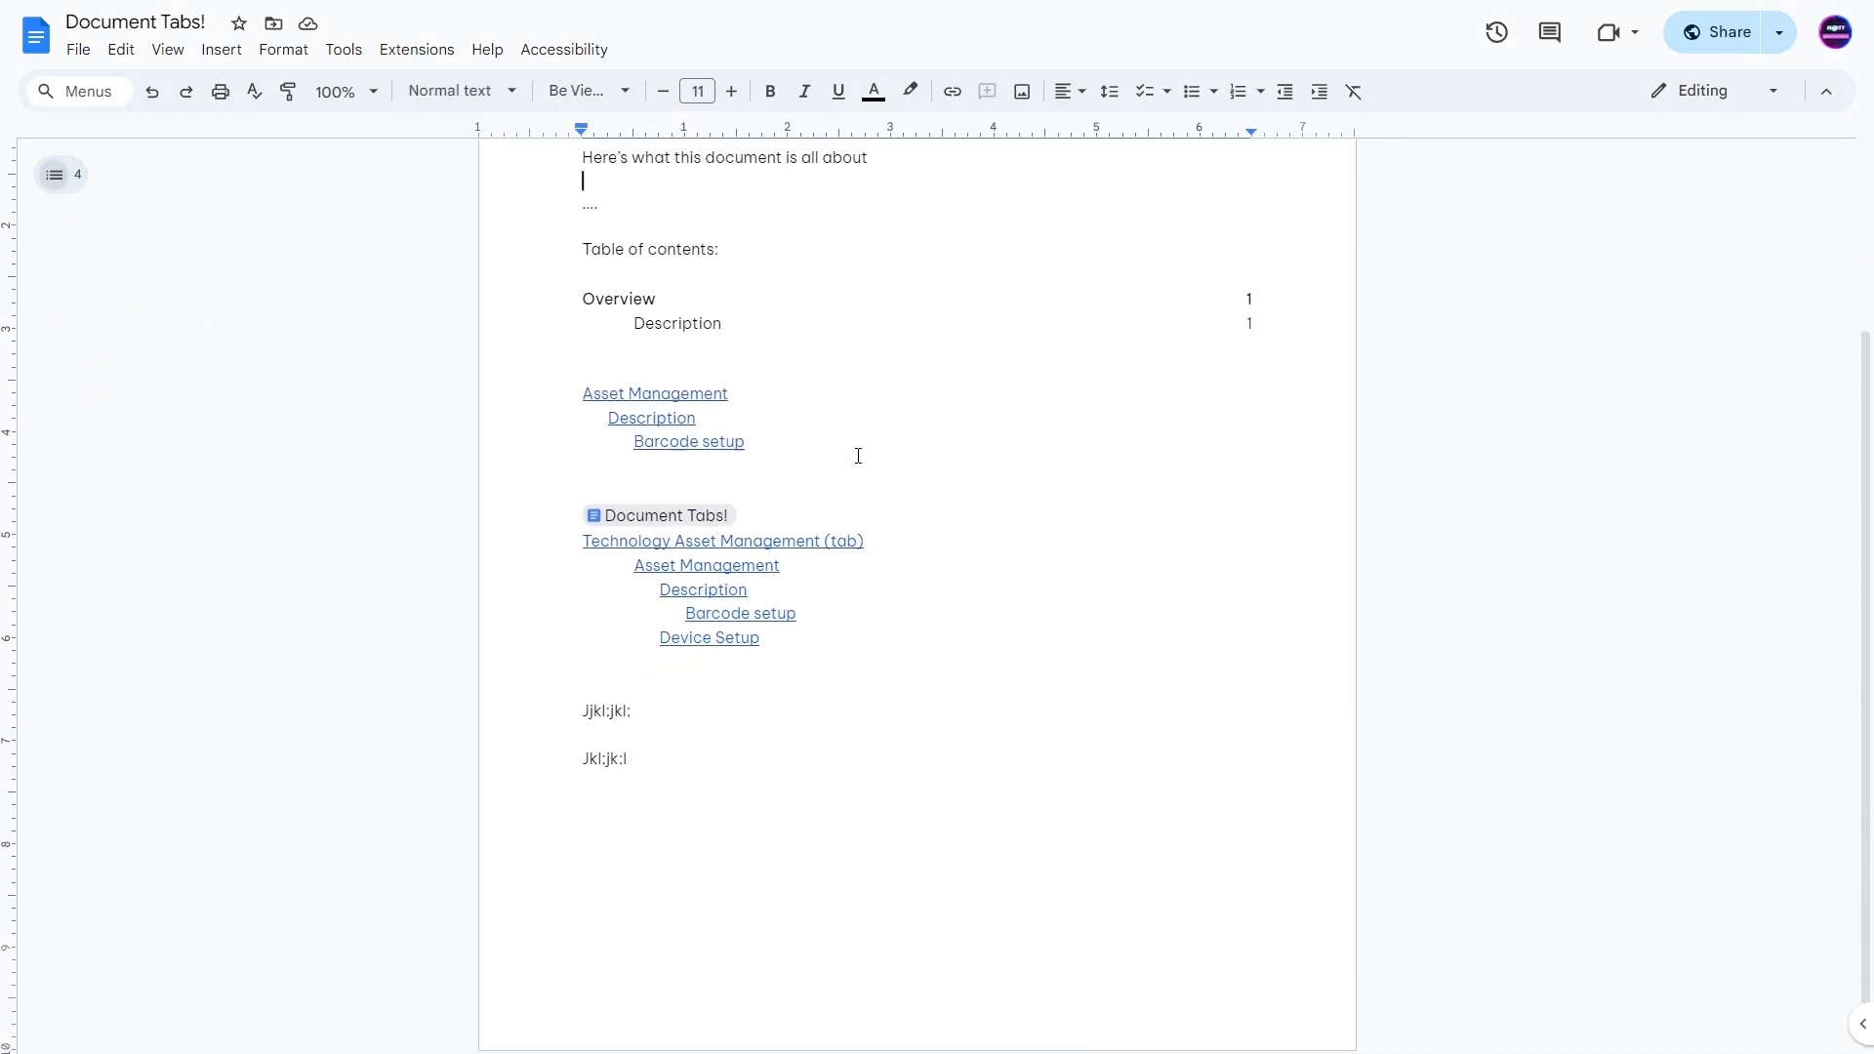
{"action": "scroll", "scroll_direction": "up", "scroll_amount": 3}
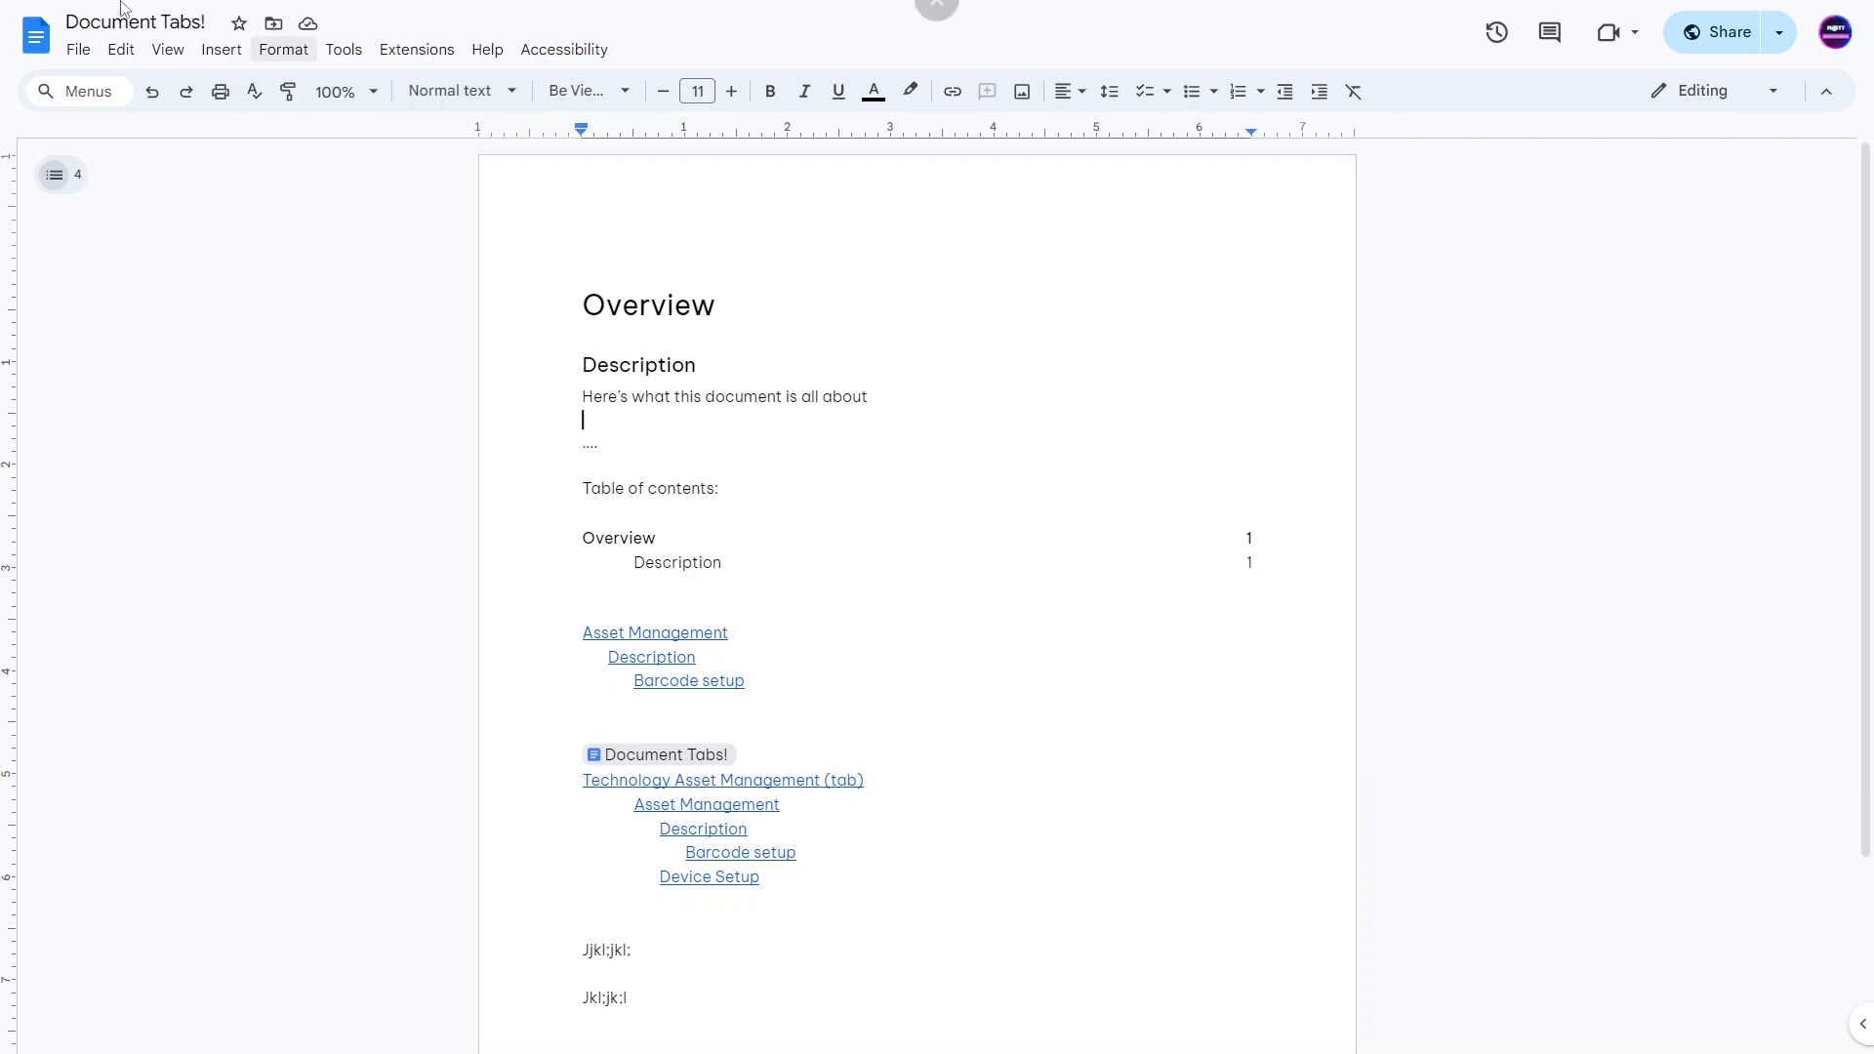
Inspect the floating switcher and hide div.miniChapterSwitcherCore with 'Hide element' in DevTools.
{"action": "right_click", "coordinate": [54, 175]}
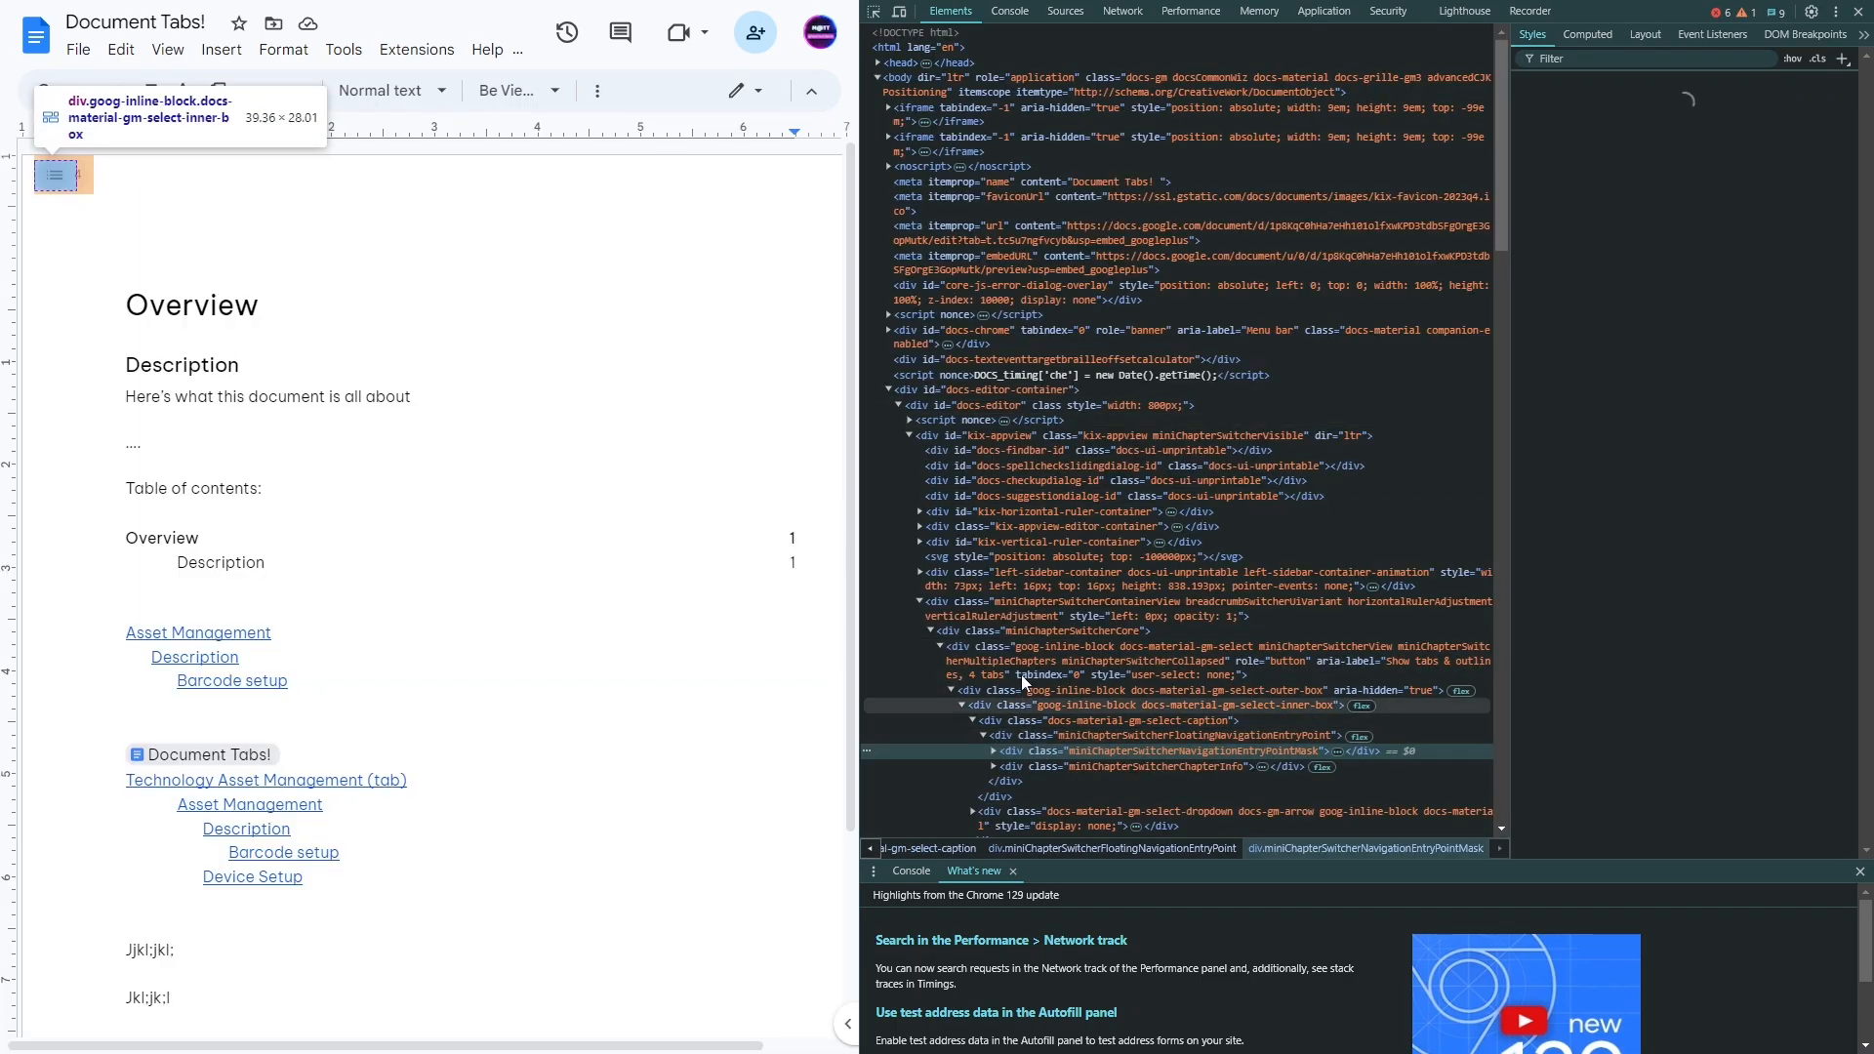
{"action": "right_click", "coordinate": [1022, 632]}
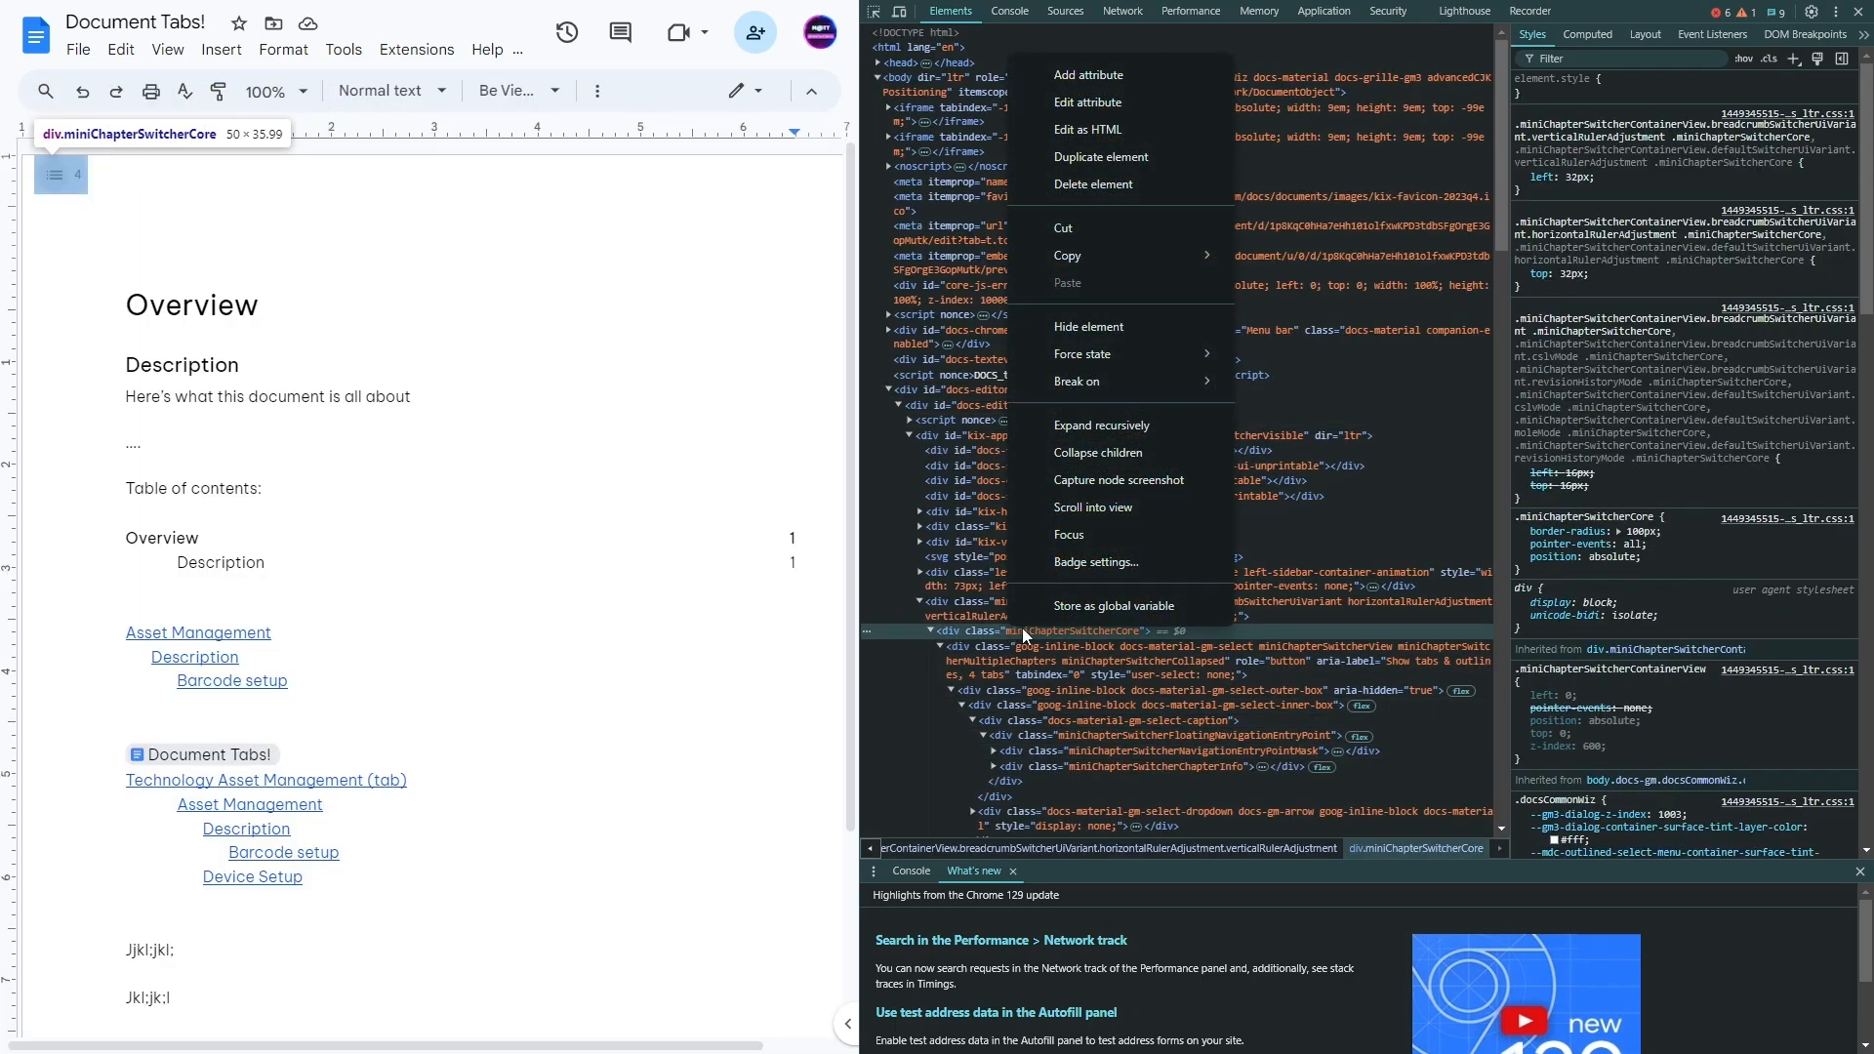
{"action": "left_click", "coordinate": [1088, 326]}
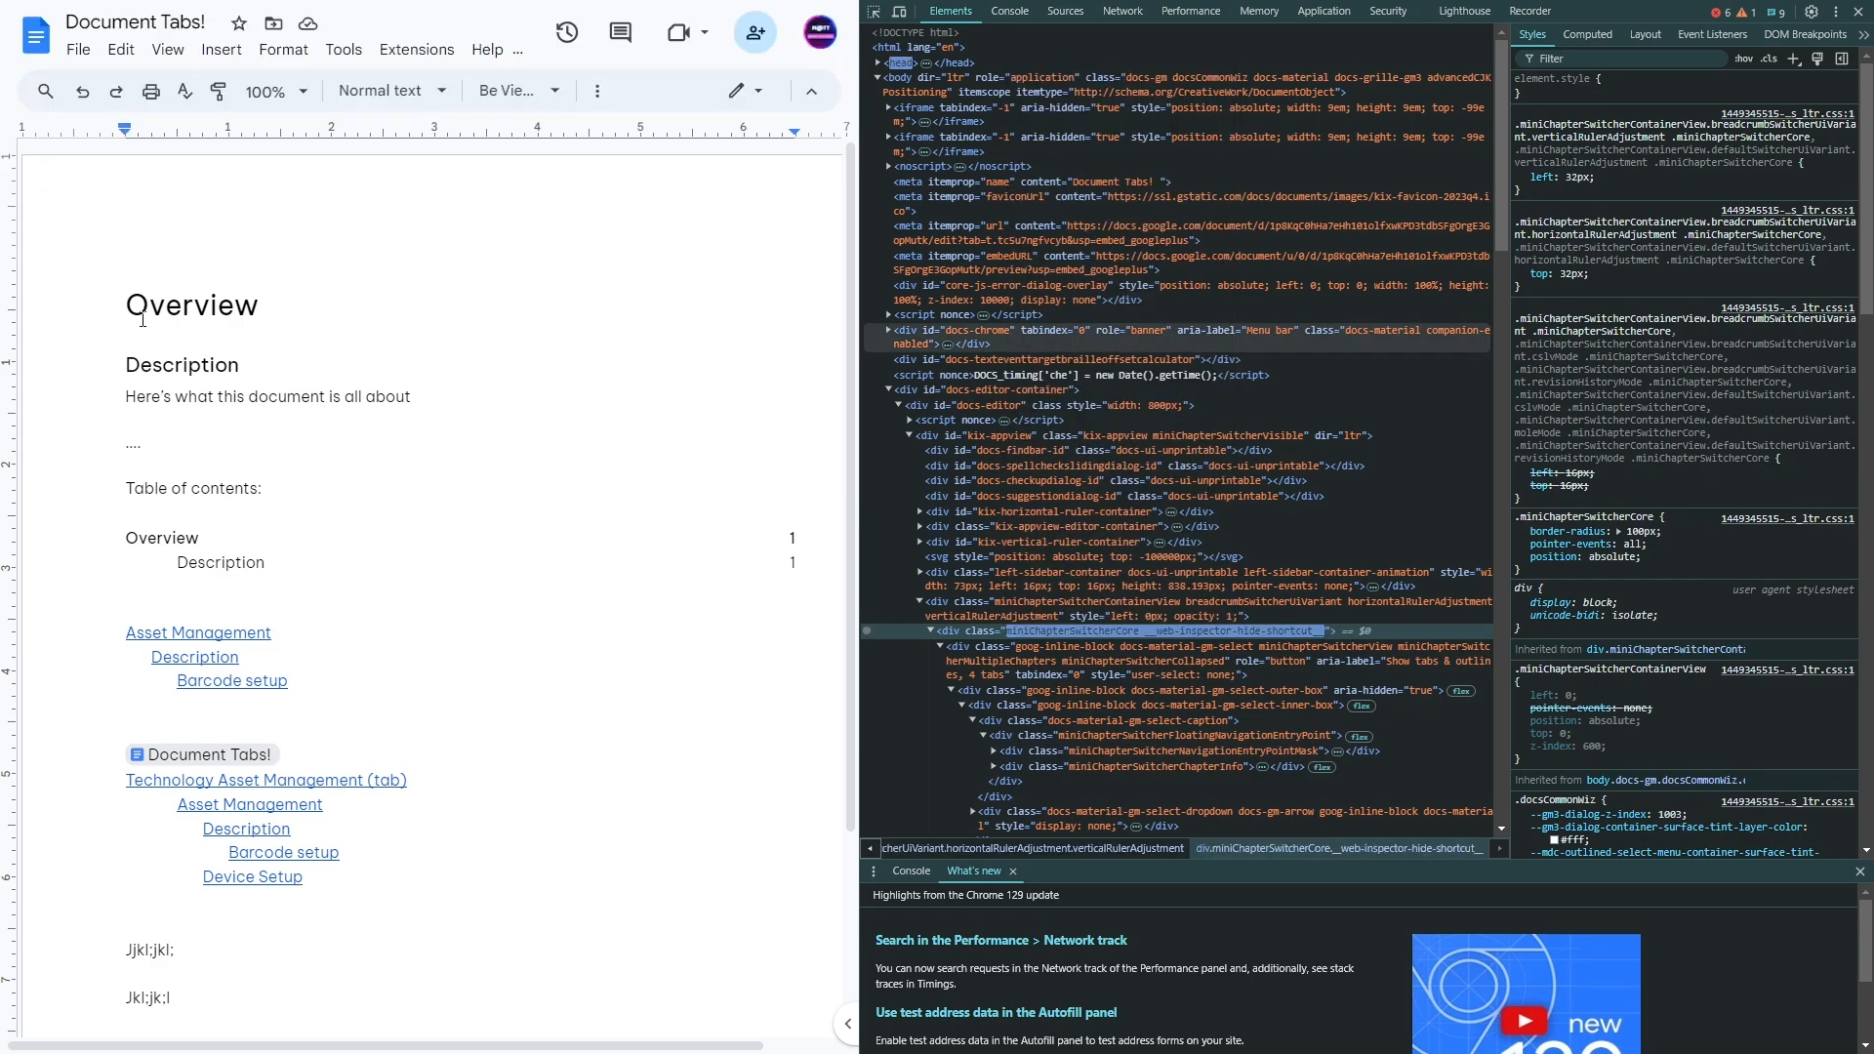